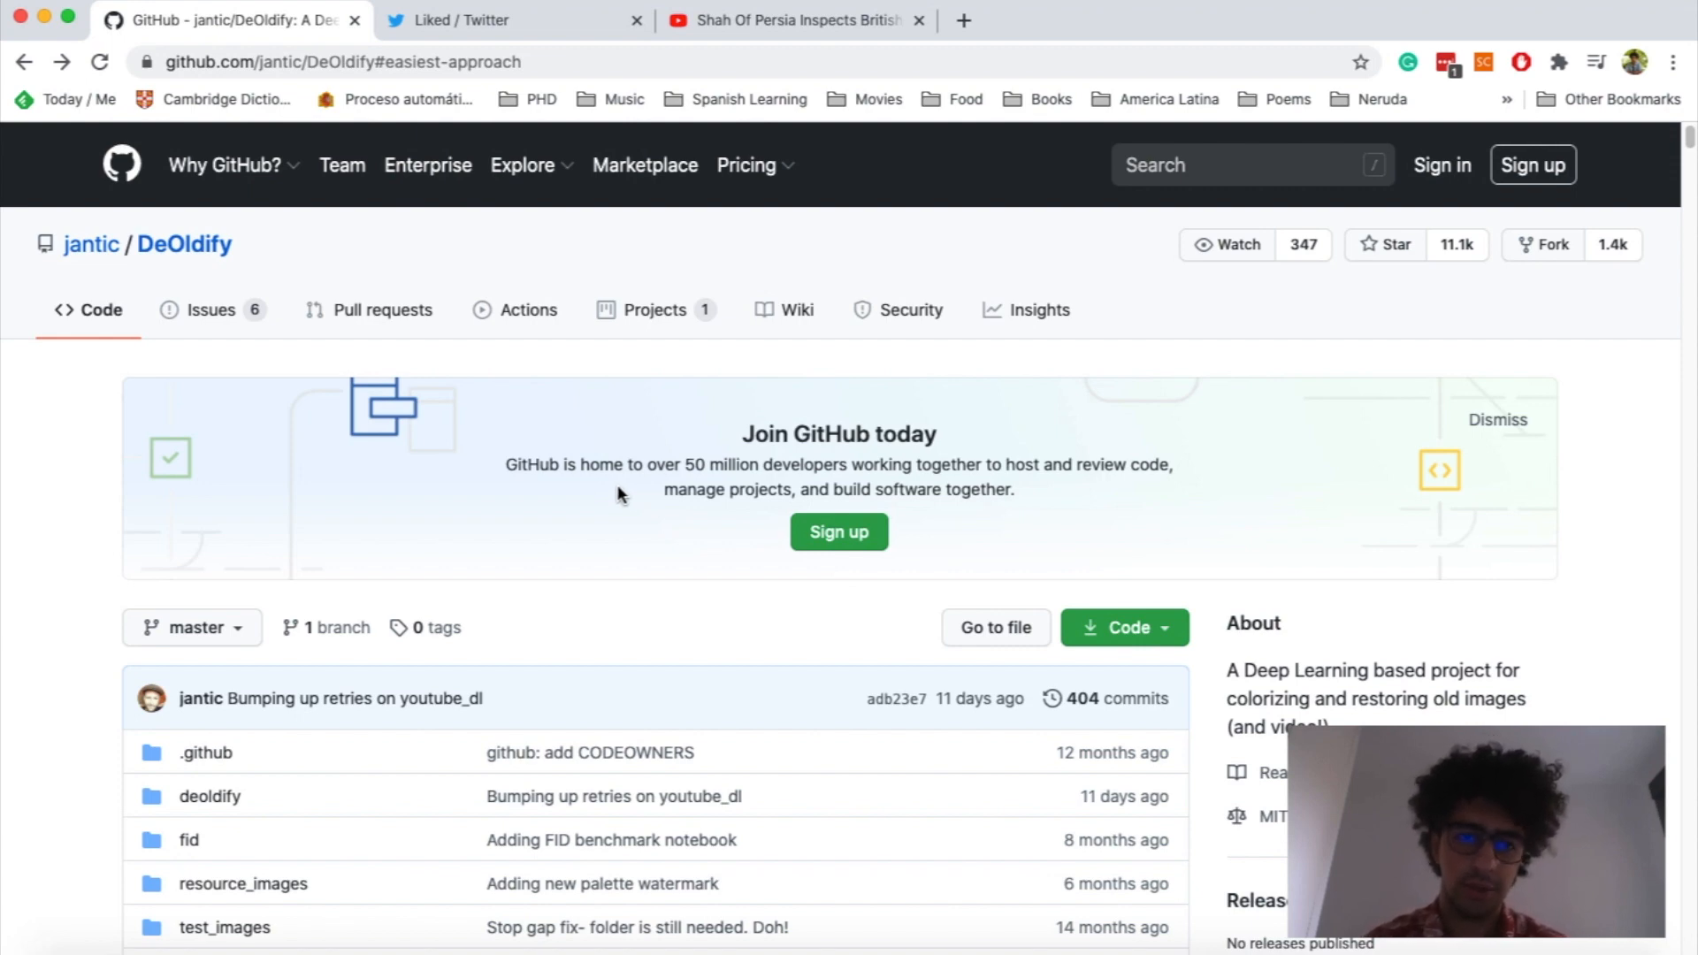
Scroll the DeOldify README down to the Getting Started section with the Colab badges
{"action": "scroll", "scroll_direction": "down", "scroll_amount": 3}
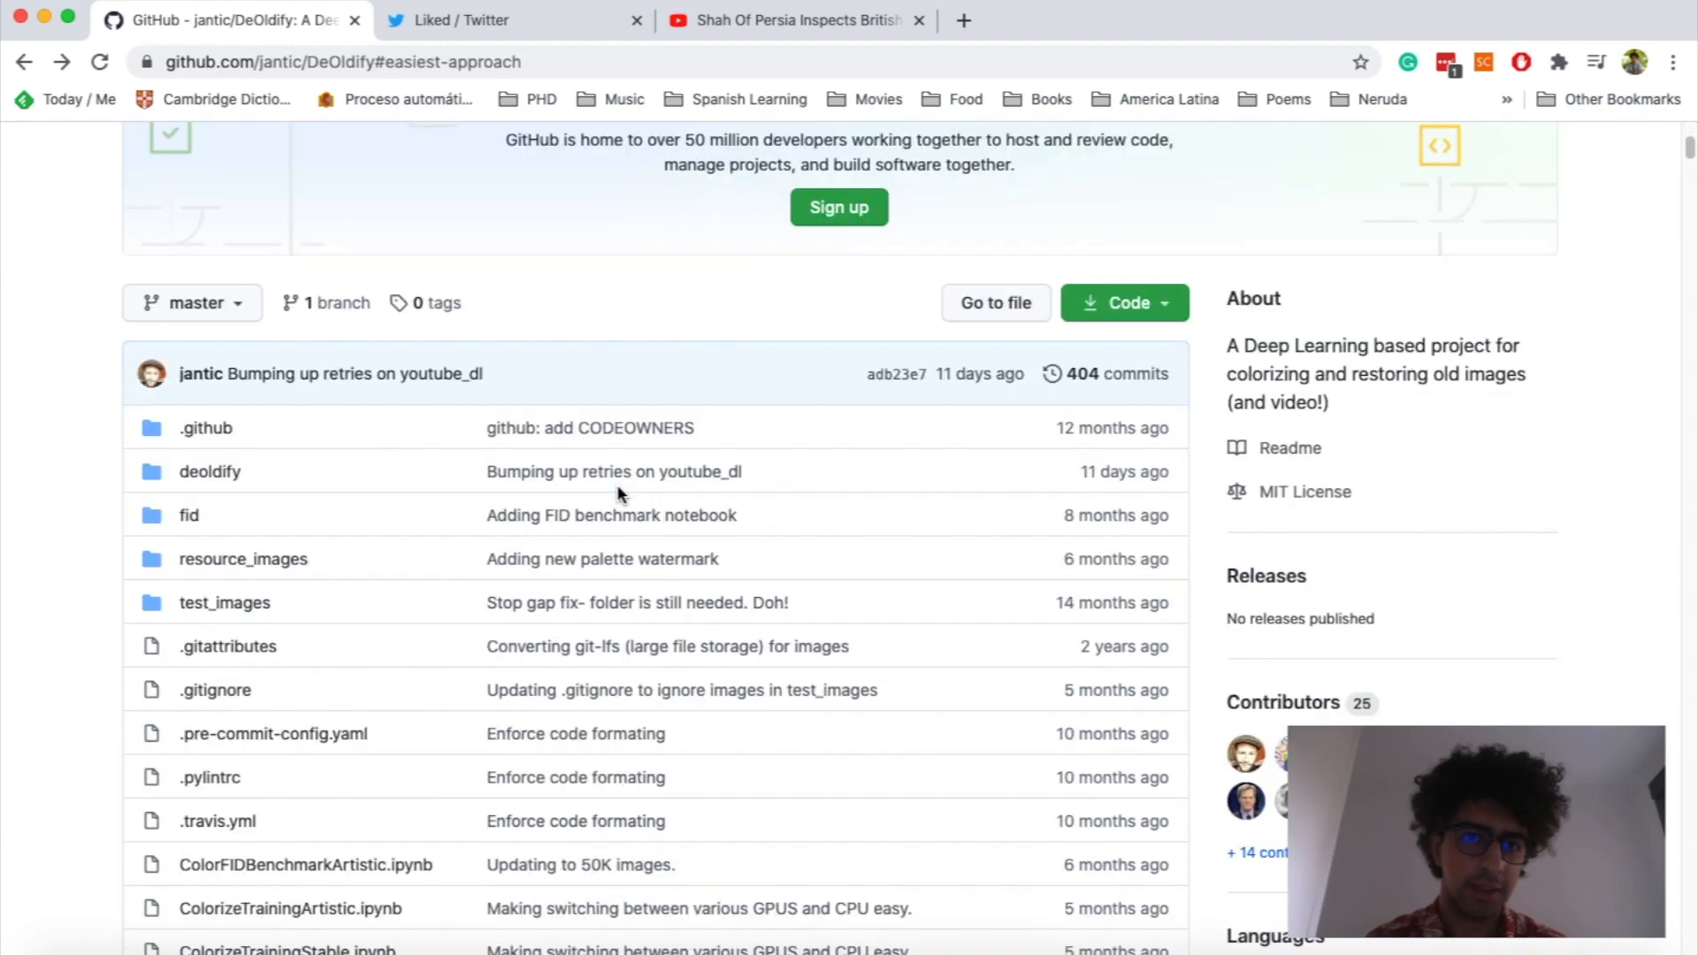
{"action": "scroll", "scroll_direction": "down", "scroll_amount": 3}
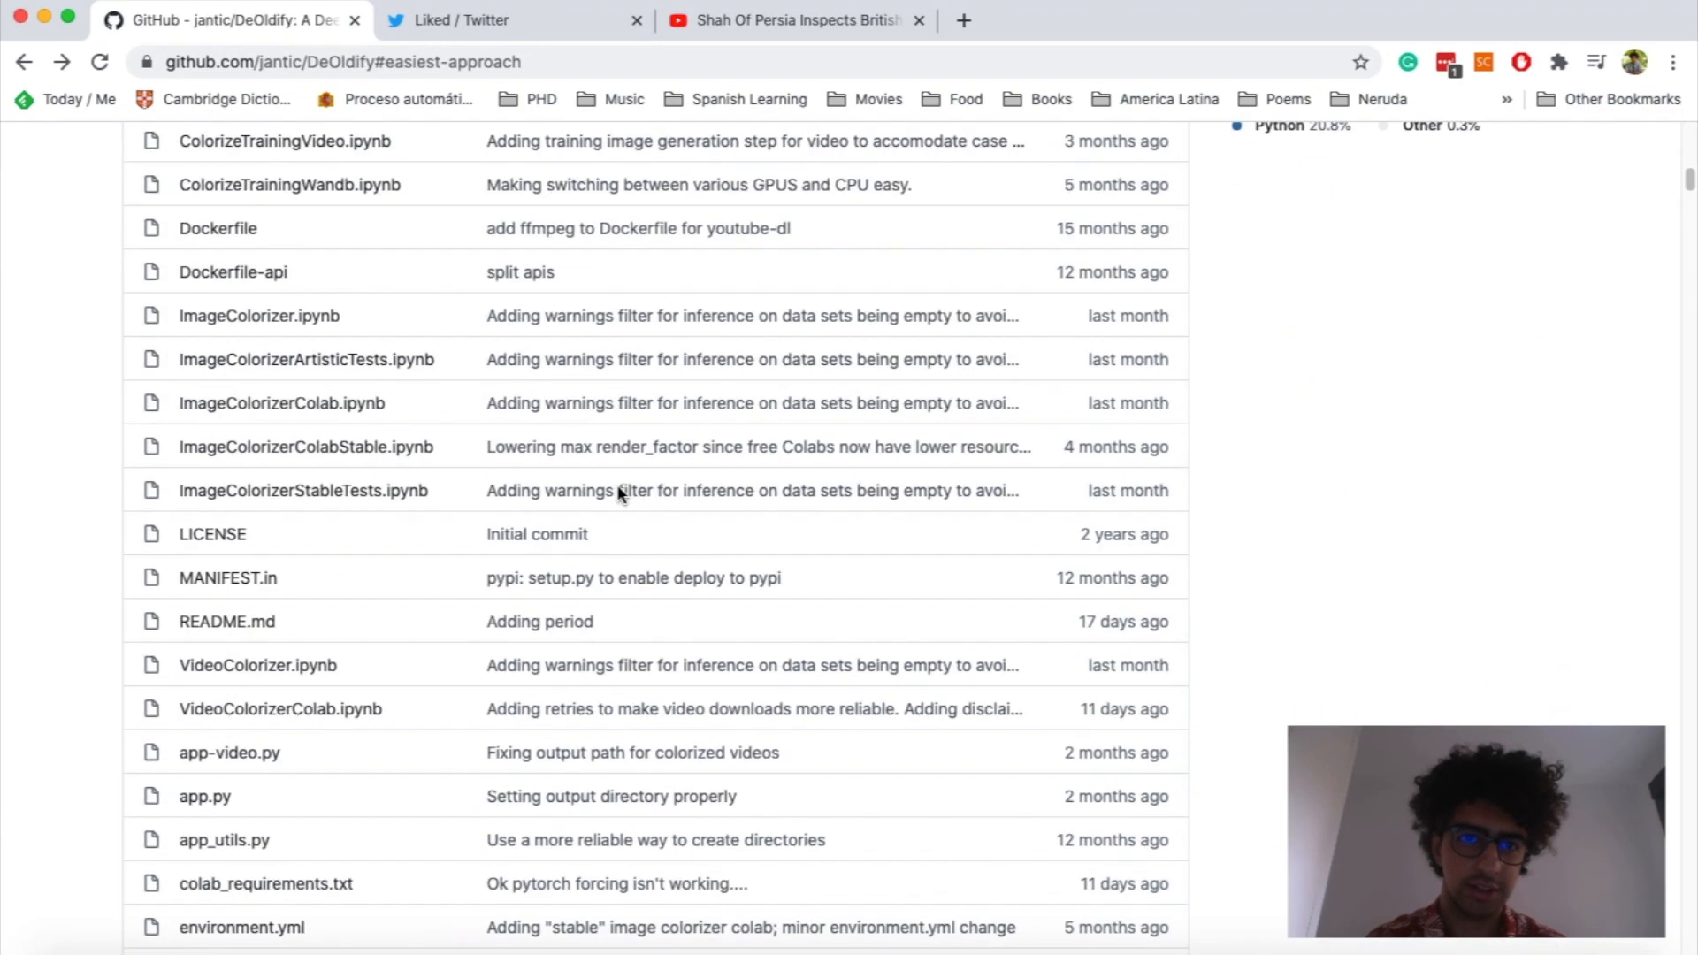
{"action": "scroll", "scroll_direction": "down", "scroll_amount": 3}
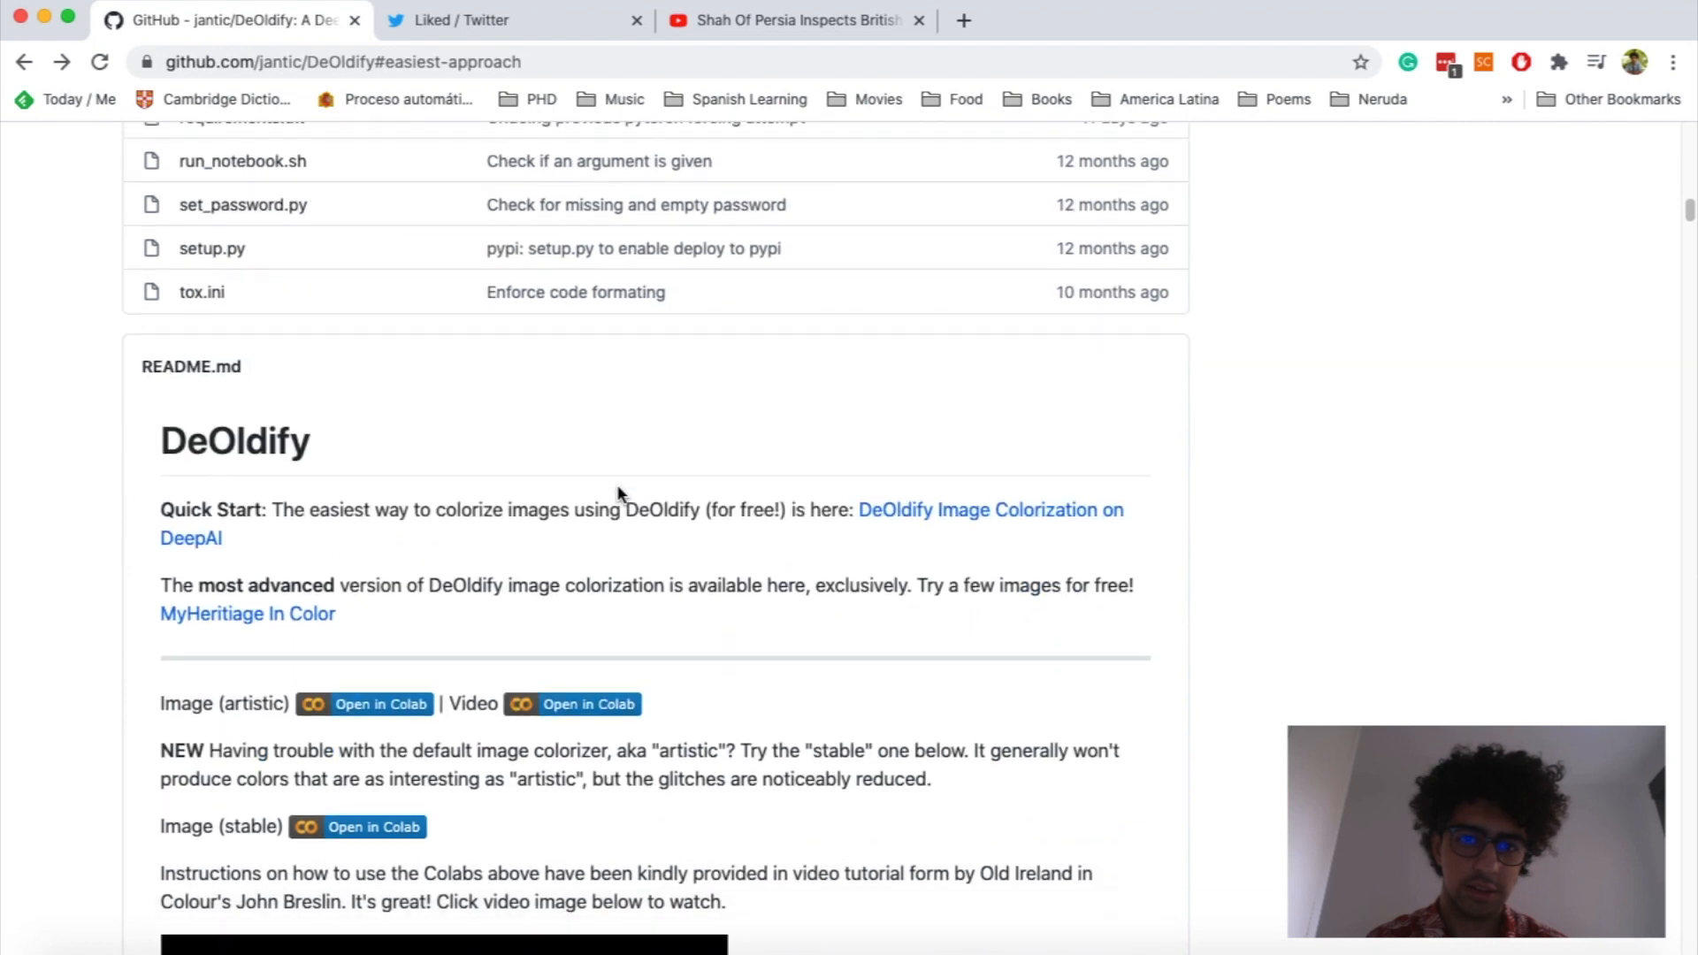
{"action": "scroll", "scroll_direction": "down", "scroll_amount": 3}
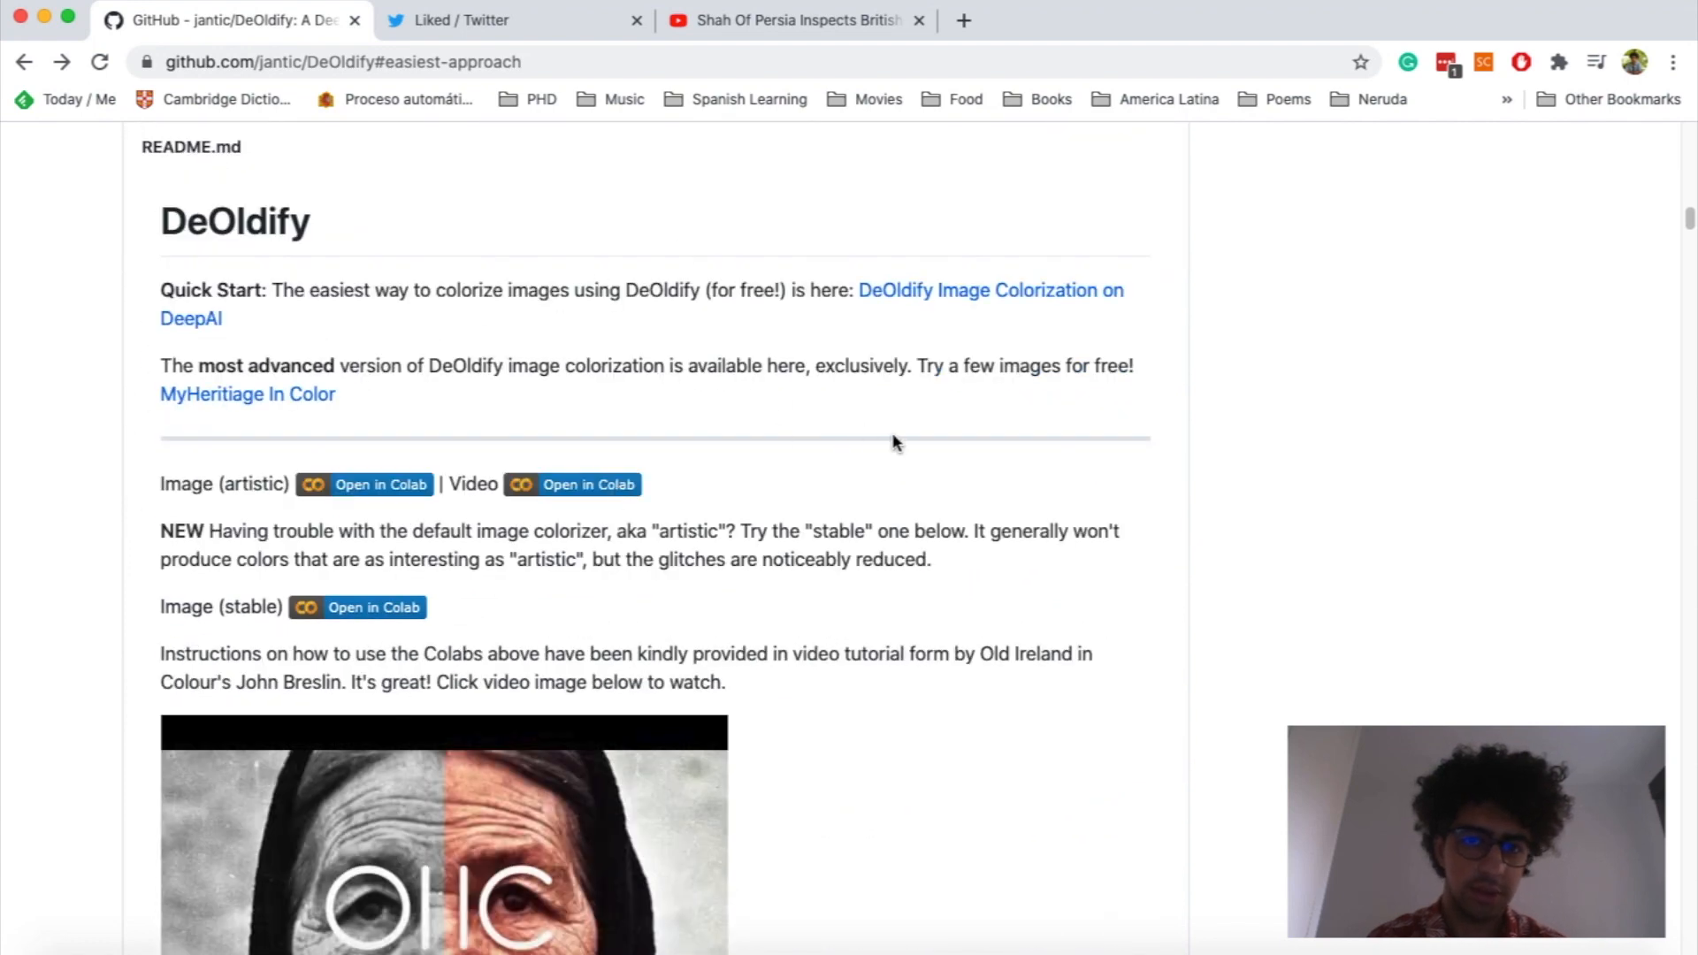
{"action": "scroll", "scroll_direction": "down", "scroll_amount": 3}
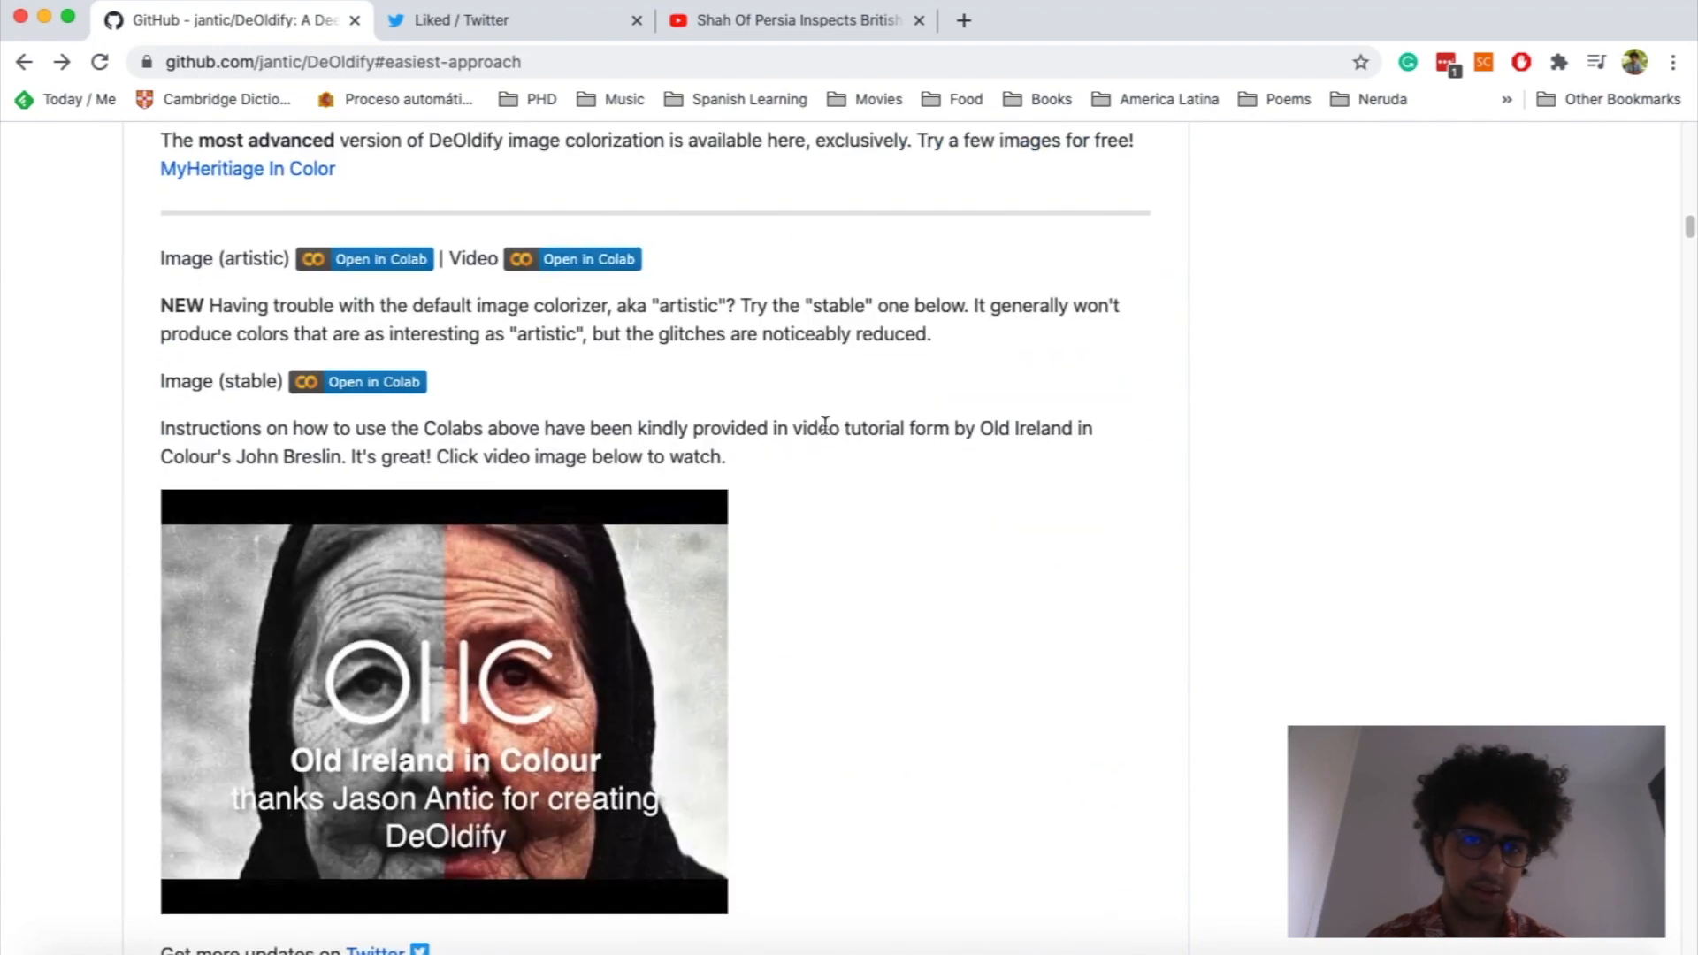
{"action": "scroll", "scroll_direction": "down", "scroll_amount": 3}
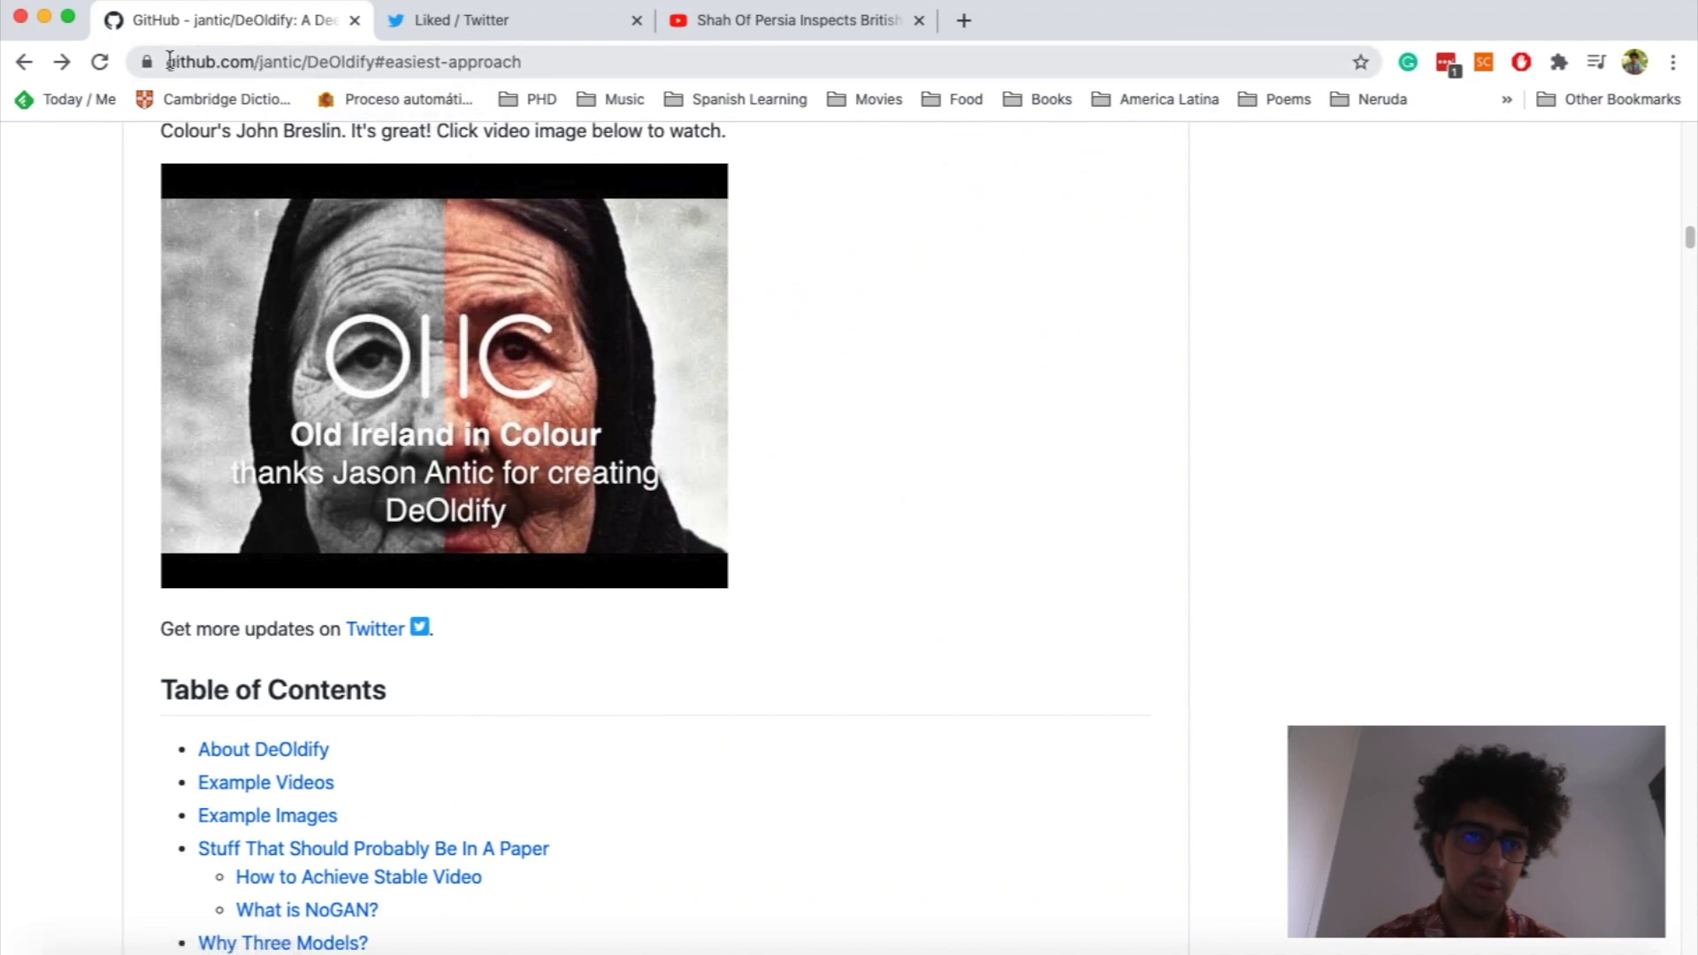
{"action": "left_click", "coordinate": [341, 60]}
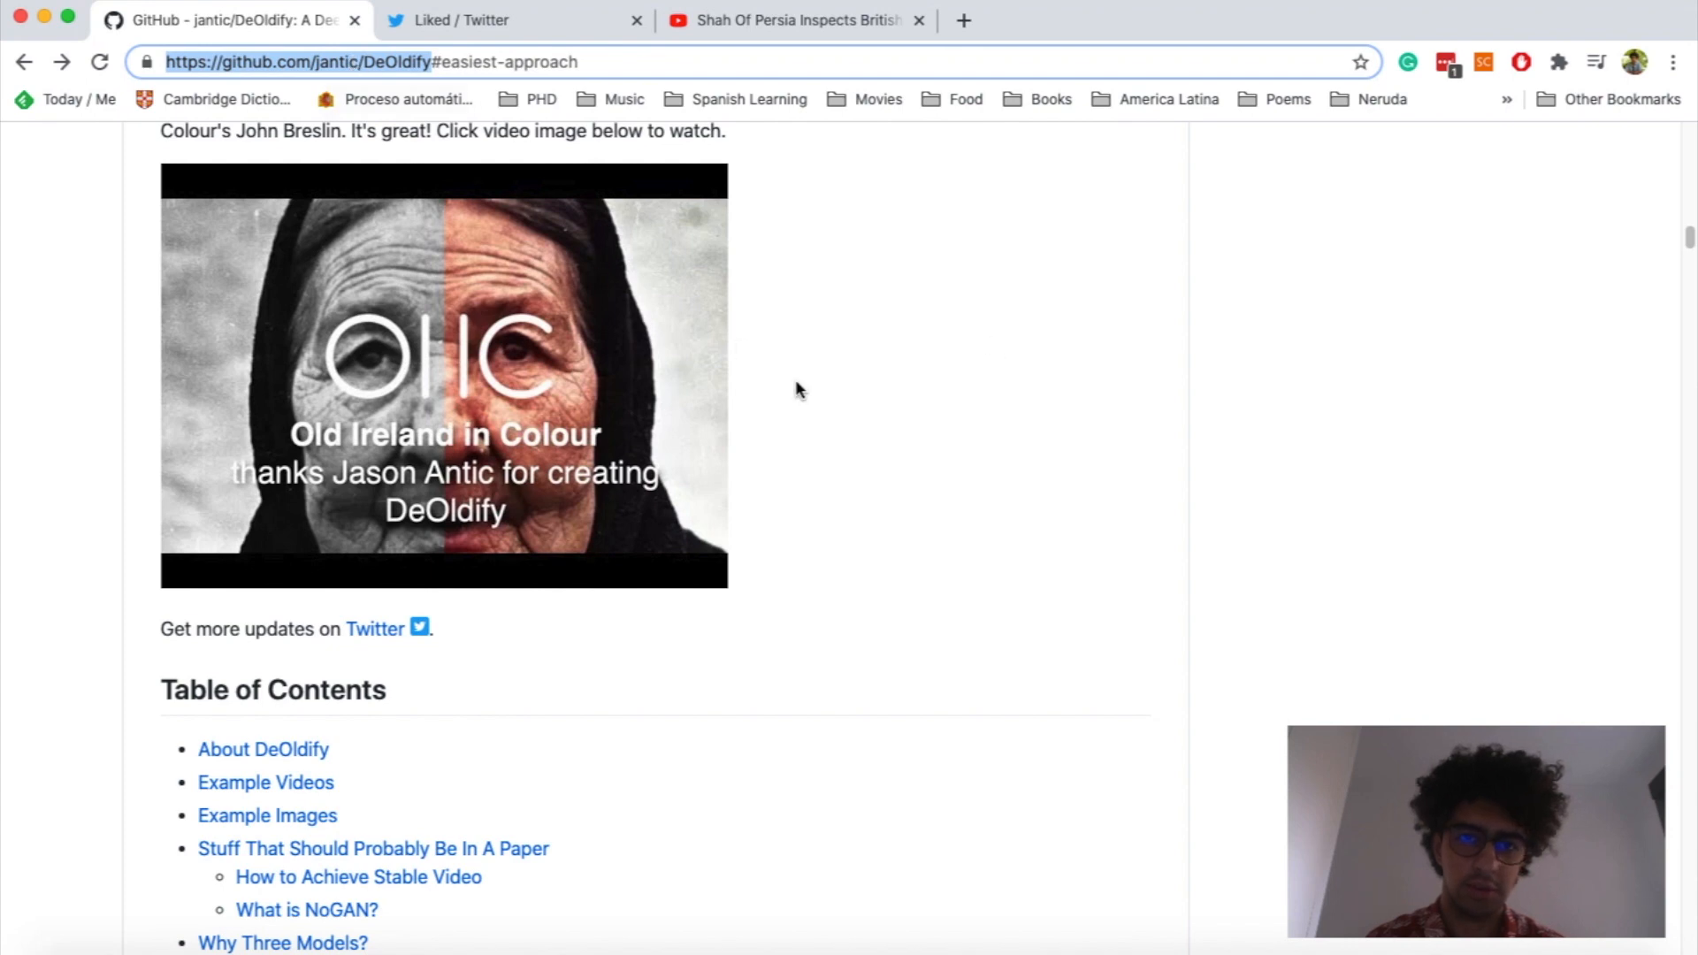
{"action": "scroll", "scroll_direction": "down", "scroll_amount": 3}
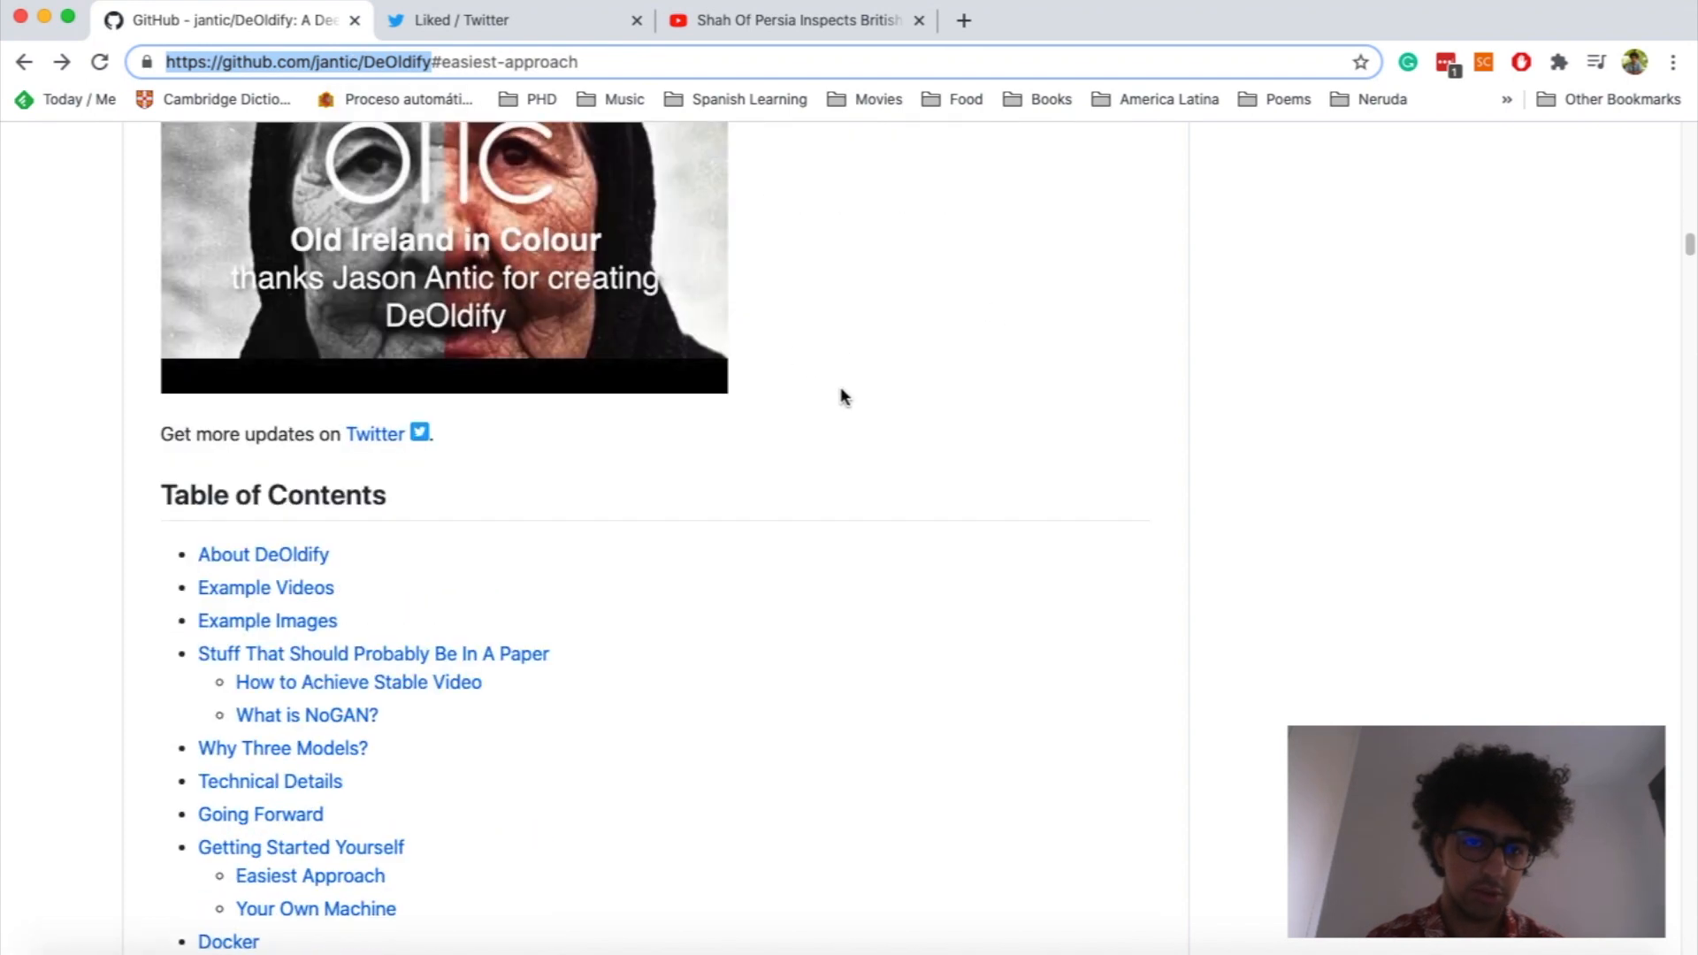
{"action": "scroll", "scroll_direction": "down", "scroll_amount": 3}
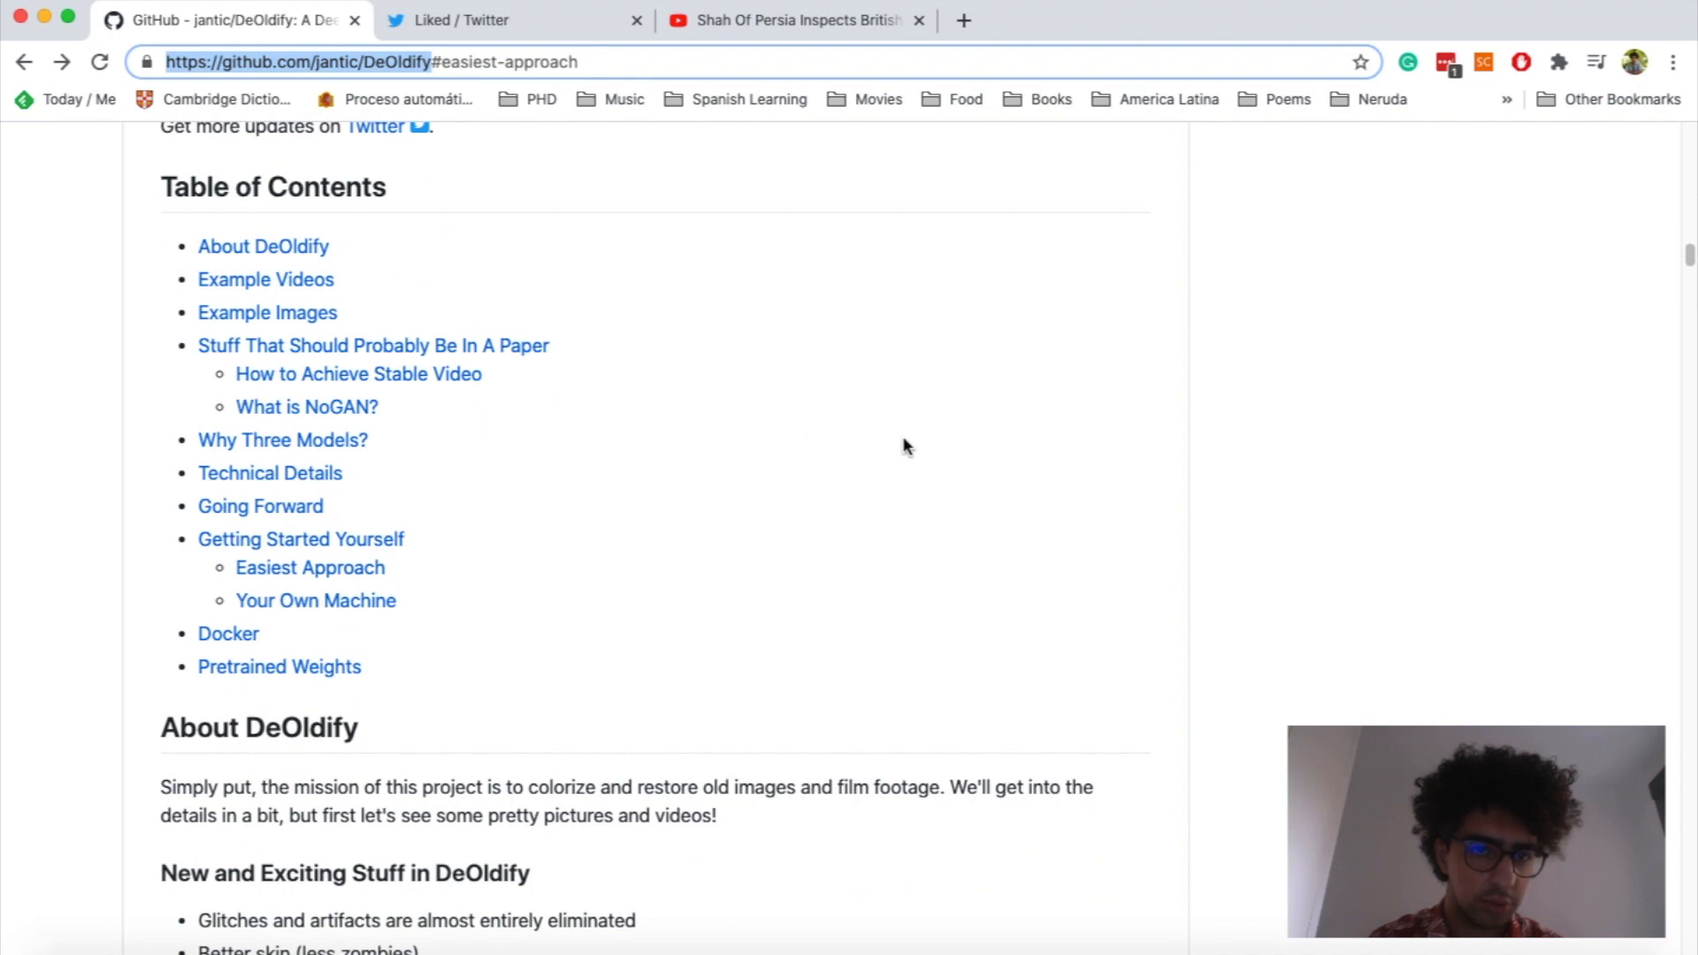
{"action": "scroll", "scroll_direction": "down", "scroll_amount": 3}
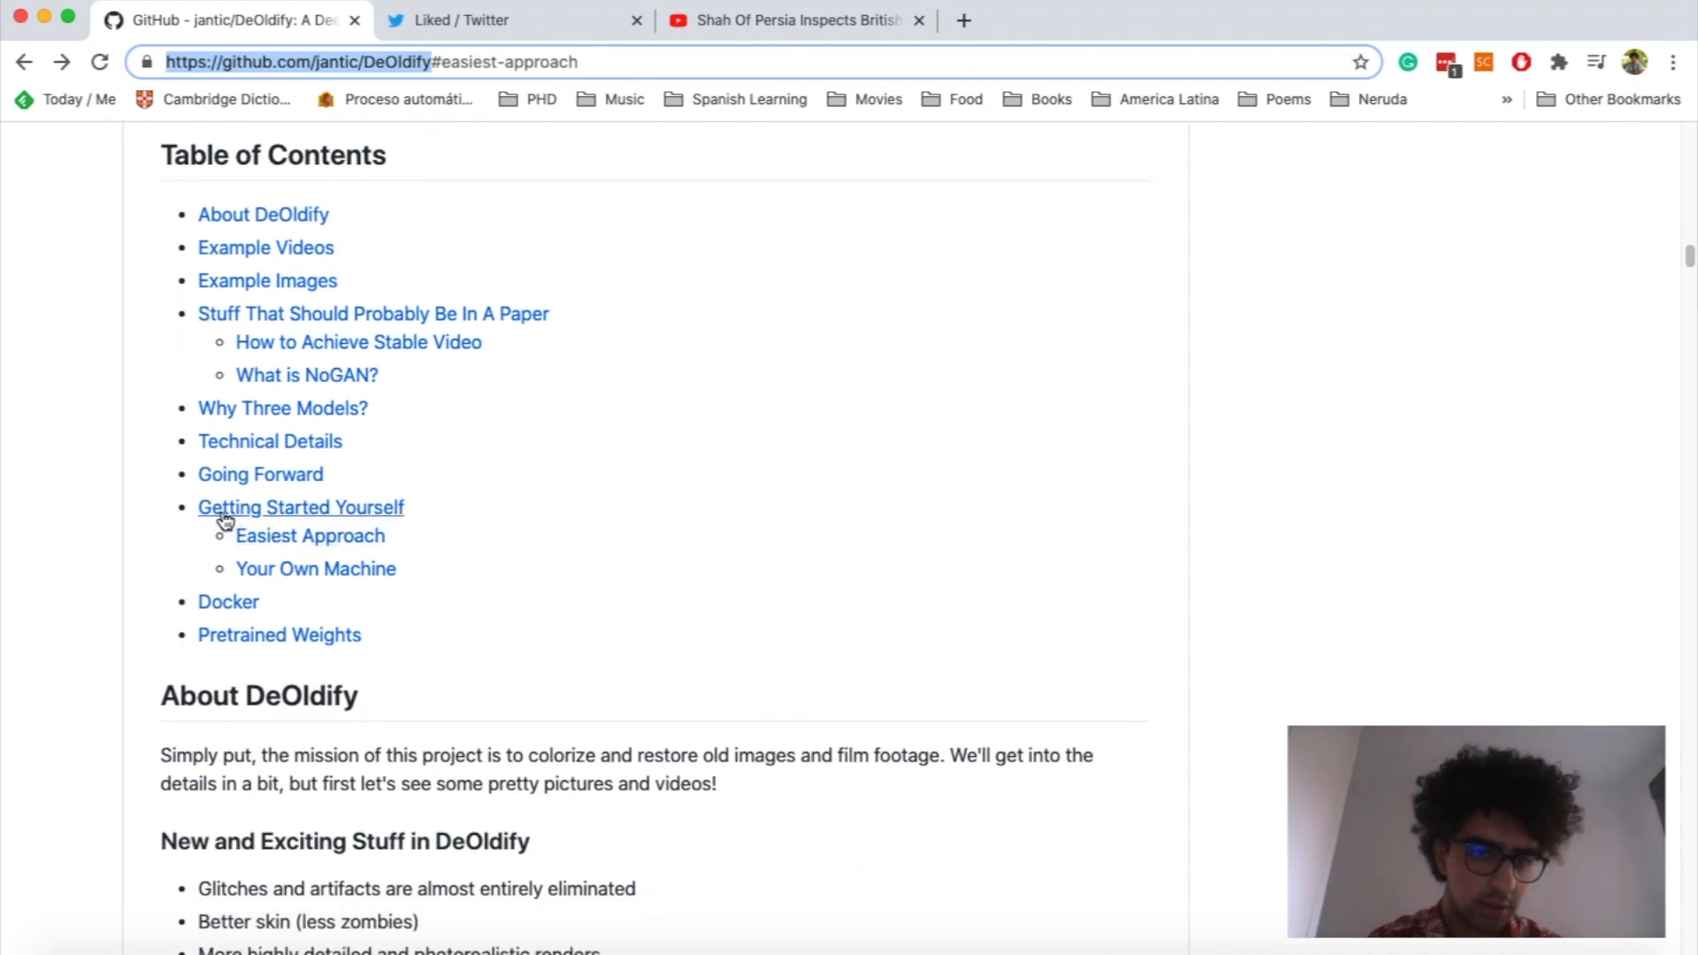
{"action": "mouse_move", "coordinate": [384, 529]}
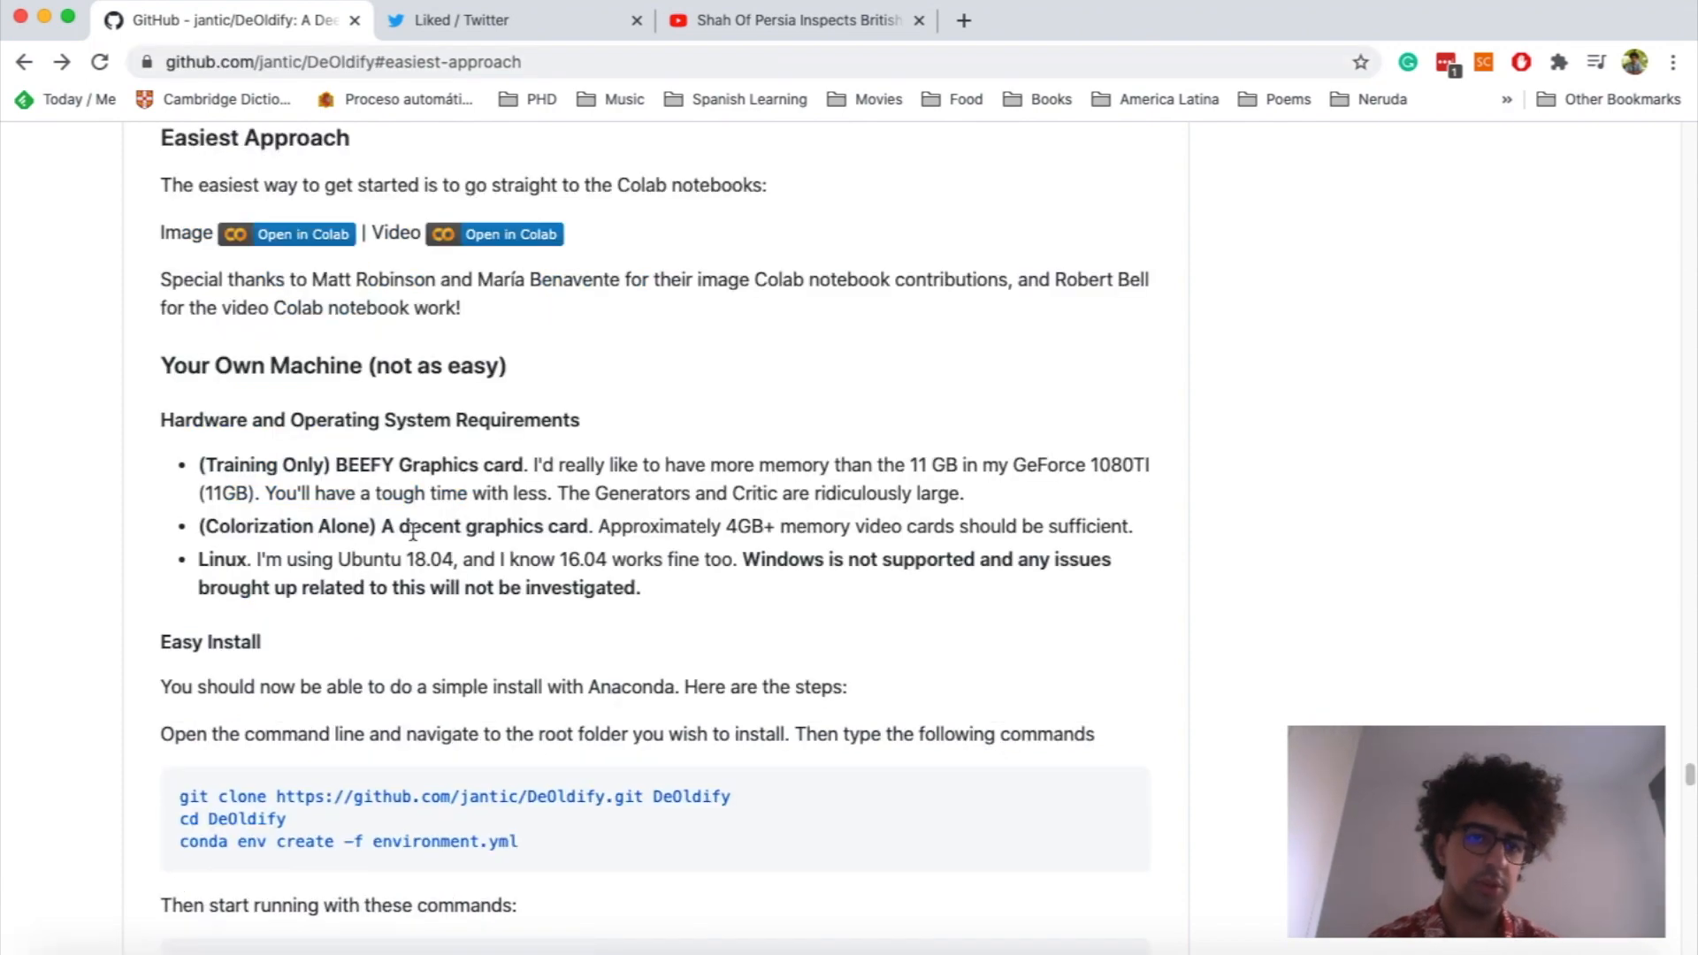
{"action": "mouse_move", "coordinate": [476, 269]}
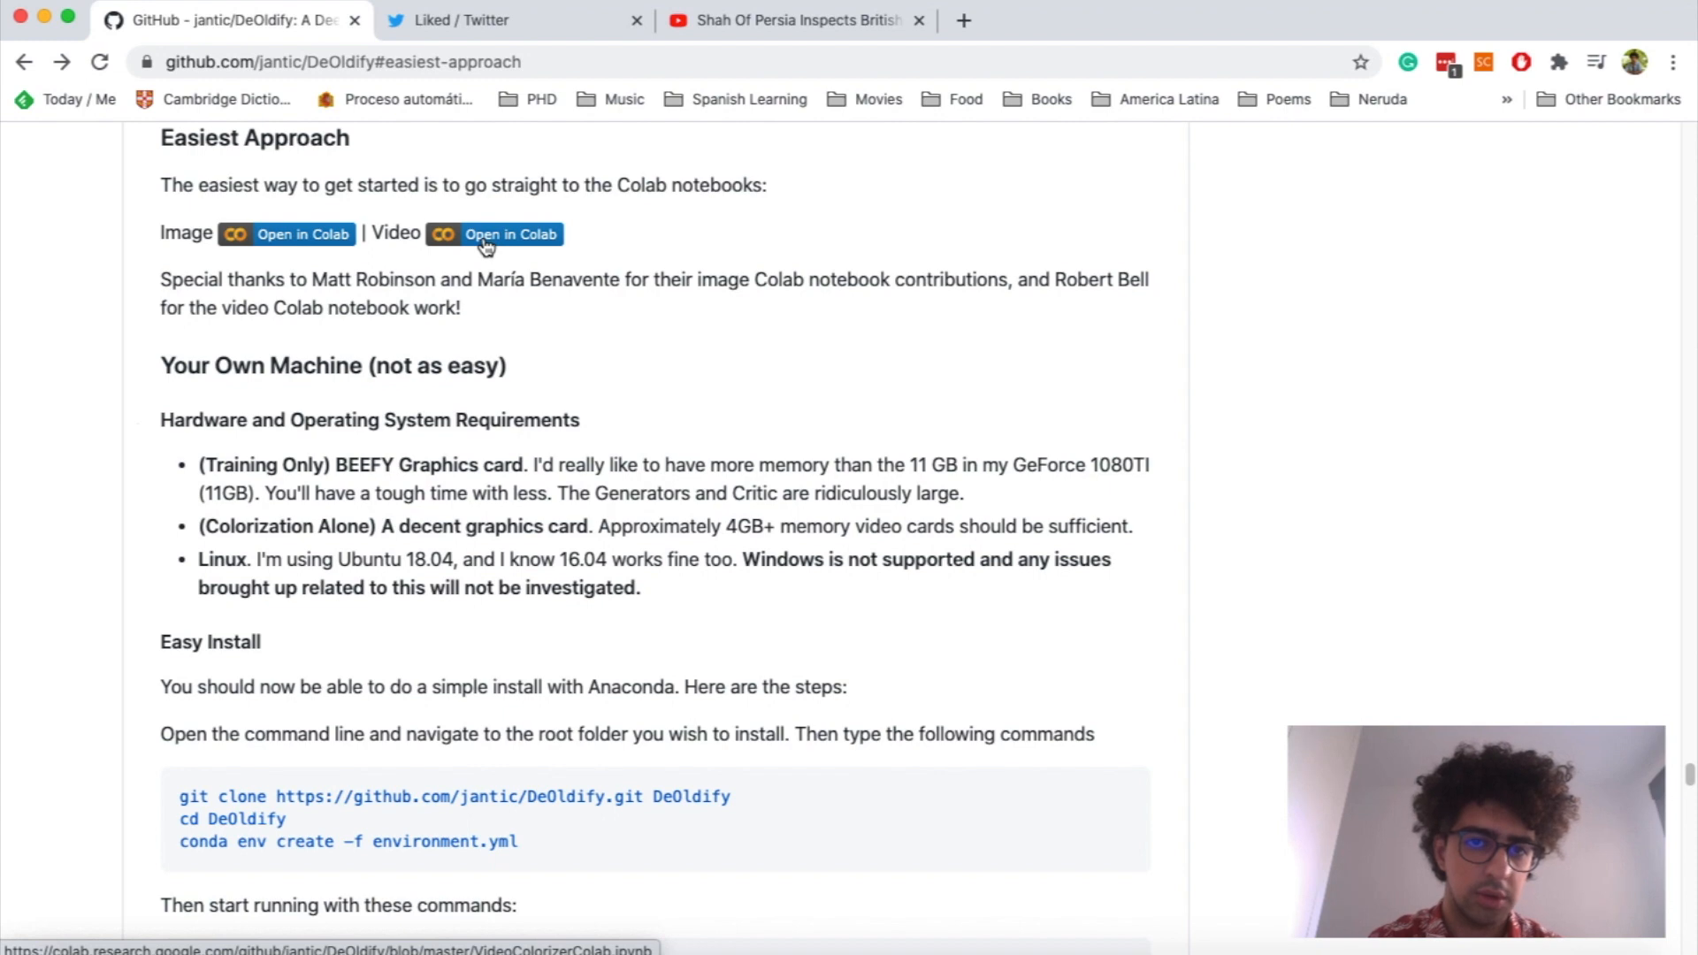
Launch VideoColorizerColab.ipynb in Colab and select the FYI note about short videos
{"action": "left_click", "coordinate": [508, 233]}
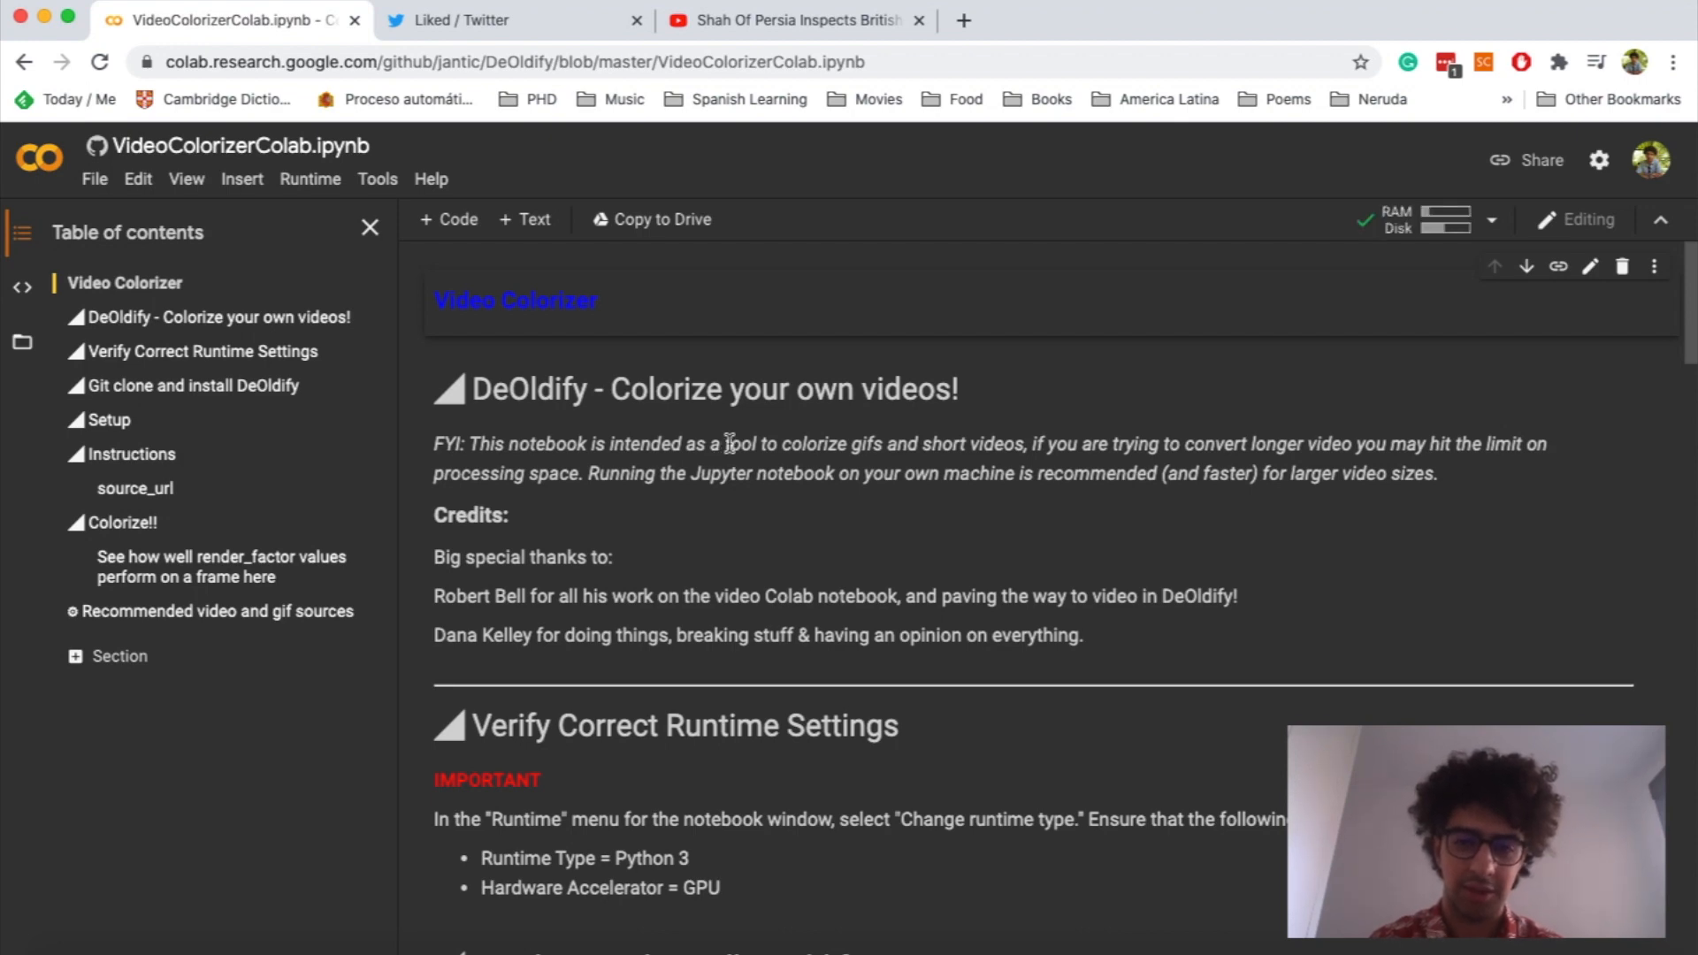
{"action": "double_click", "coordinate": [444, 442]}
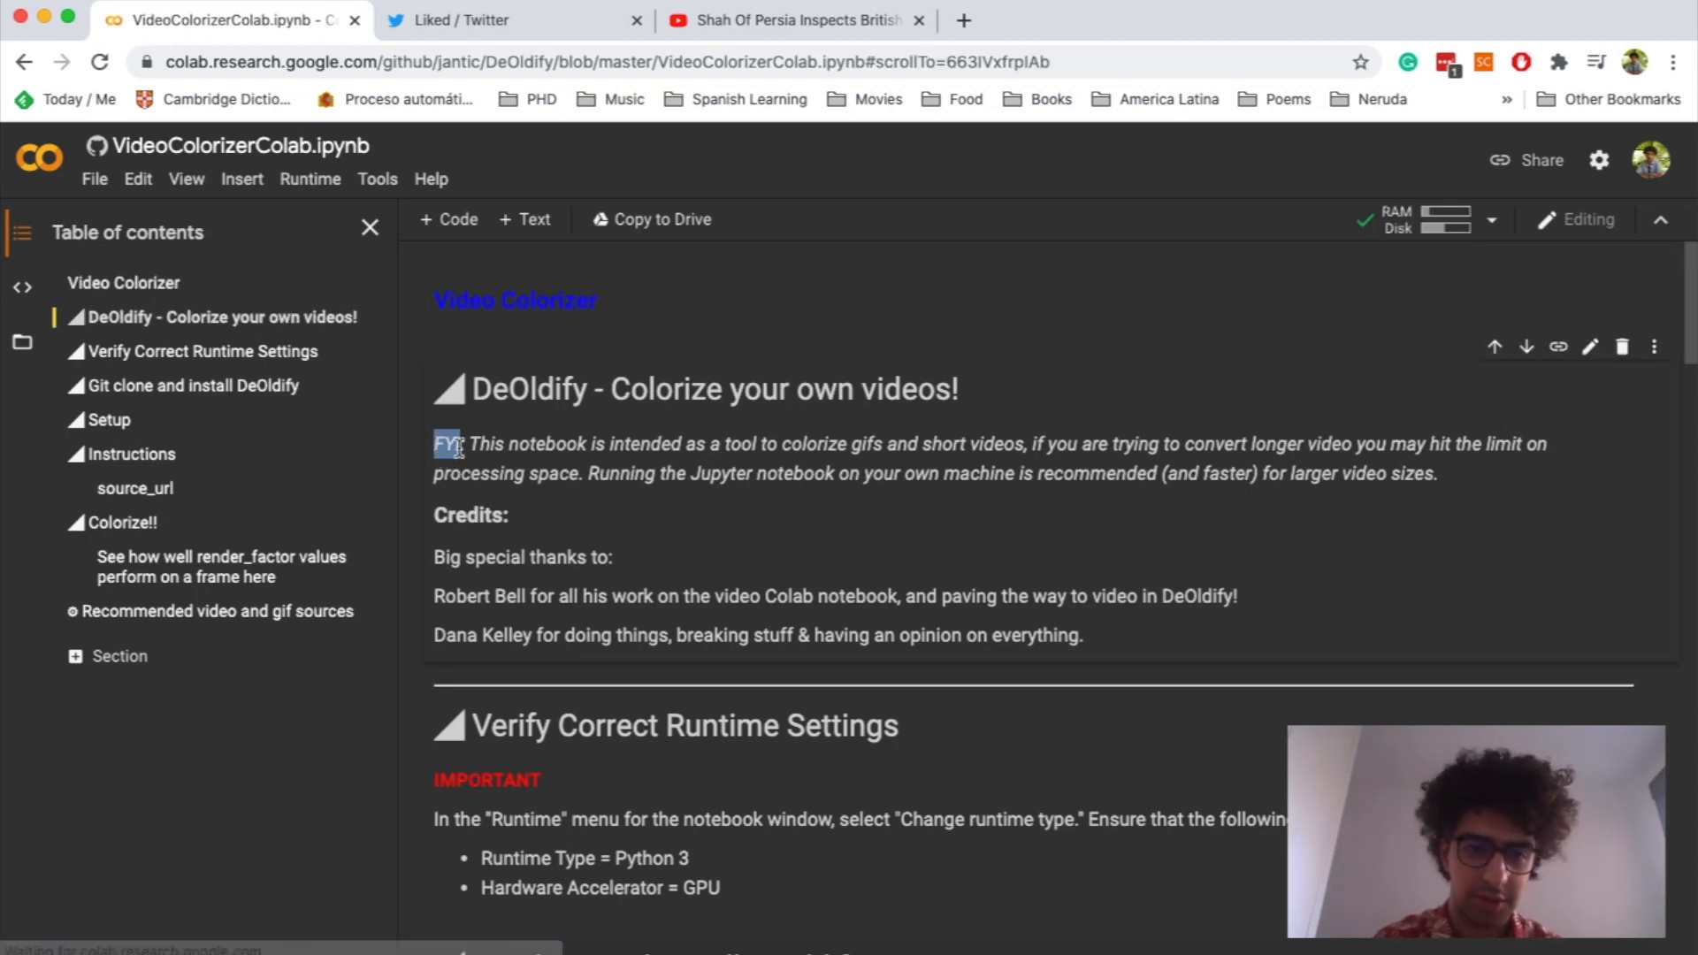
{"action": "left_click_drag", "start_coordinate": [439, 442], "coordinate": [557, 474]}
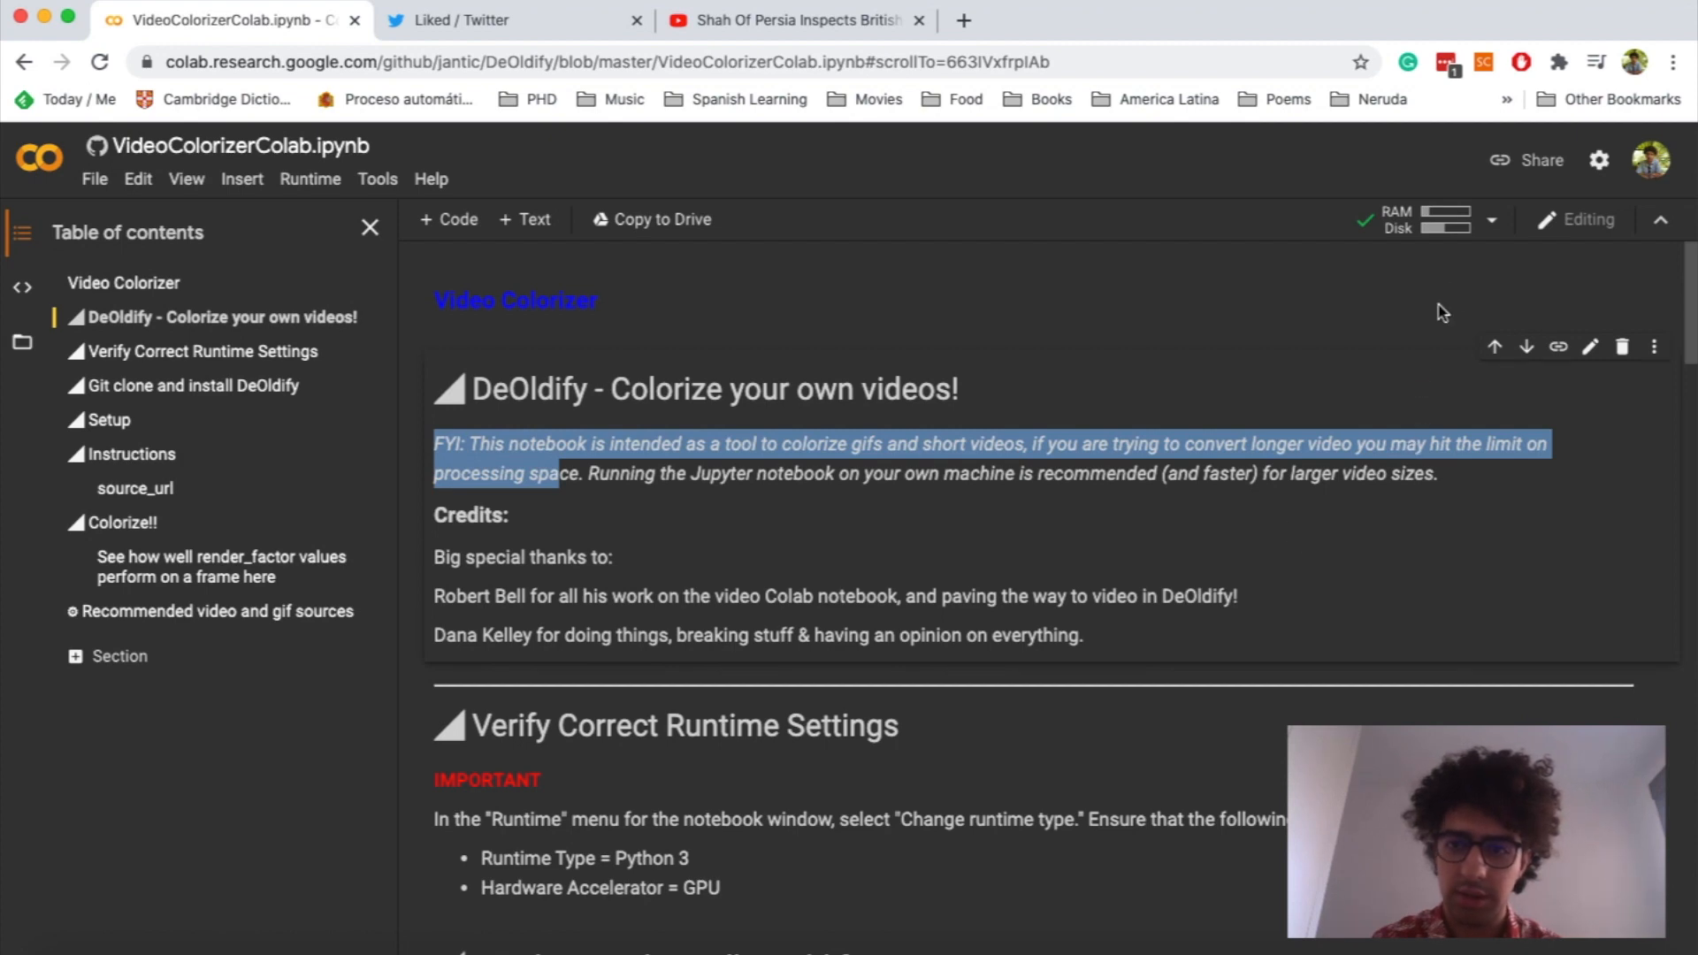
{"action": "mouse_move", "coordinate": [1429, 223]}
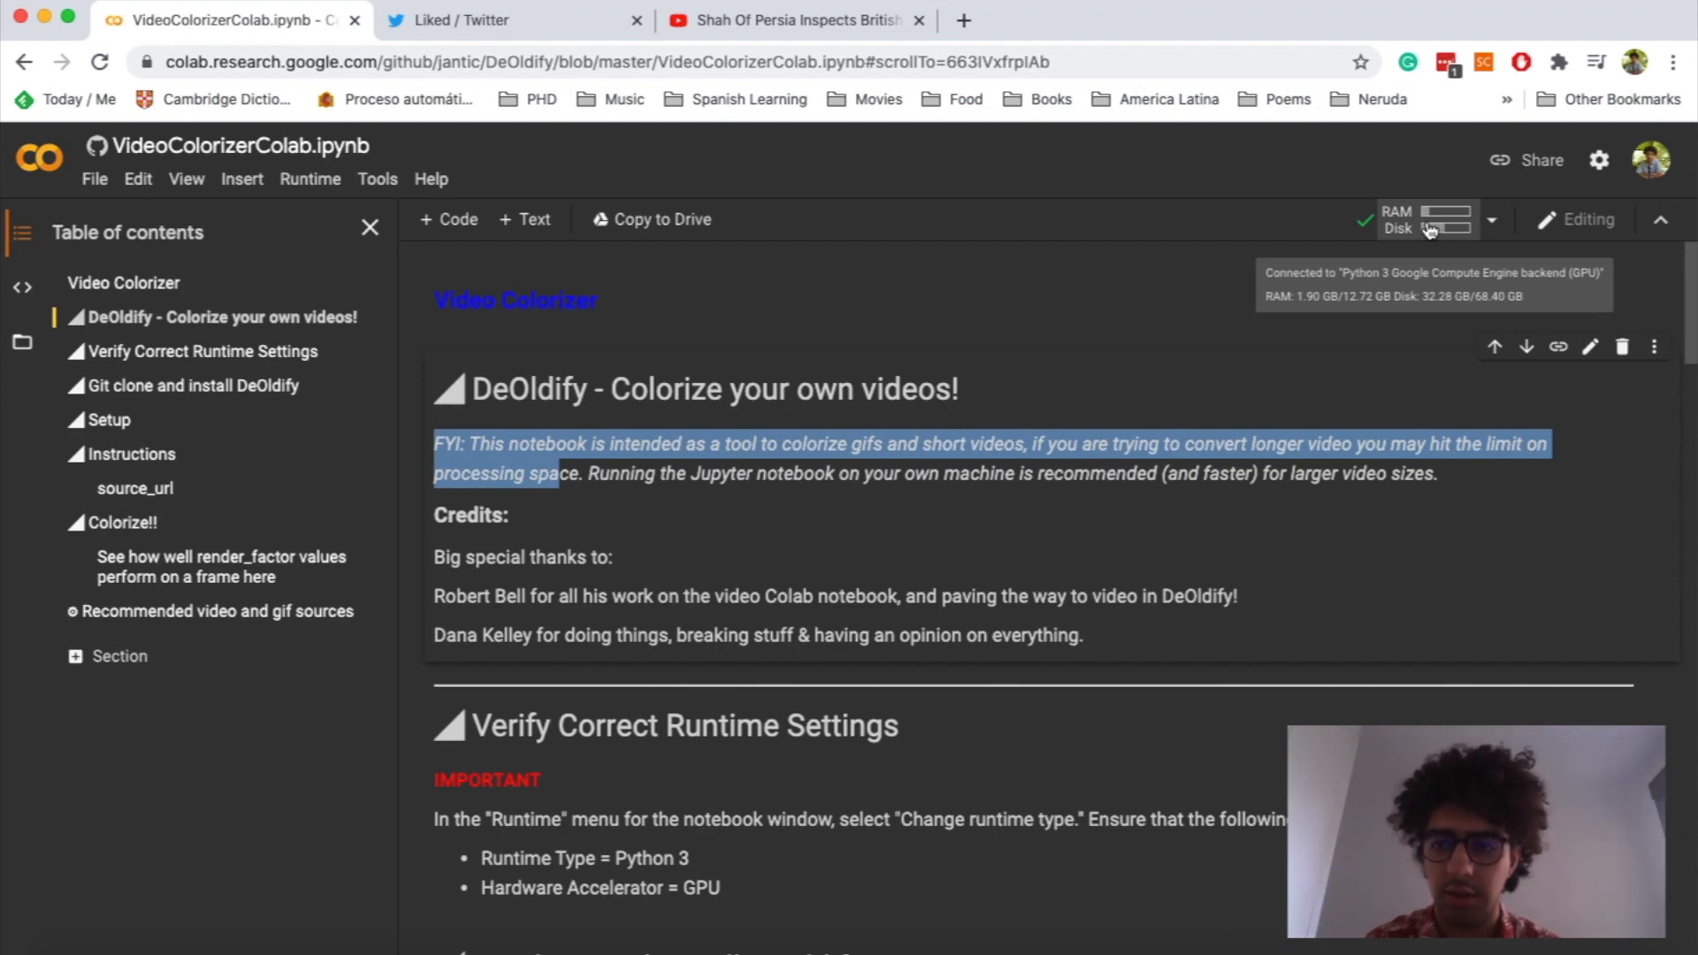
{"action": "mouse_move", "coordinate": [1419, 282]}
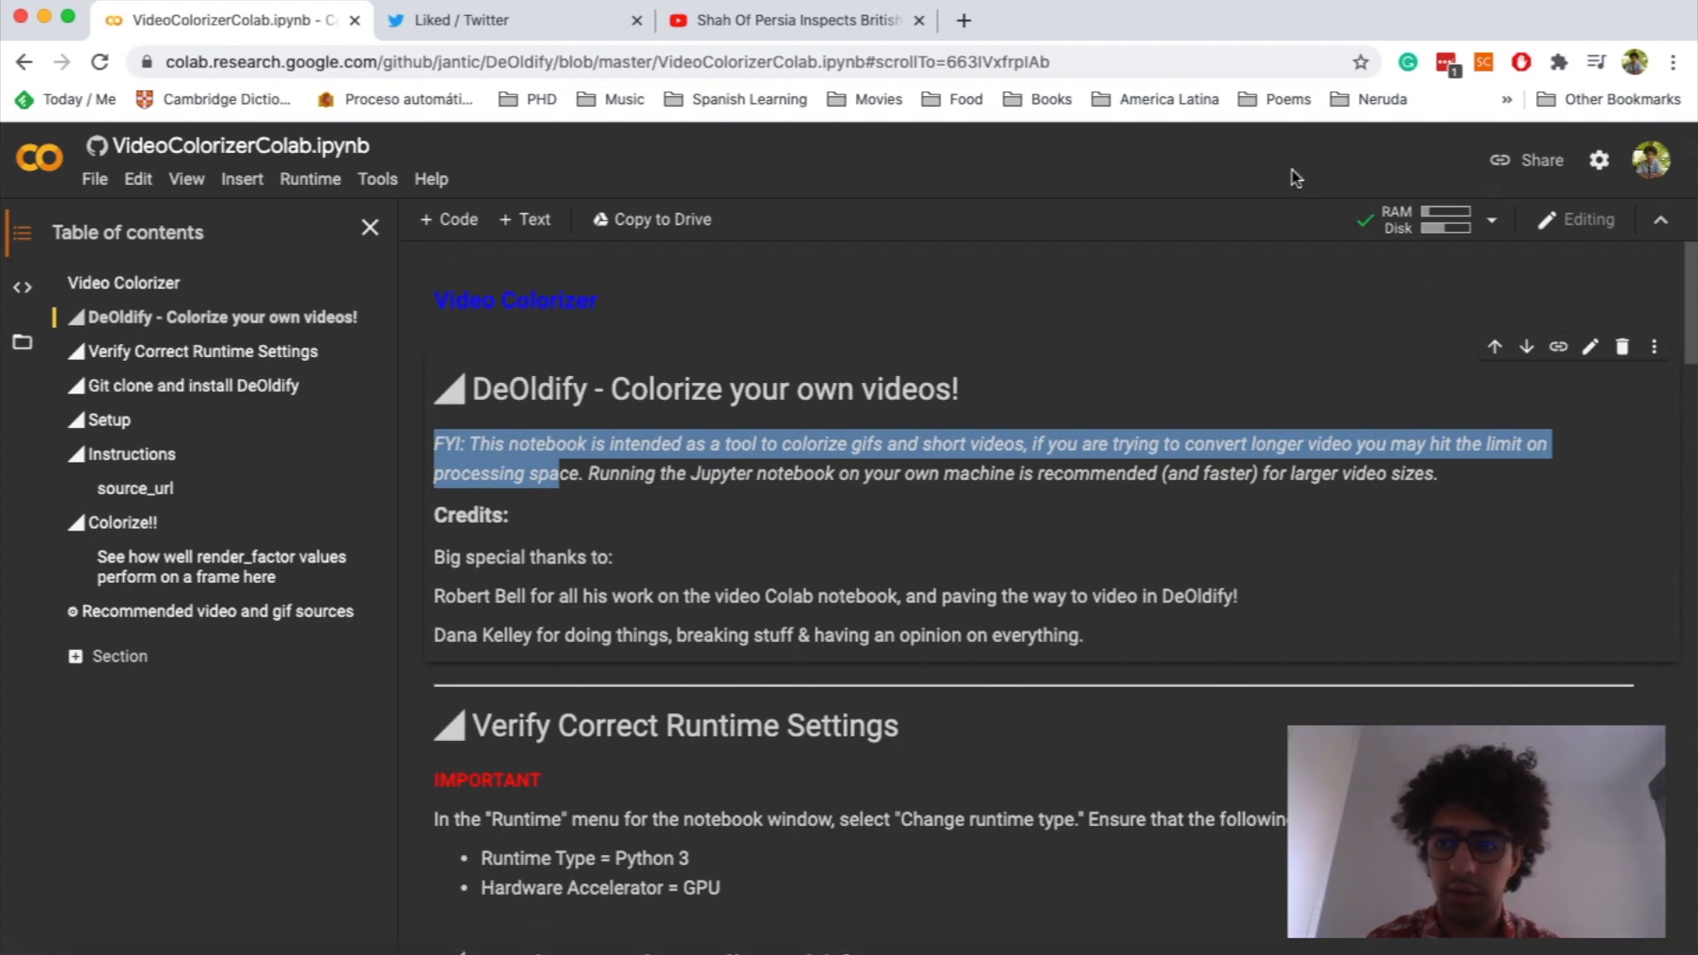
{"action": "mouse_move", "coordinate": [1170, 241]}
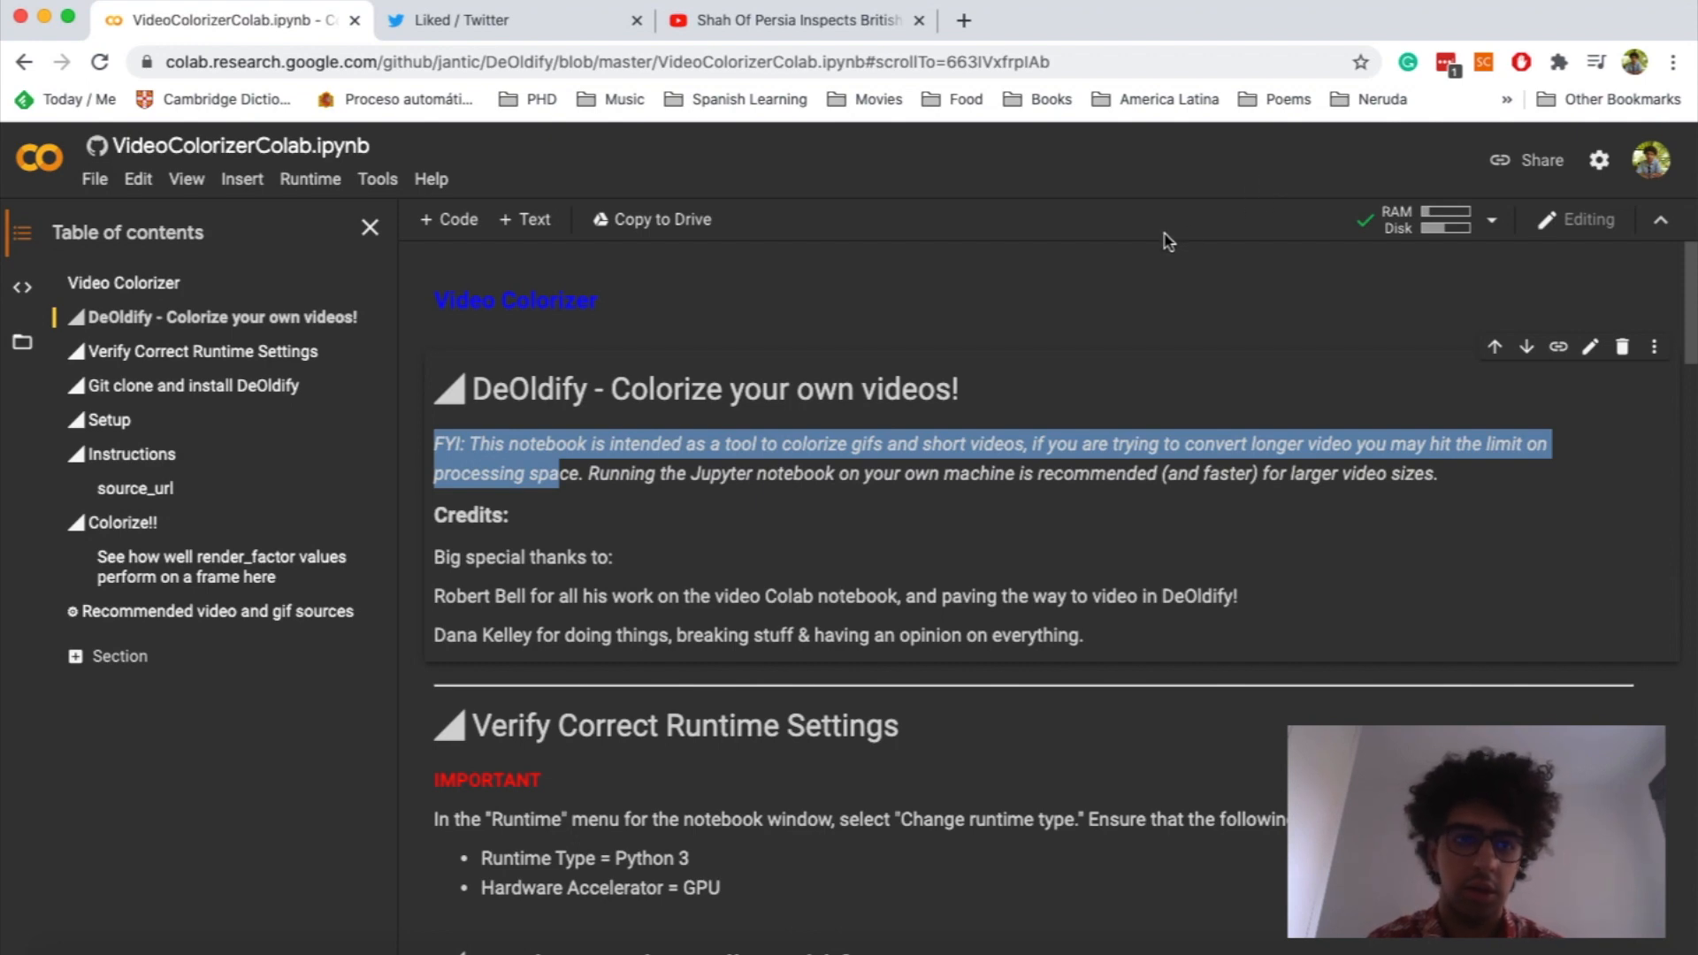
{"action": "mouse_move", "coordinate": [1217, 255]}
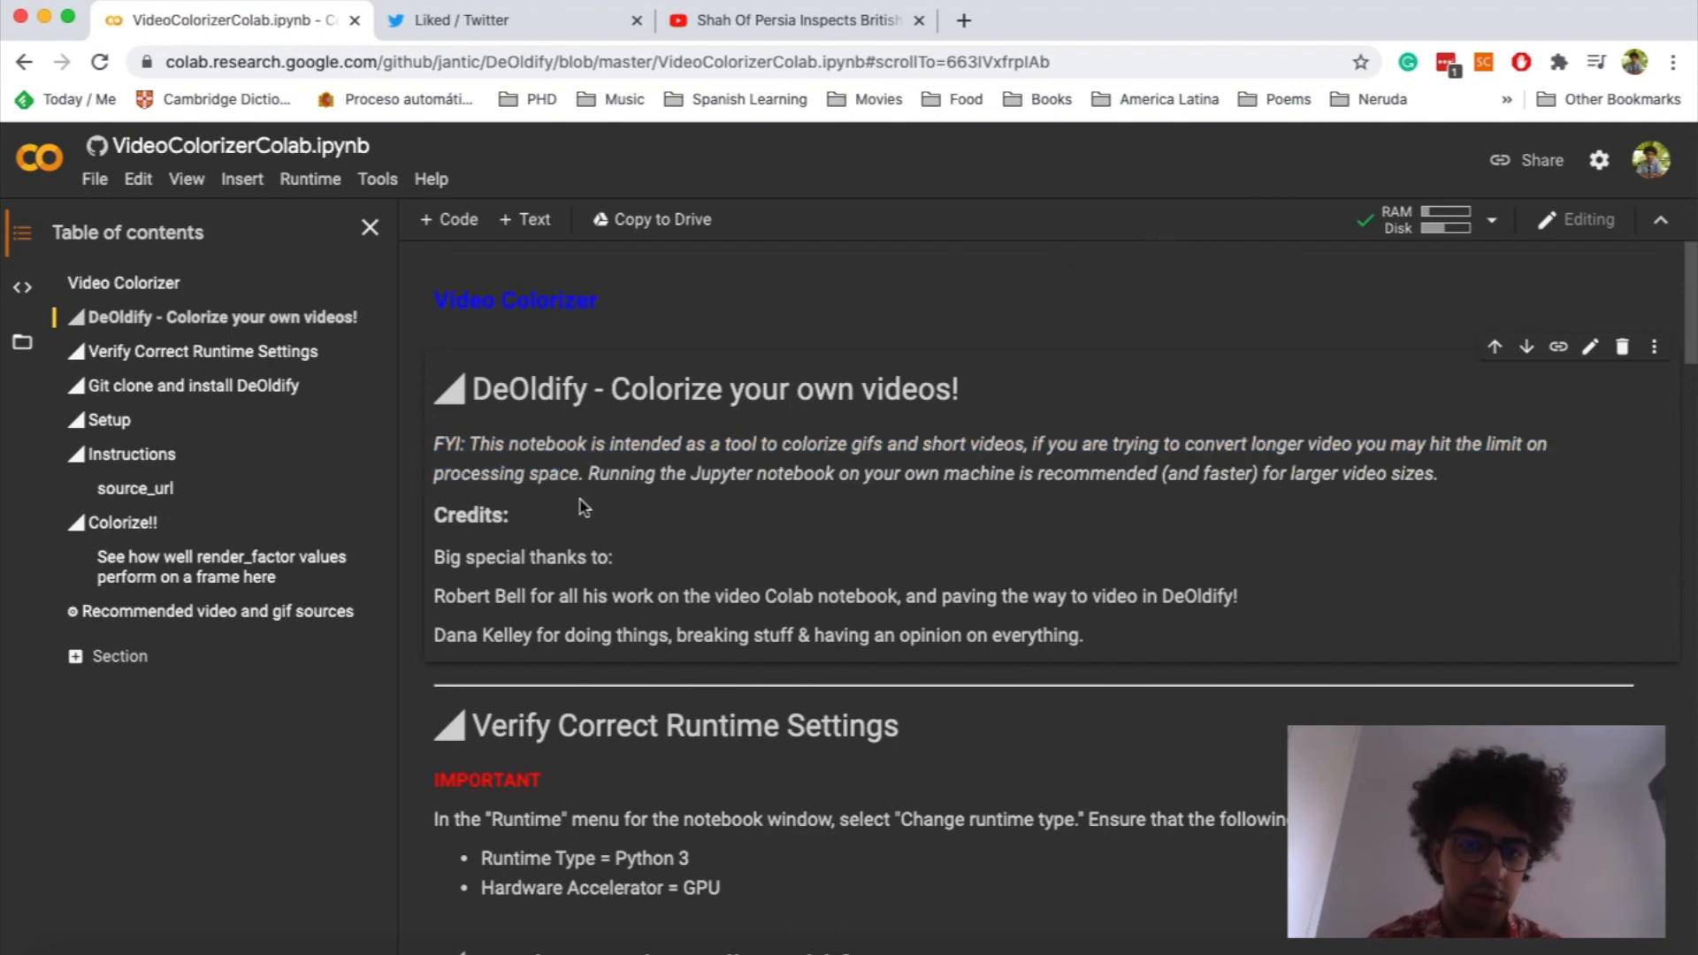
Run the git clone DeOldify cell, confirming the warning, then the cd DeOldify cell
{"action": "scroll", "scroll_direction": "down", "scroll_amount": 3}
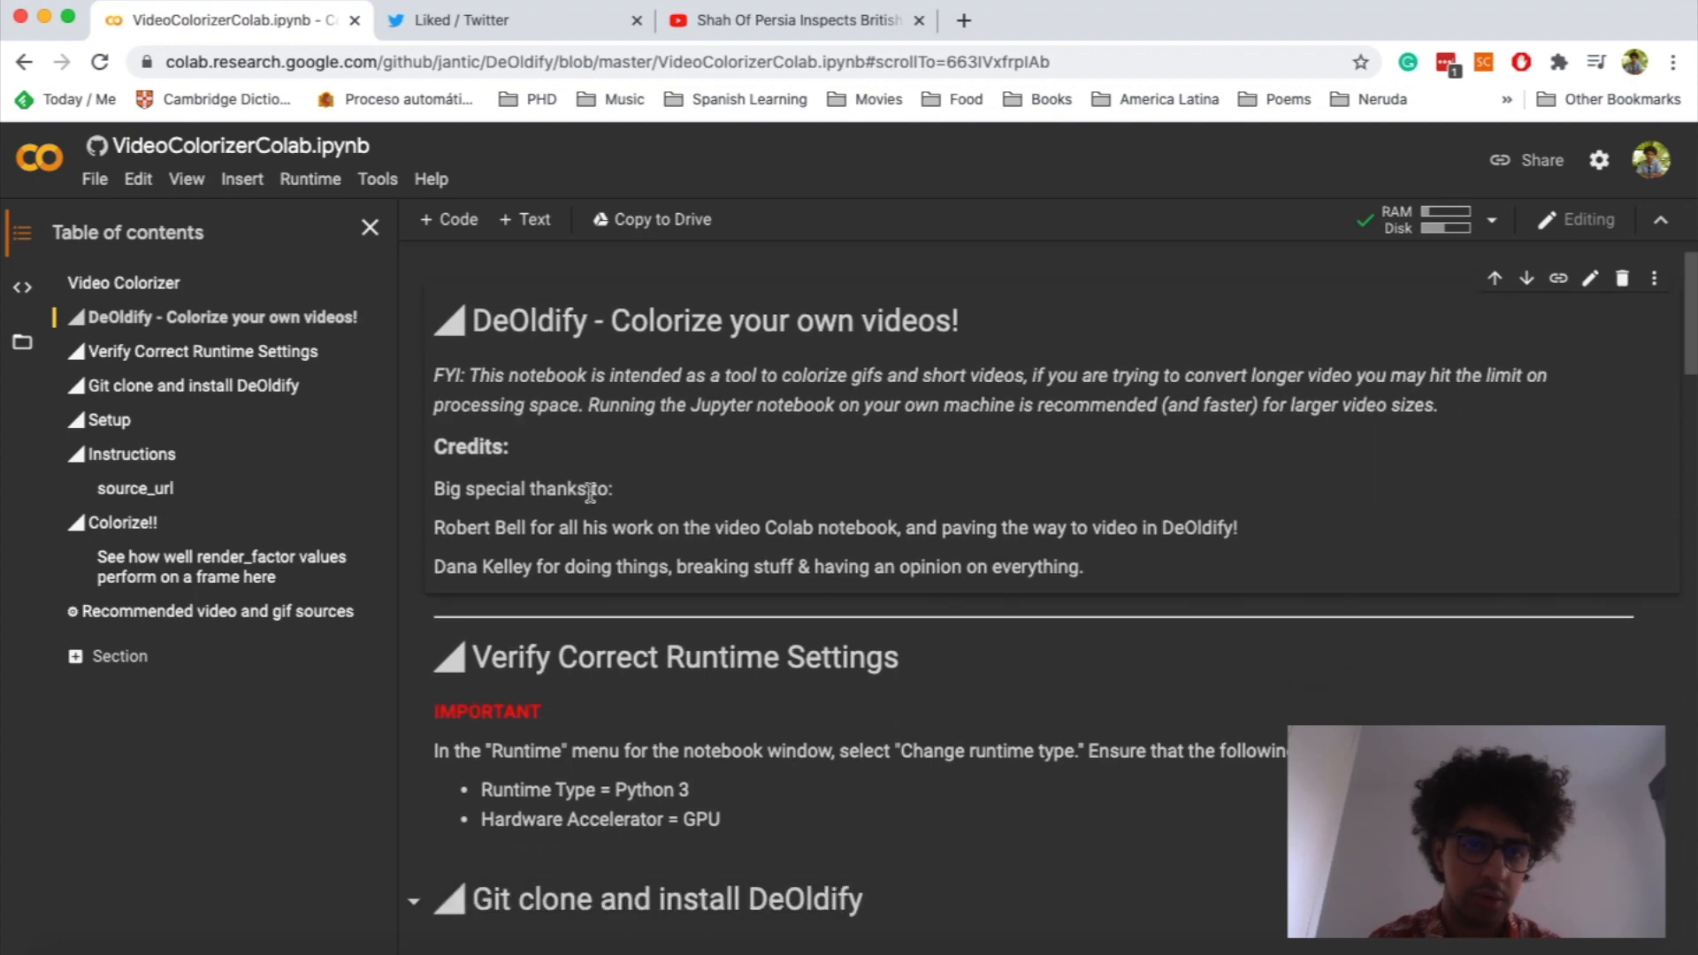
{"action": "scroll", "scroll_direction": "down", "scroll_amount": 3}
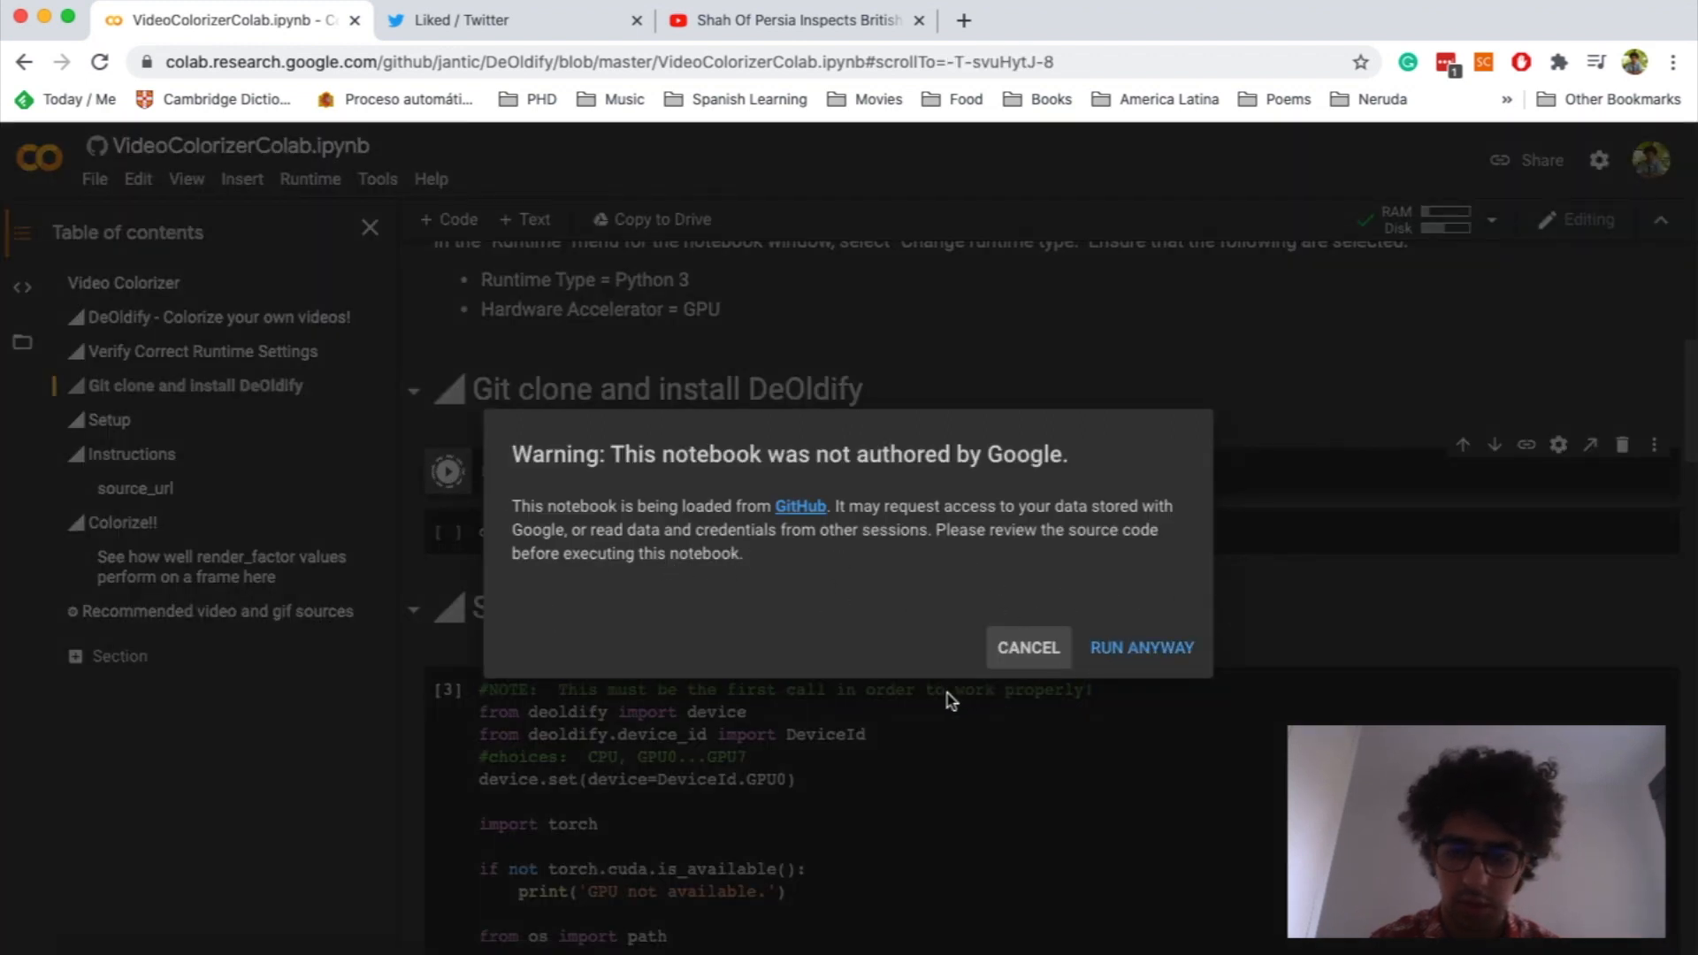
{"action": "left_click", "coordinate": [1141, 648]}
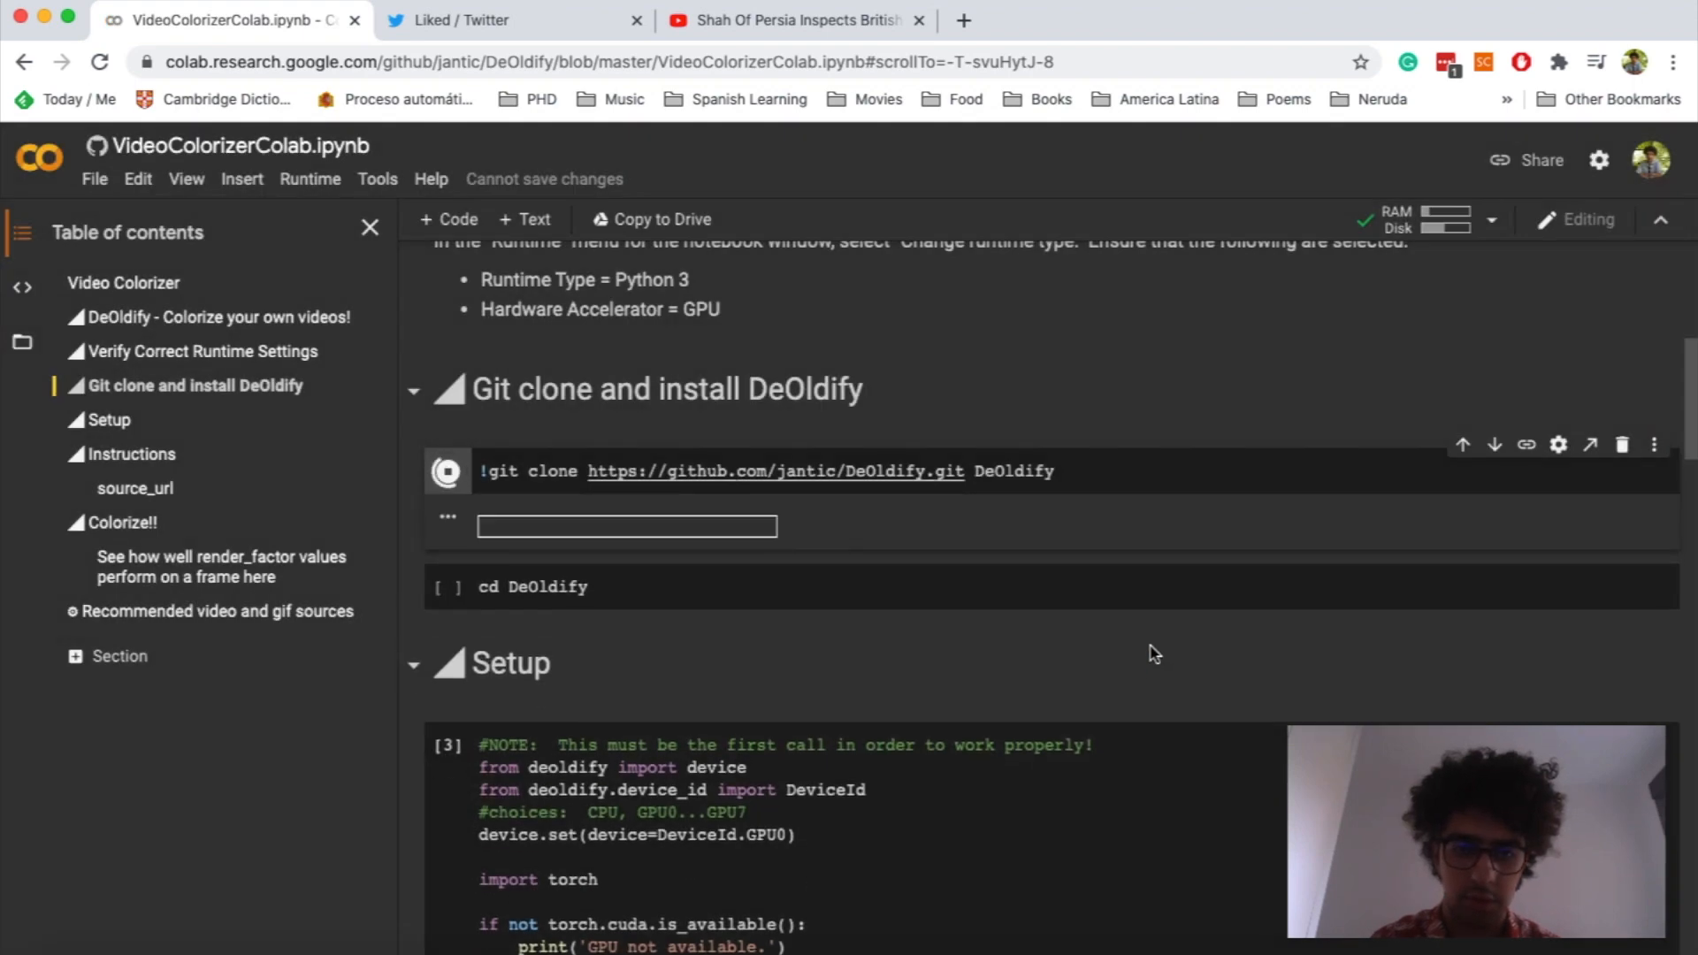
{"action": "left_click", "coordinate": [445, 470]}
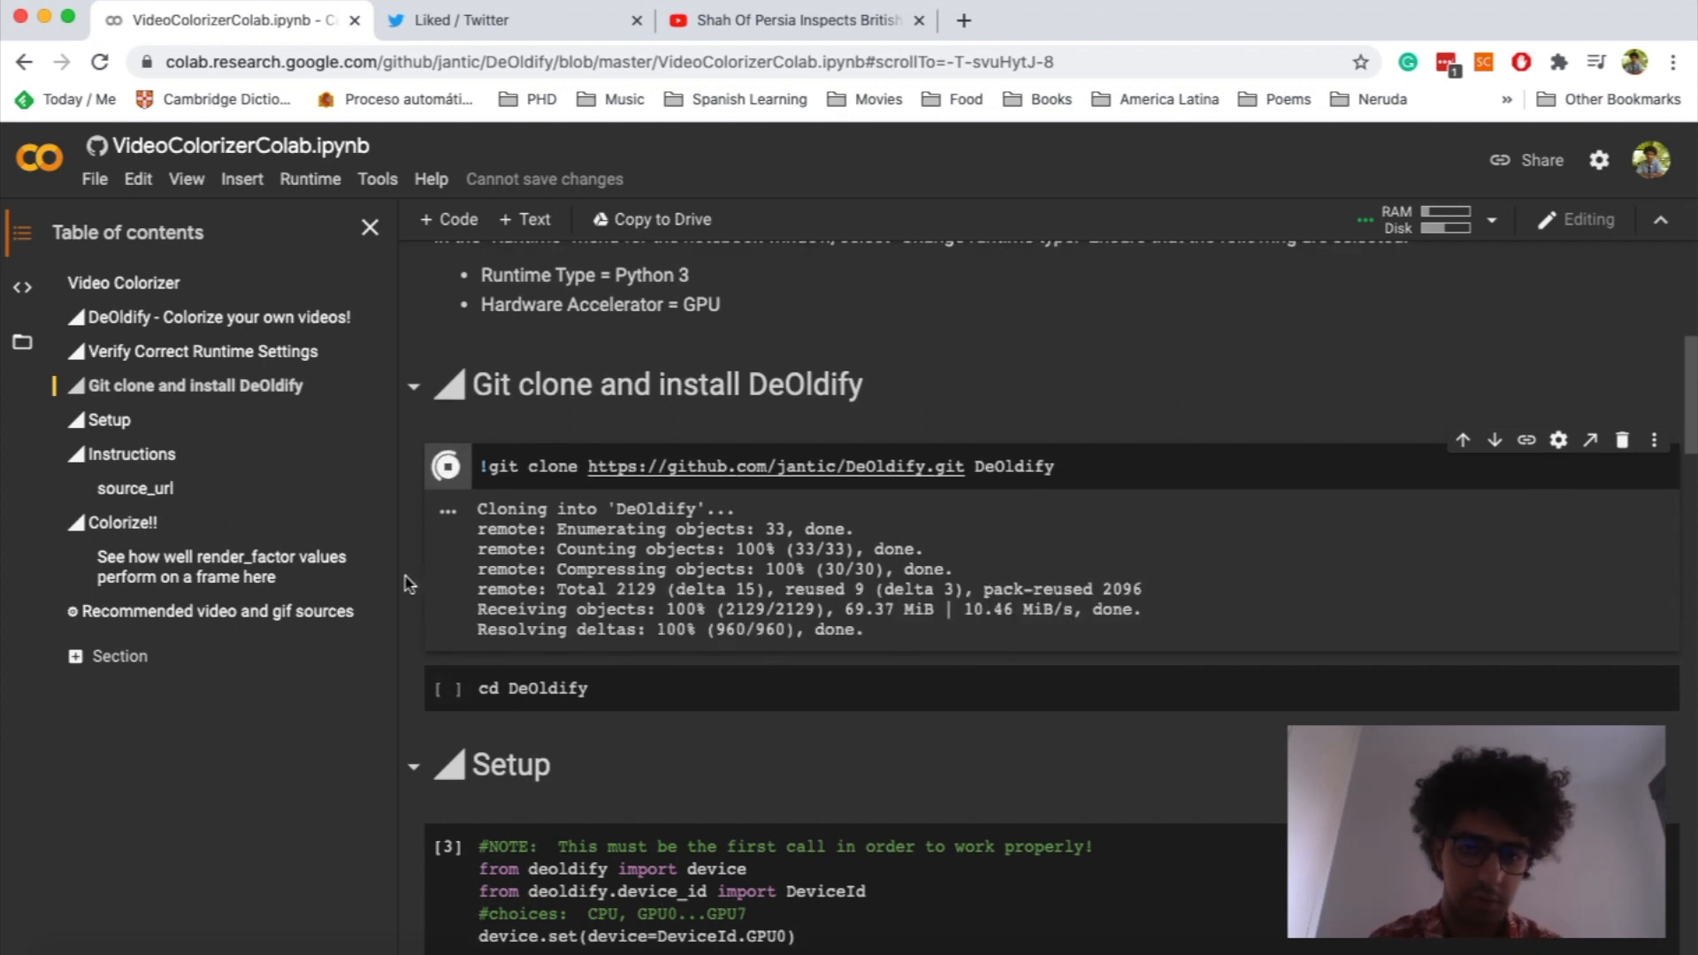
{"action": "scroll", "scroll_direction": "down", "scroll_amount": 3}
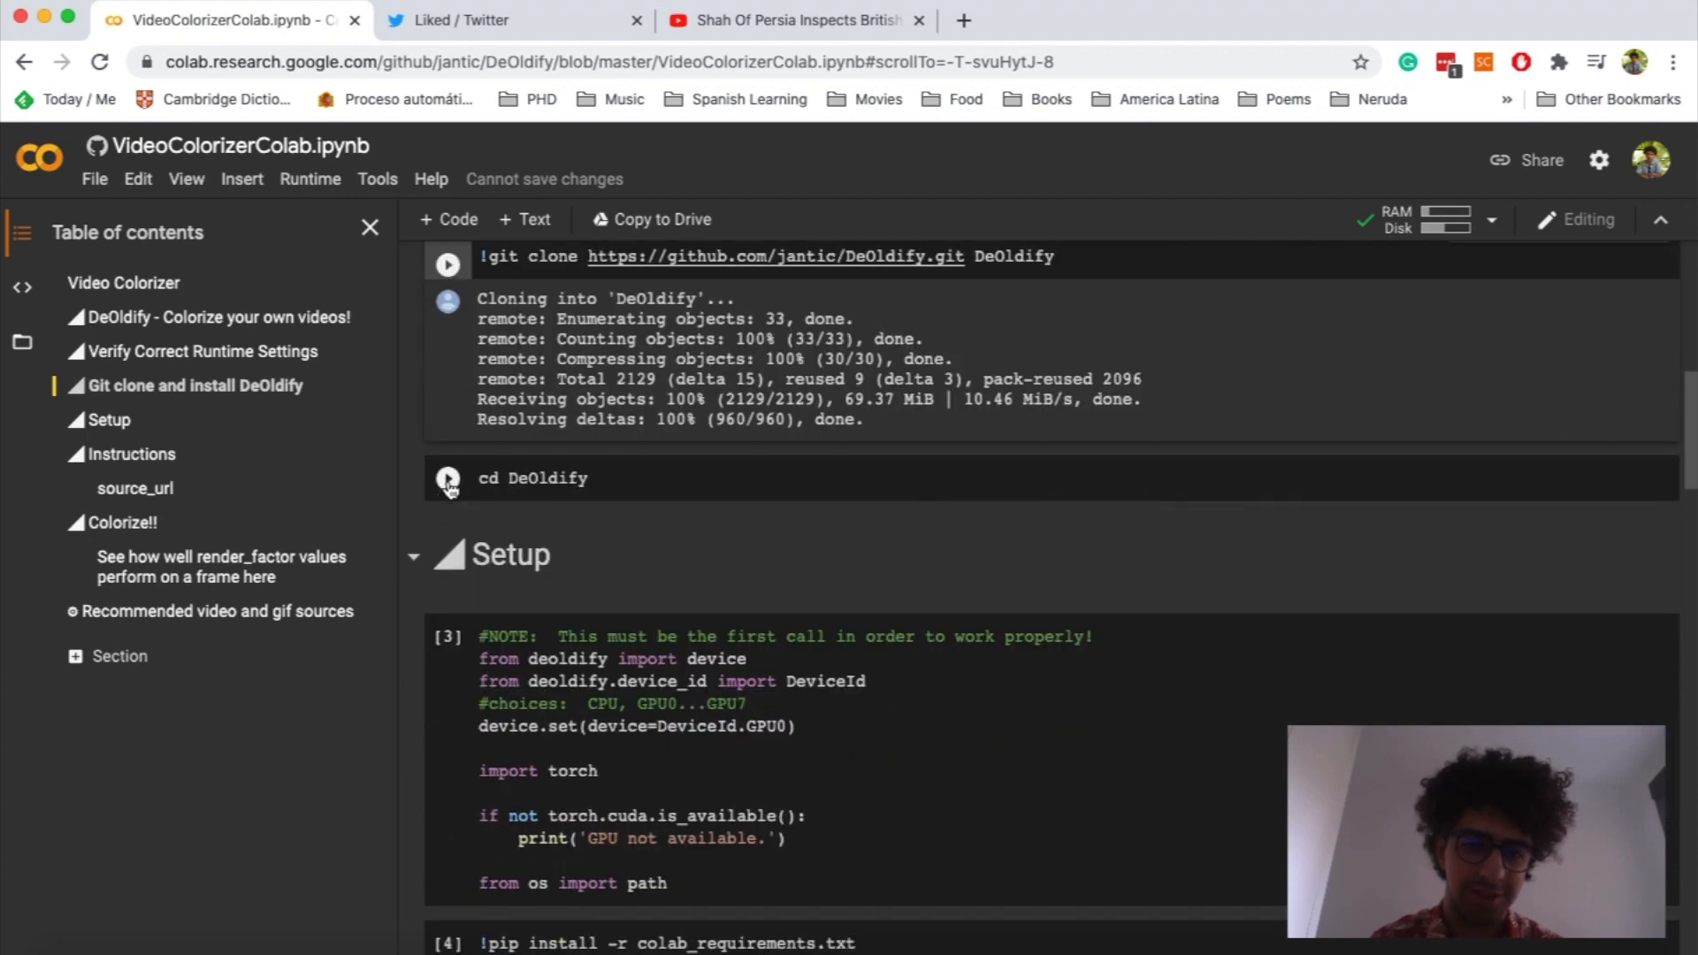
{"action": "left_click", "coordinate": [446, 478]}
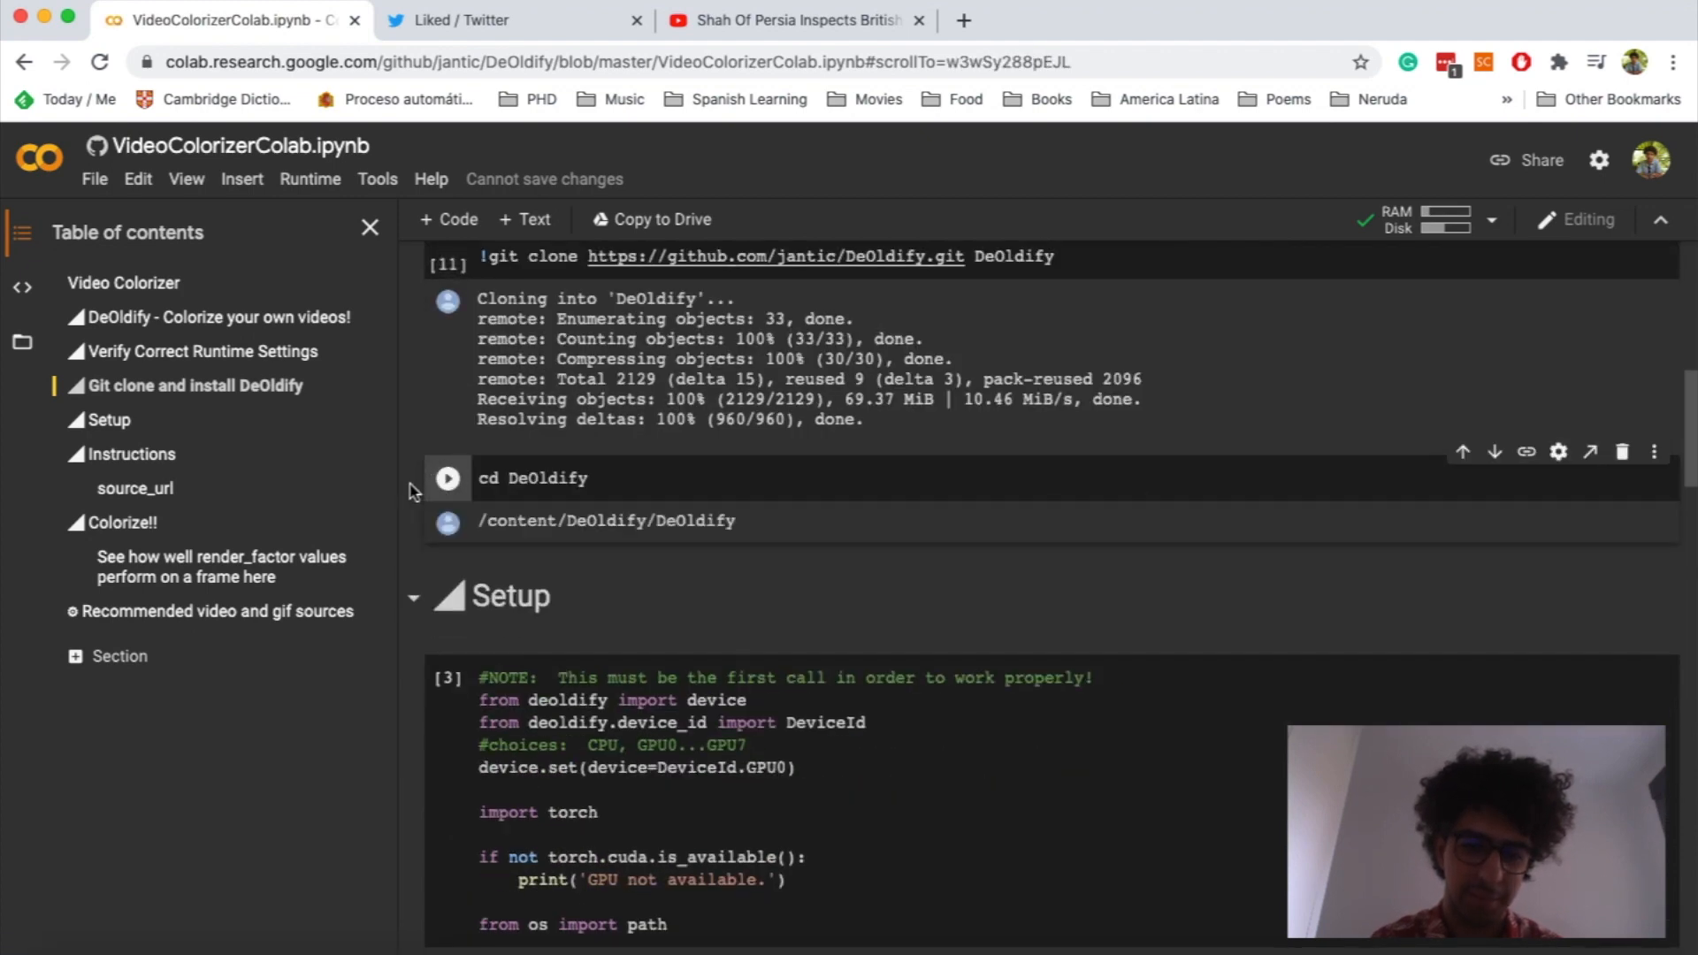
Run the GPU device, pip requirements and fastai imports setup cells
{"action": "scroll", "scroll_direction": "down", "scroll_amount": 3}
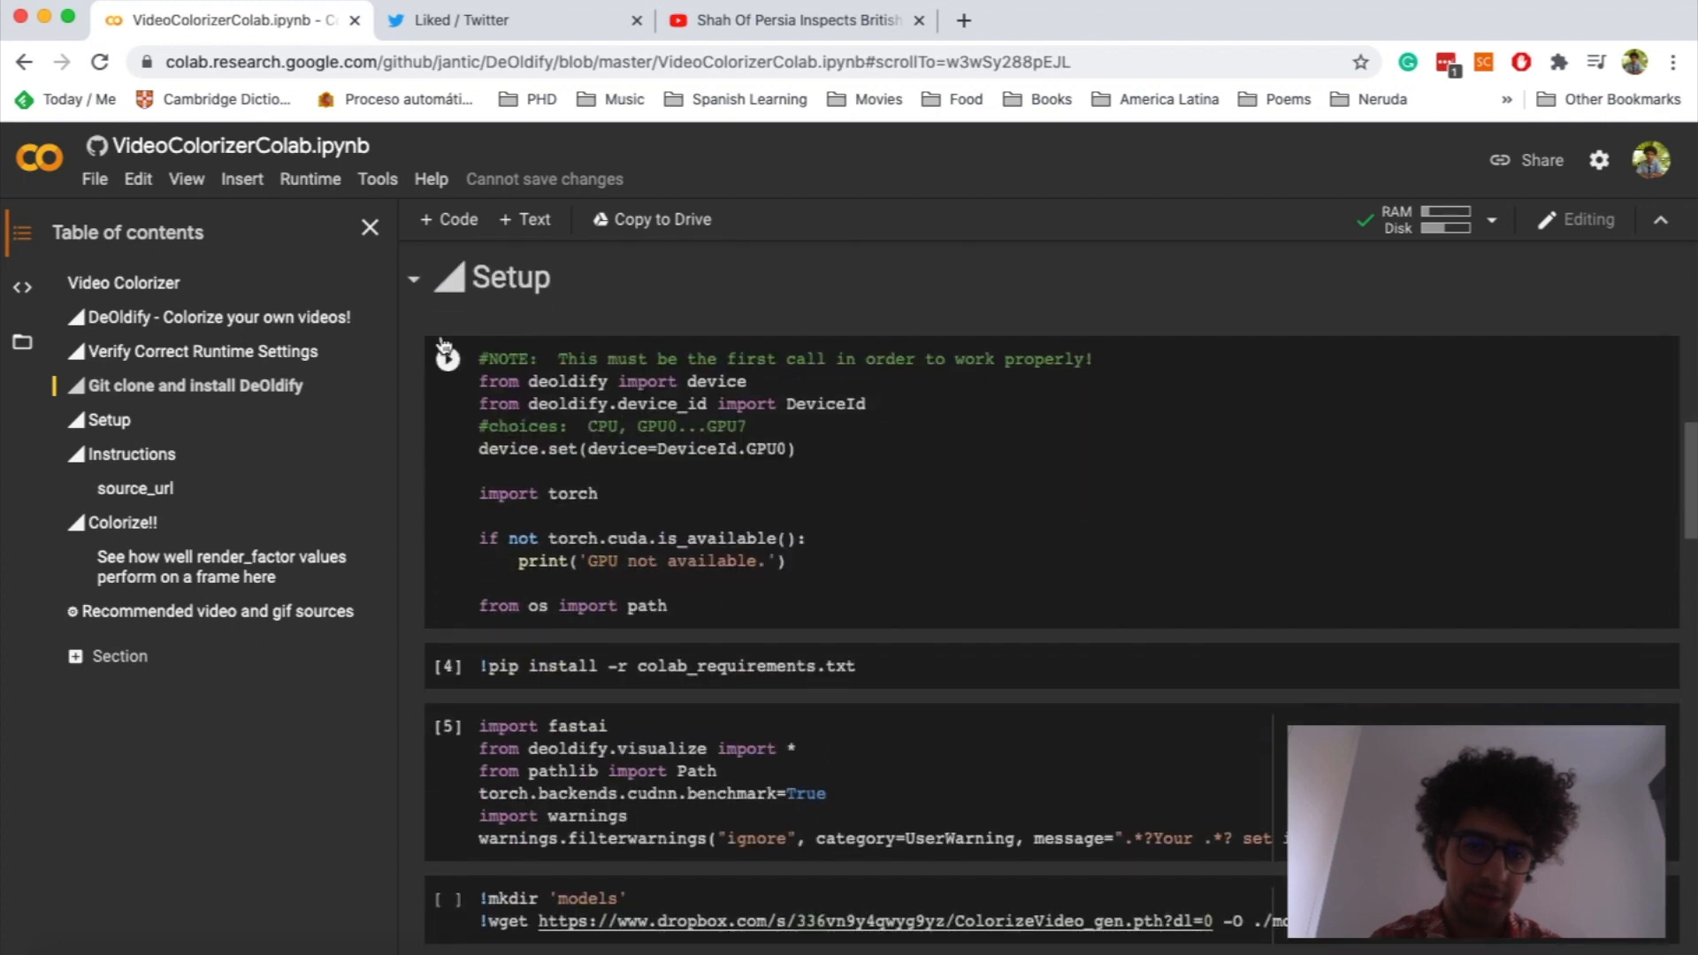
{"action": "left_click", "coordinate": [445, 359]}
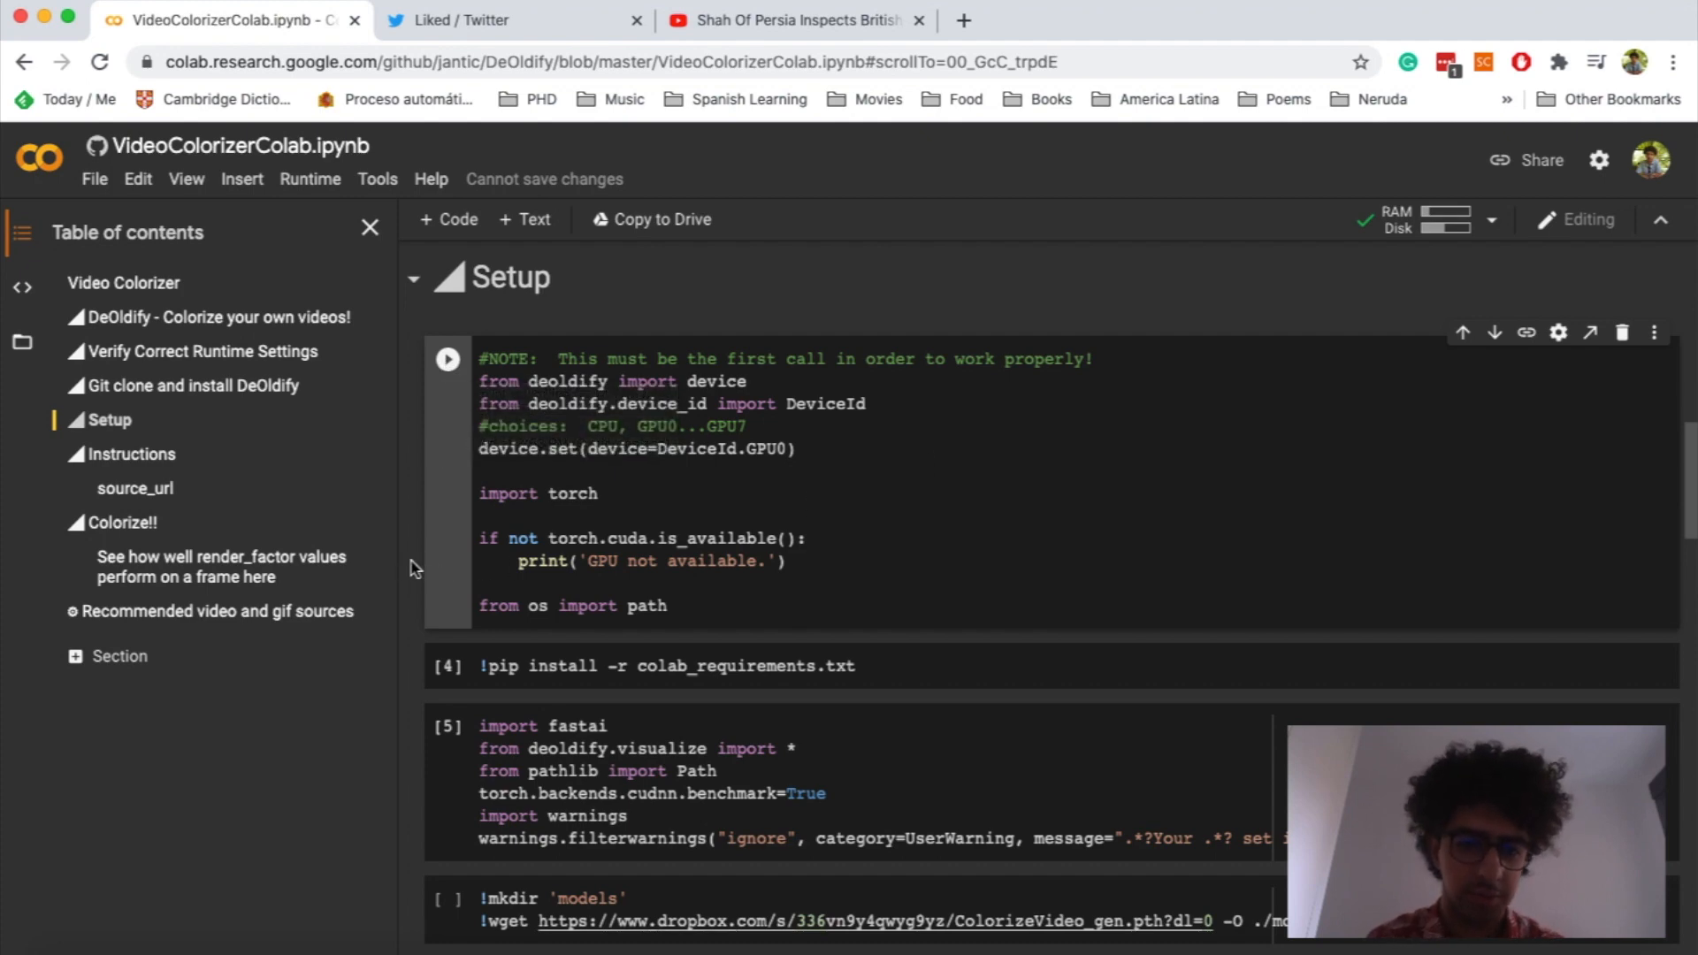
{"action": "scroll", "scroll_direction": "down", "scroll_amount": 3}
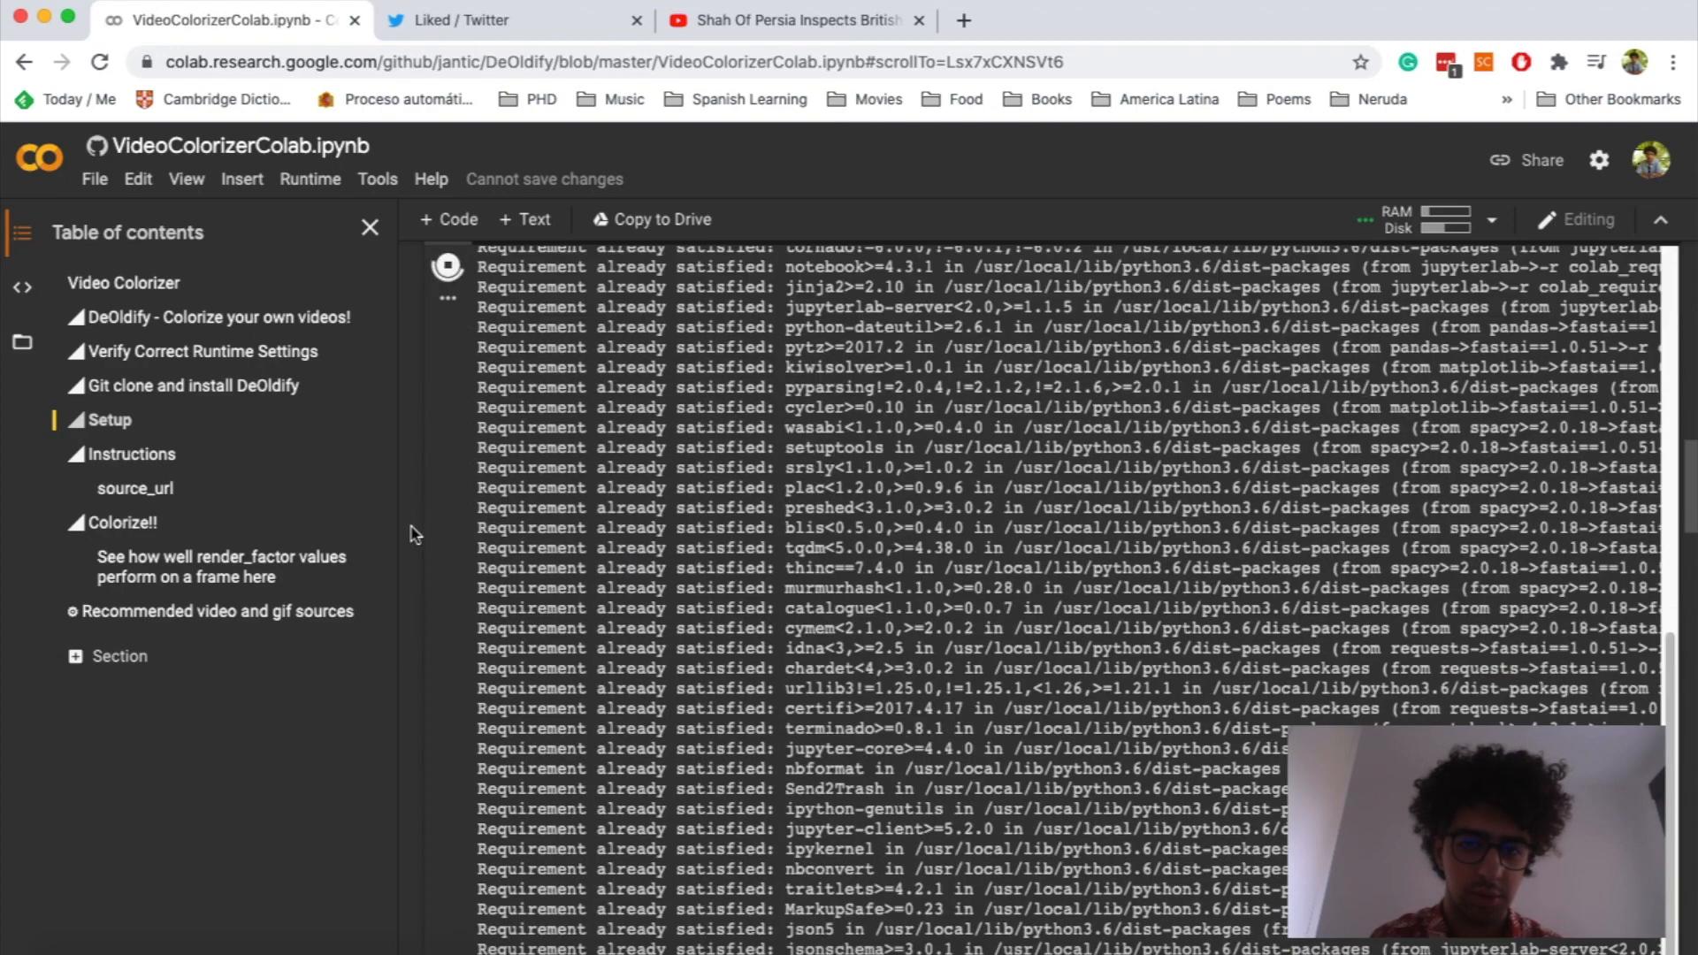
{"action": "scroll", "scroll_direction": "down", "scroll_amount": 3}
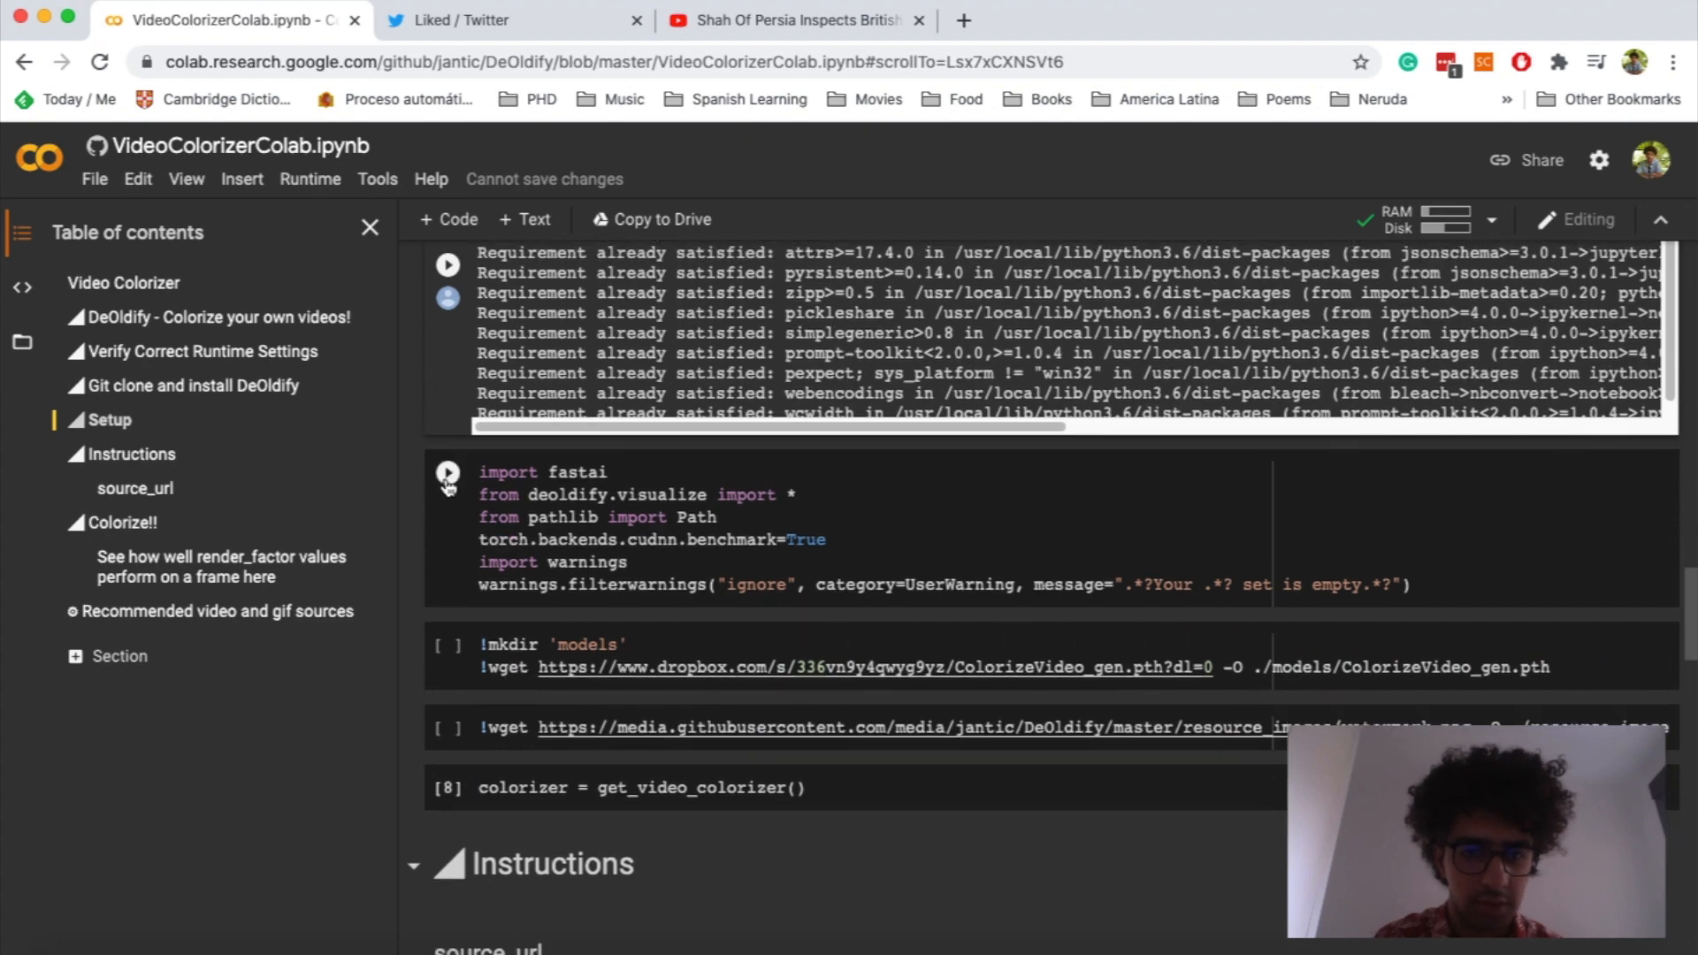
{"action": "left_click", "coordinate": [447, 476]}
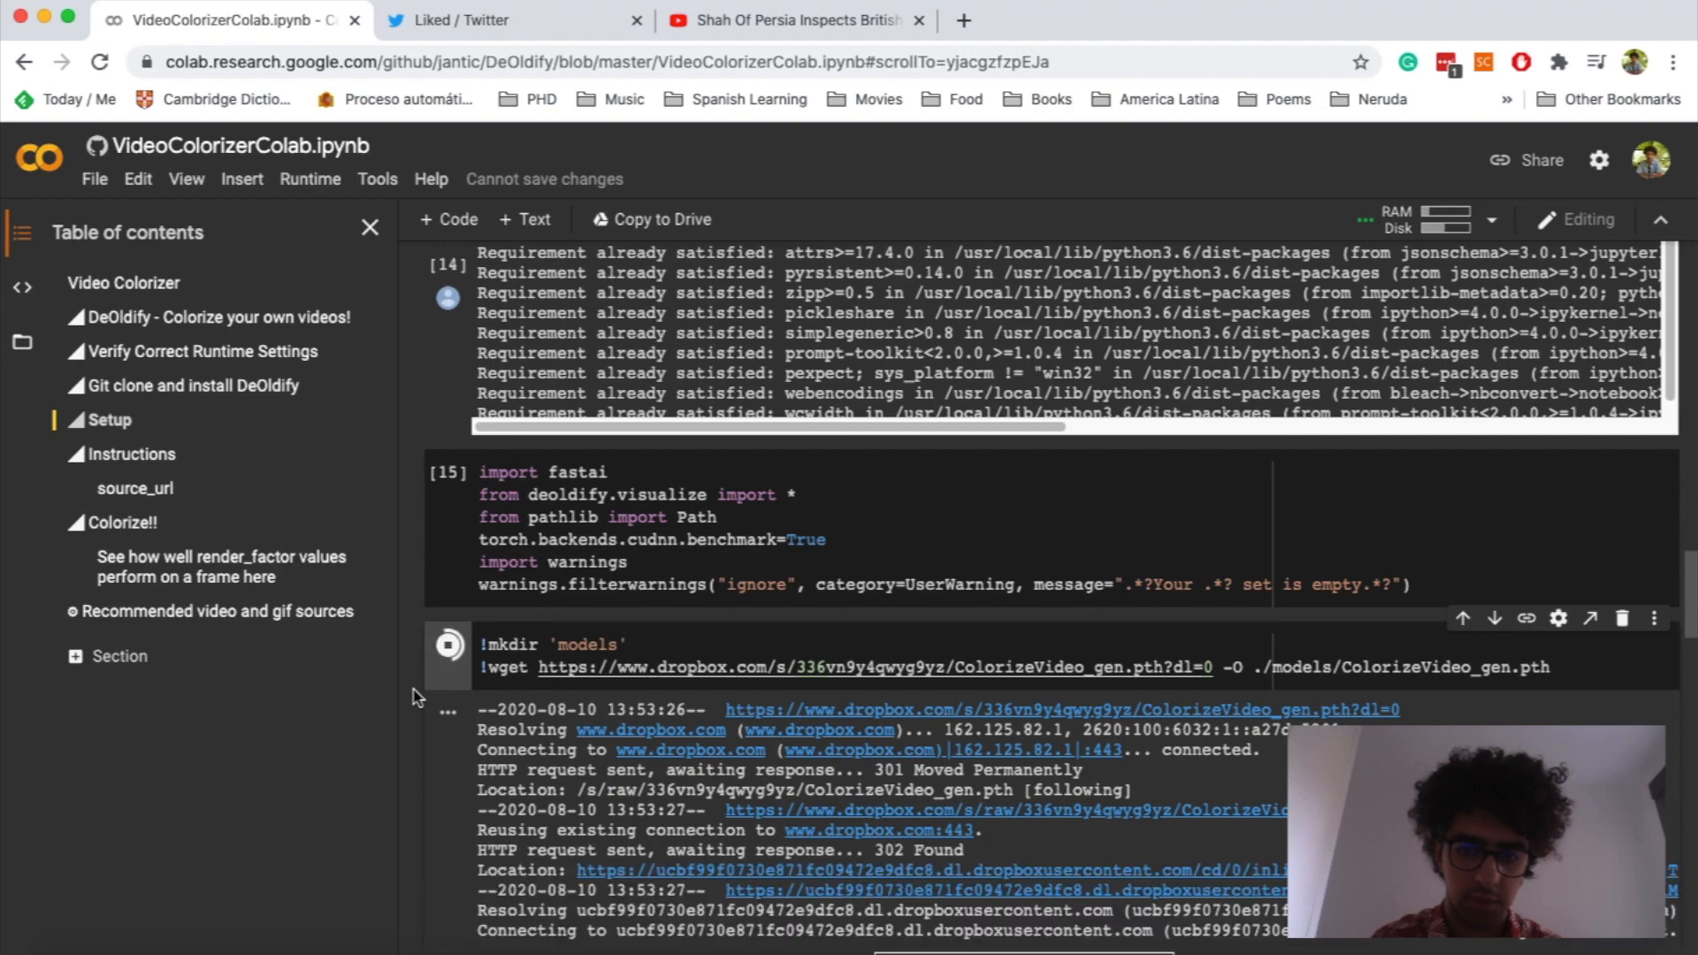
Download the model weights and watermark.png, then build the video colorizer
{"action": "scroll", "scroll_direction": "down", "scroll_amount": 3}
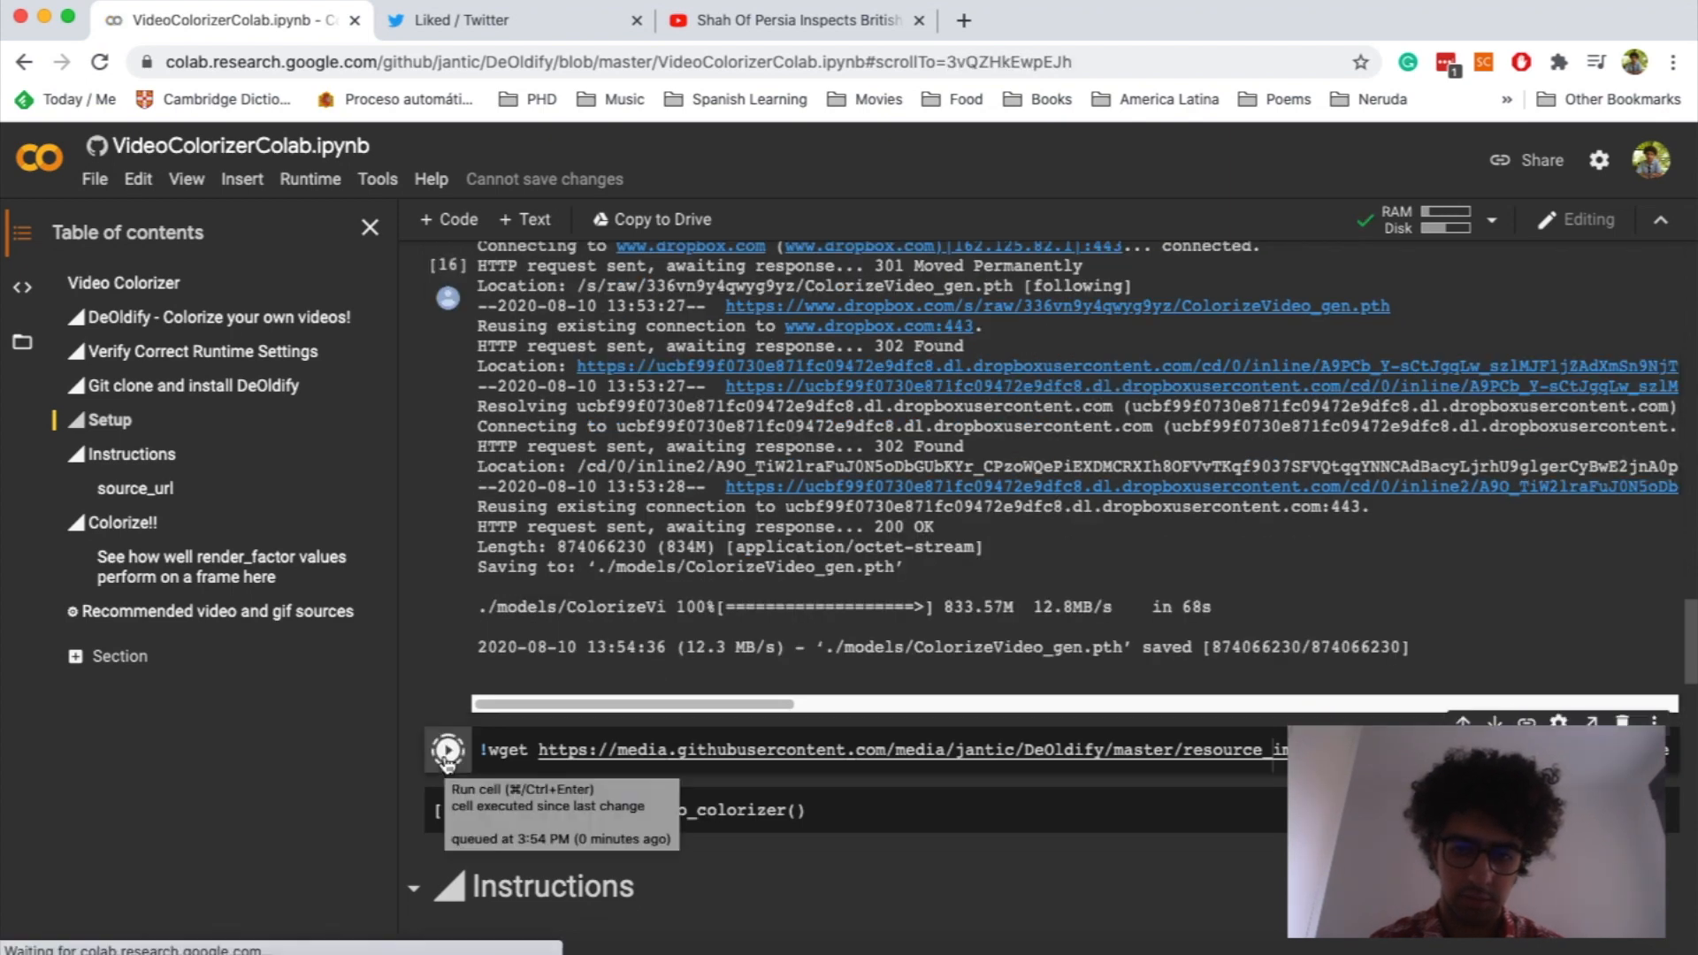
{"action": "left_click", "coordinate": [446, 750]}
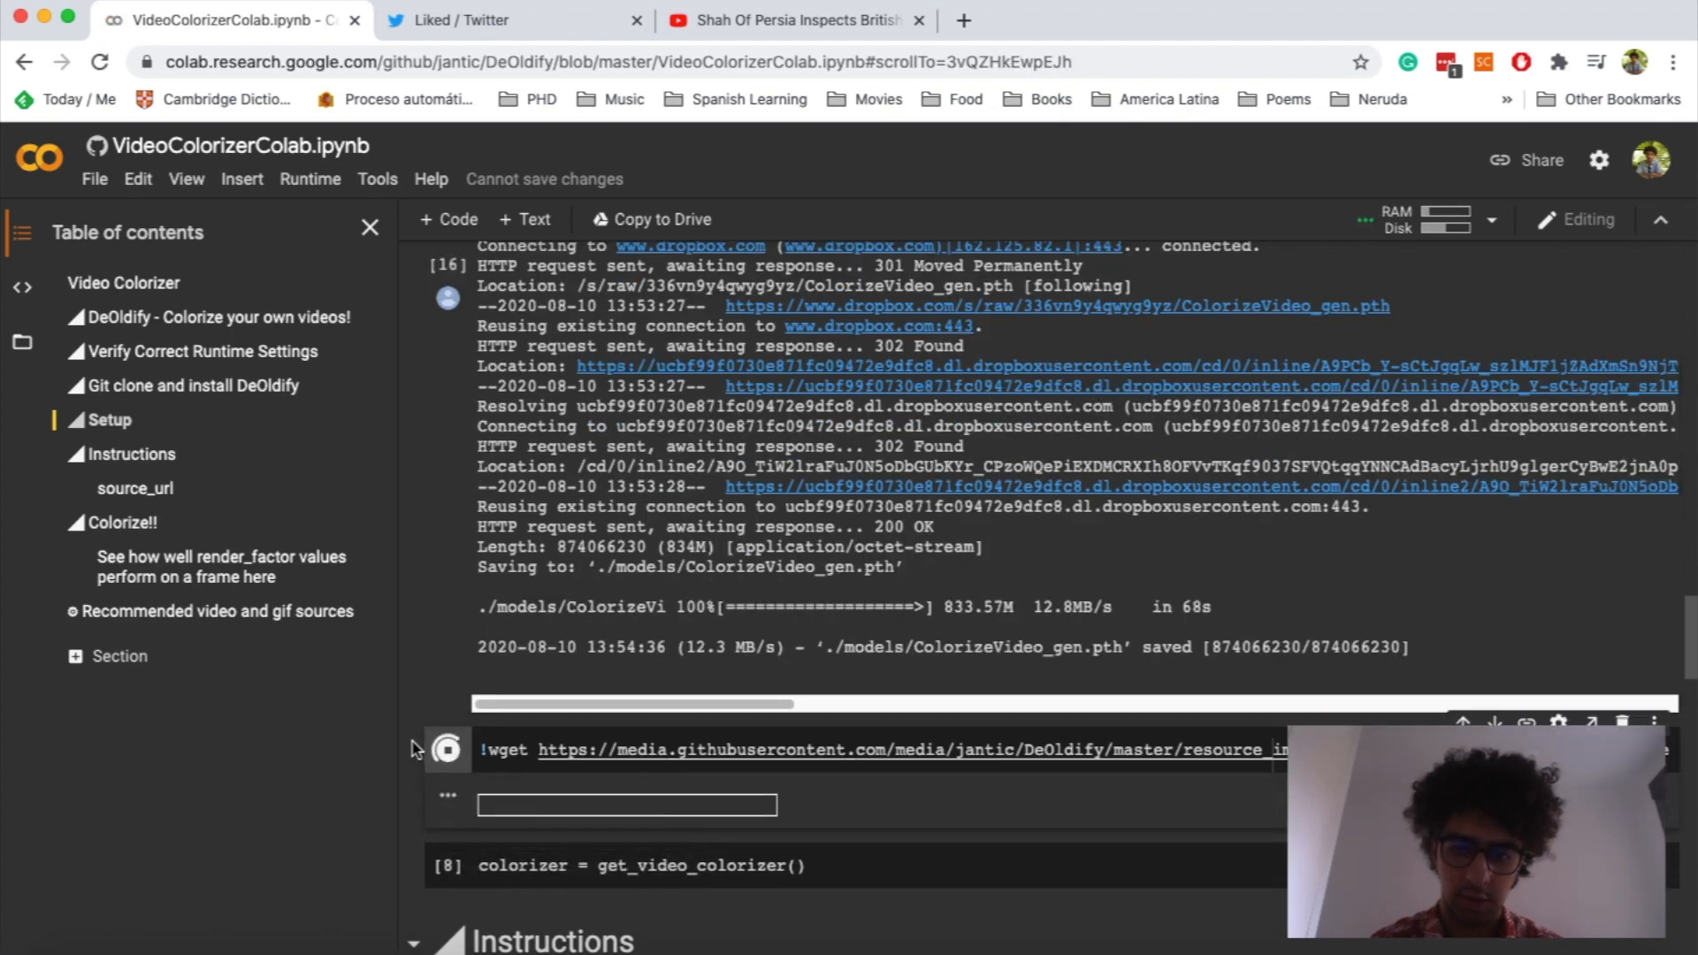
{"action": "left_click", "coordinate": [446, 750]}
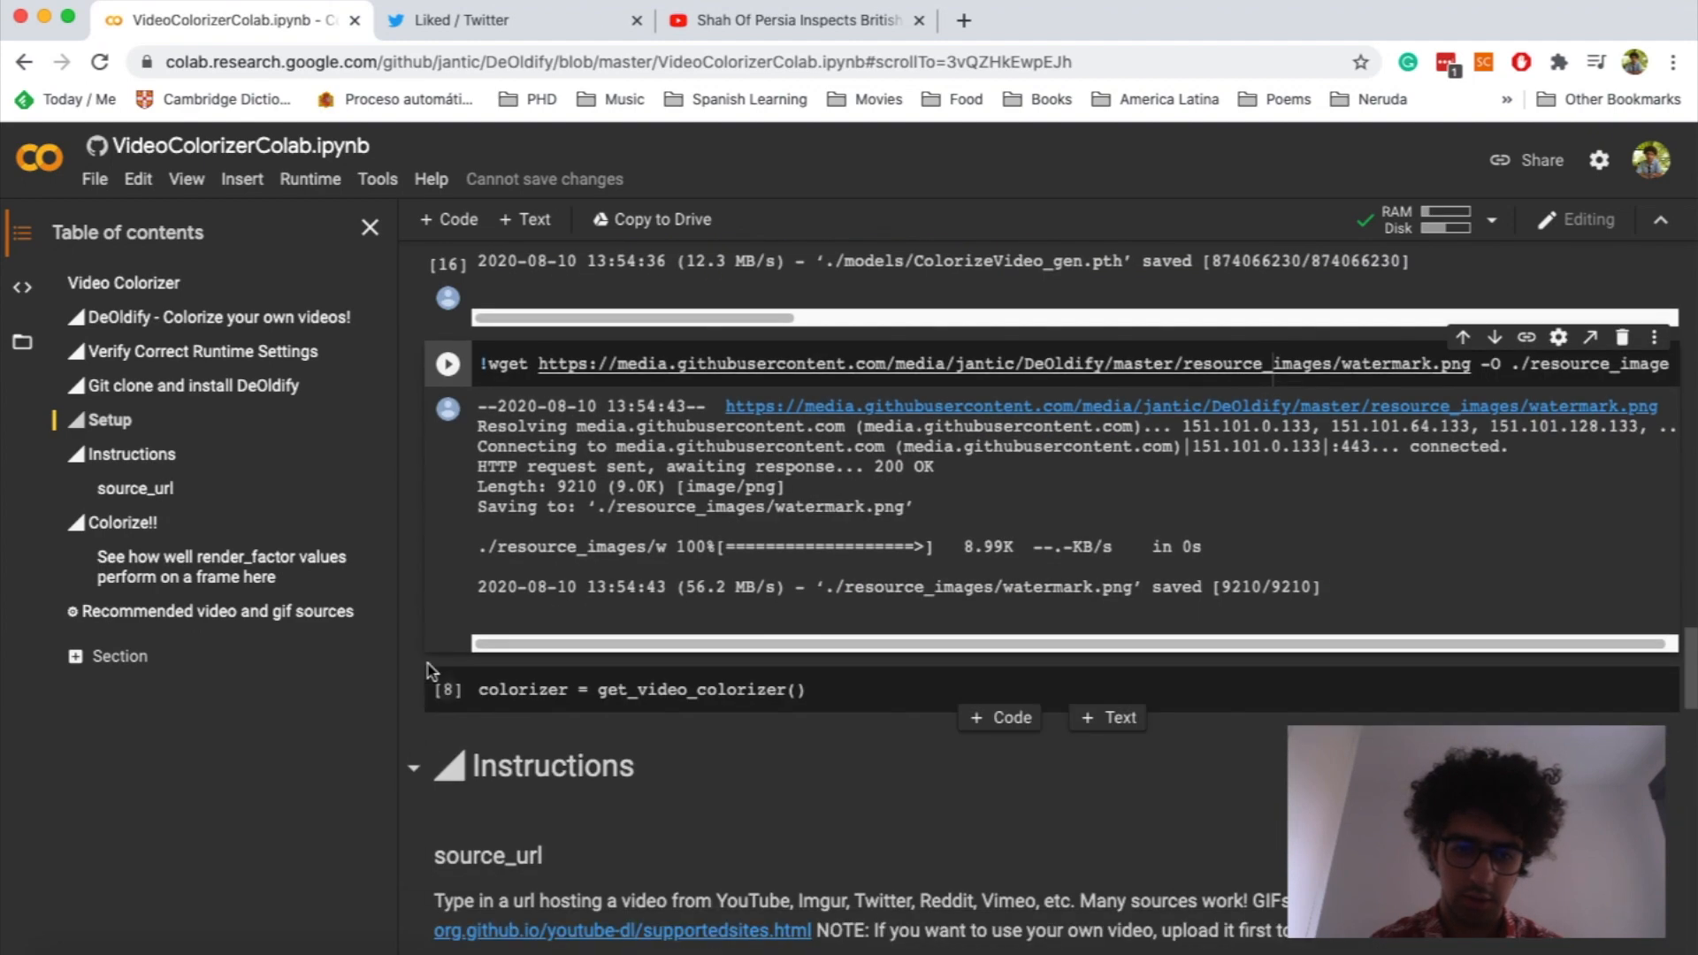
{"action": "left_click", "coordinate": [448, 690]}
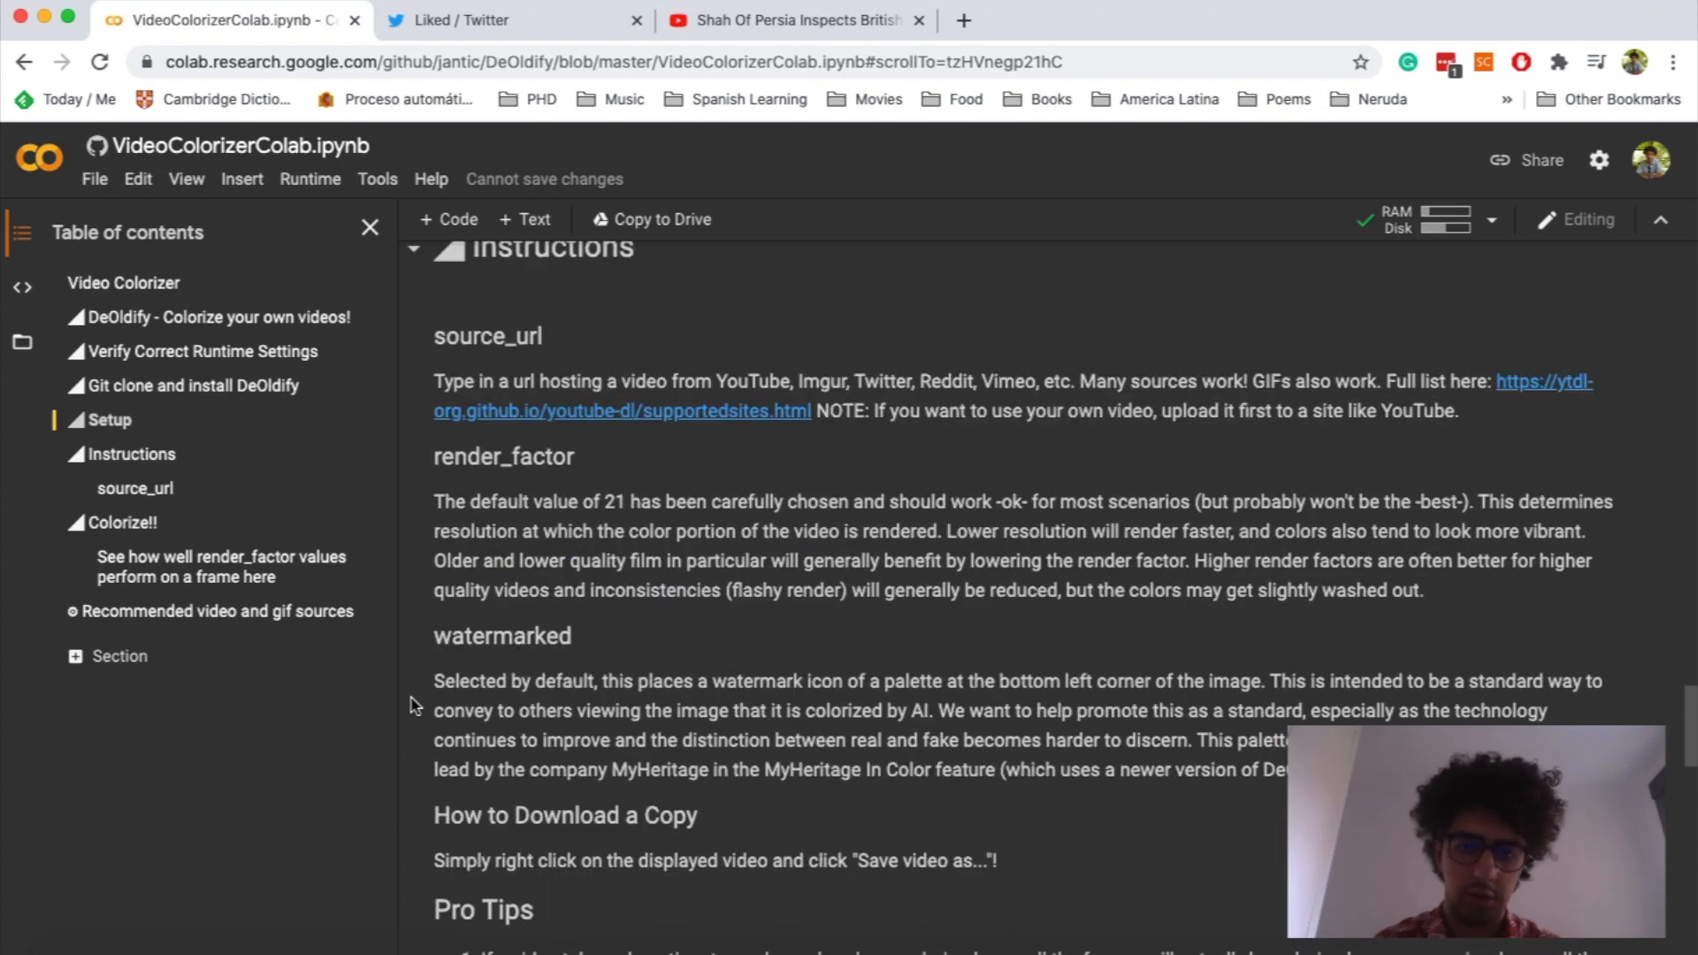
{"action": "scroll", "scroll_direction": "down", "scroll_amount": 3}
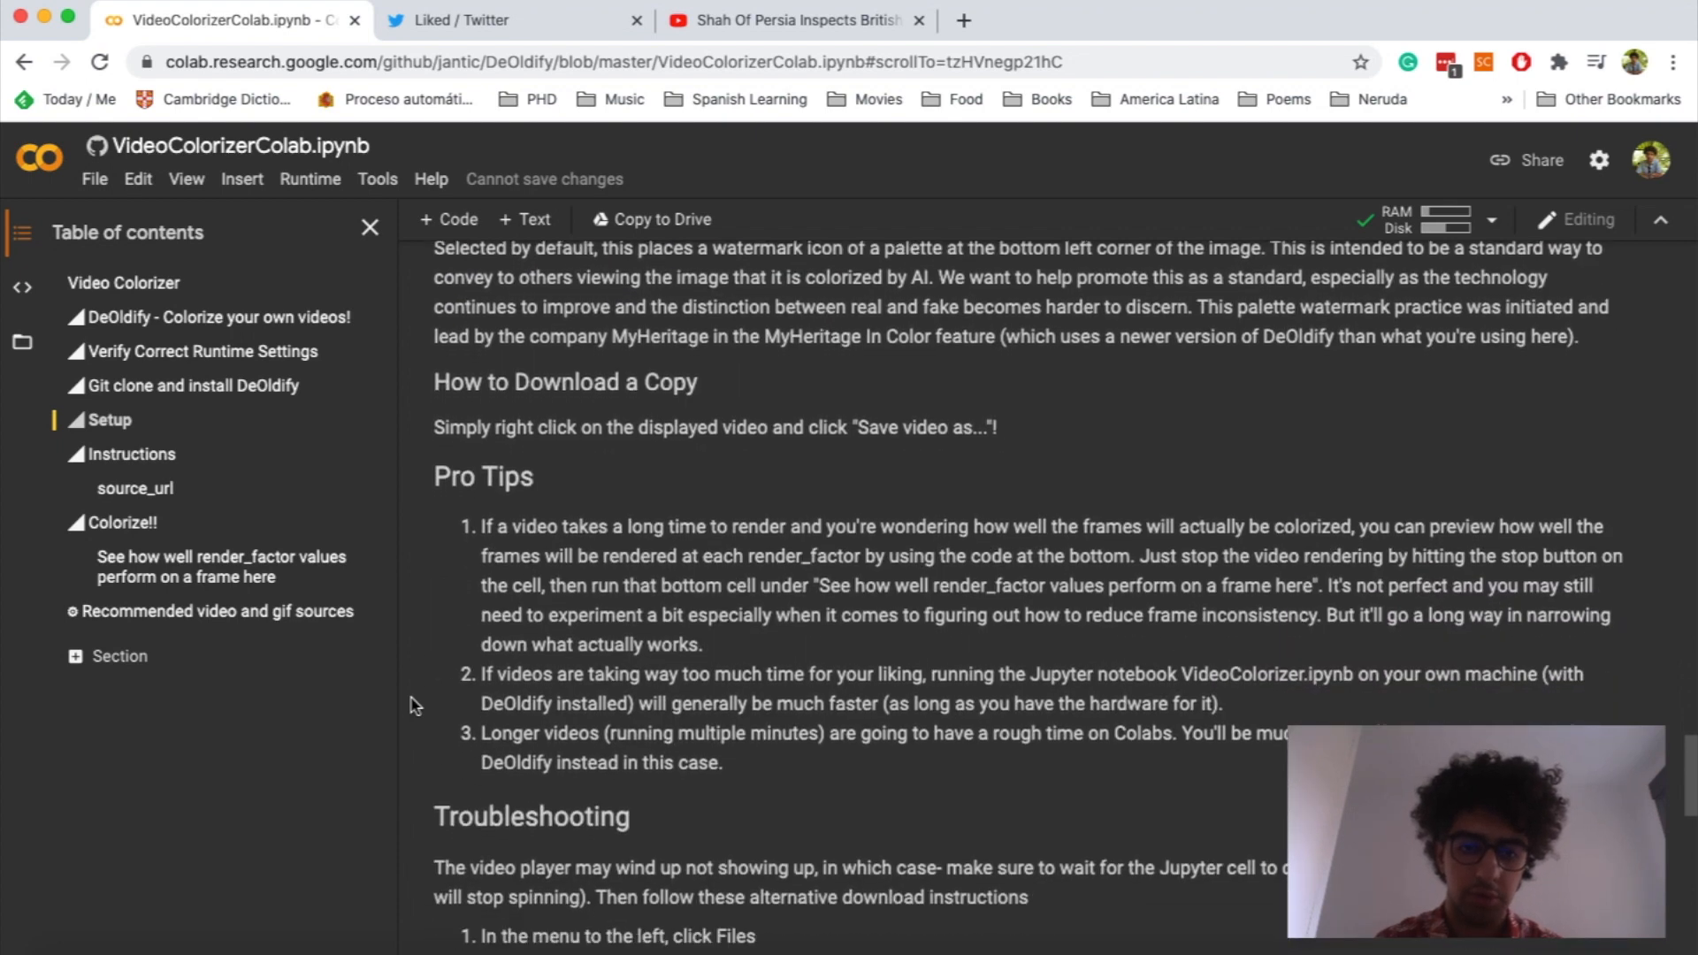
Copy the Shah Of Persia YouTube share link and return to the colorizer notebook
{"action": "scroll", "scroll_direction": "down", "scroll_amount": 3}
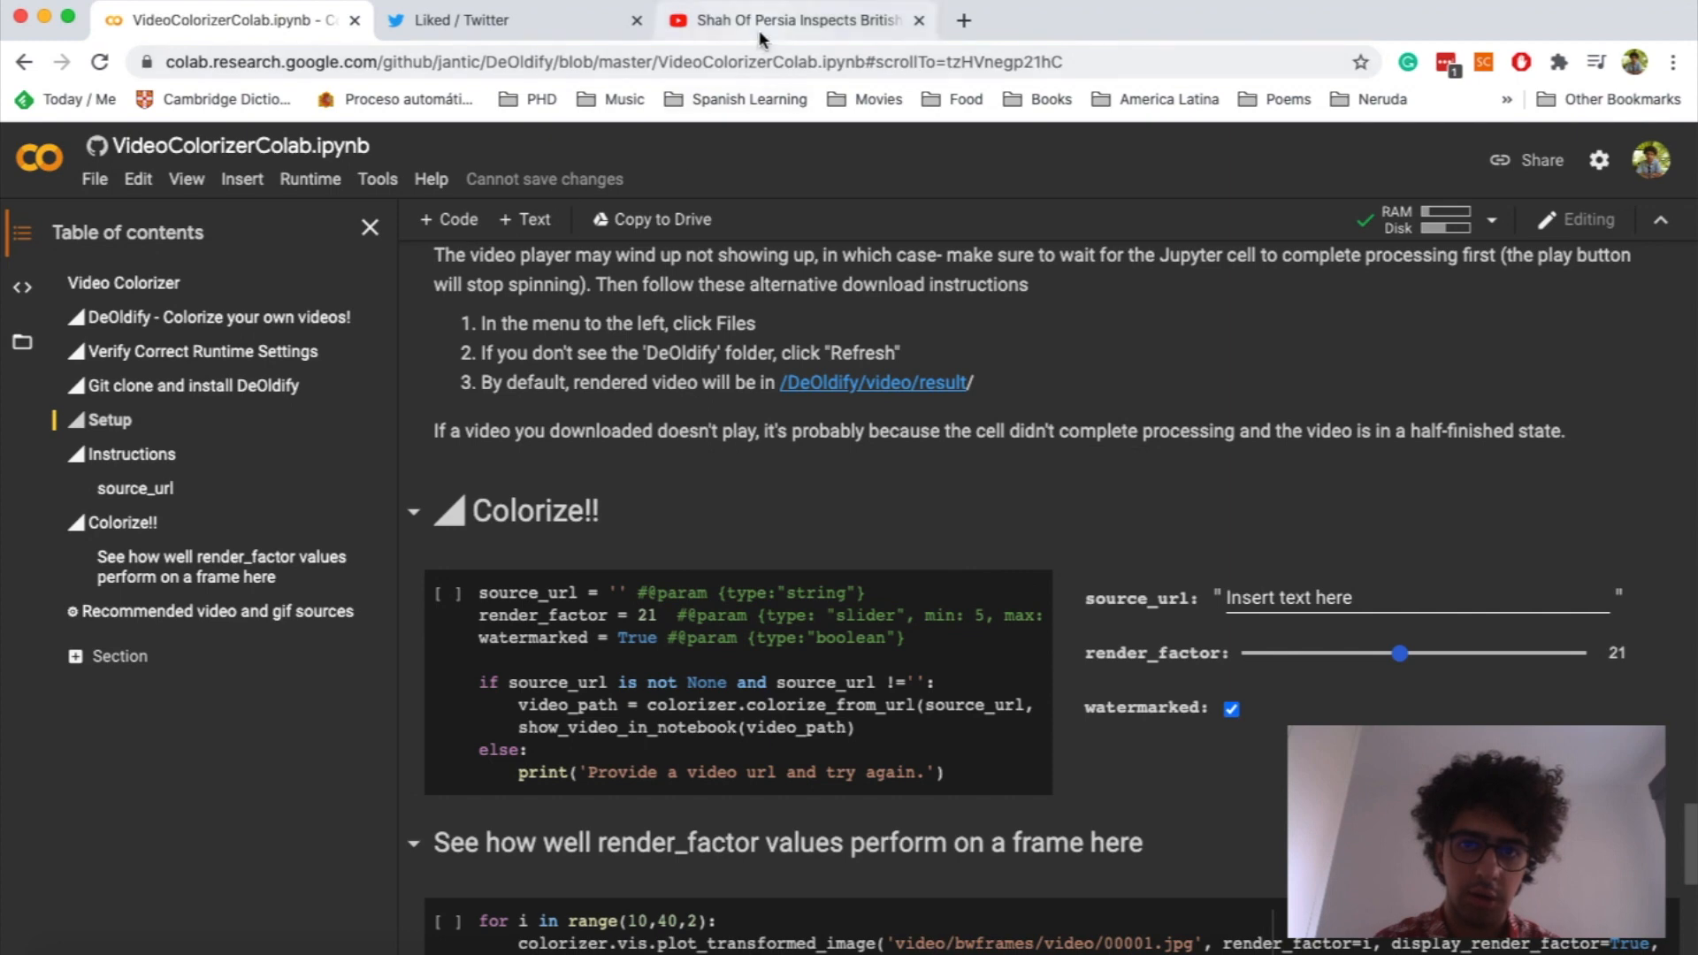
{"action": "left_click", "coordinate": [791, 19]}
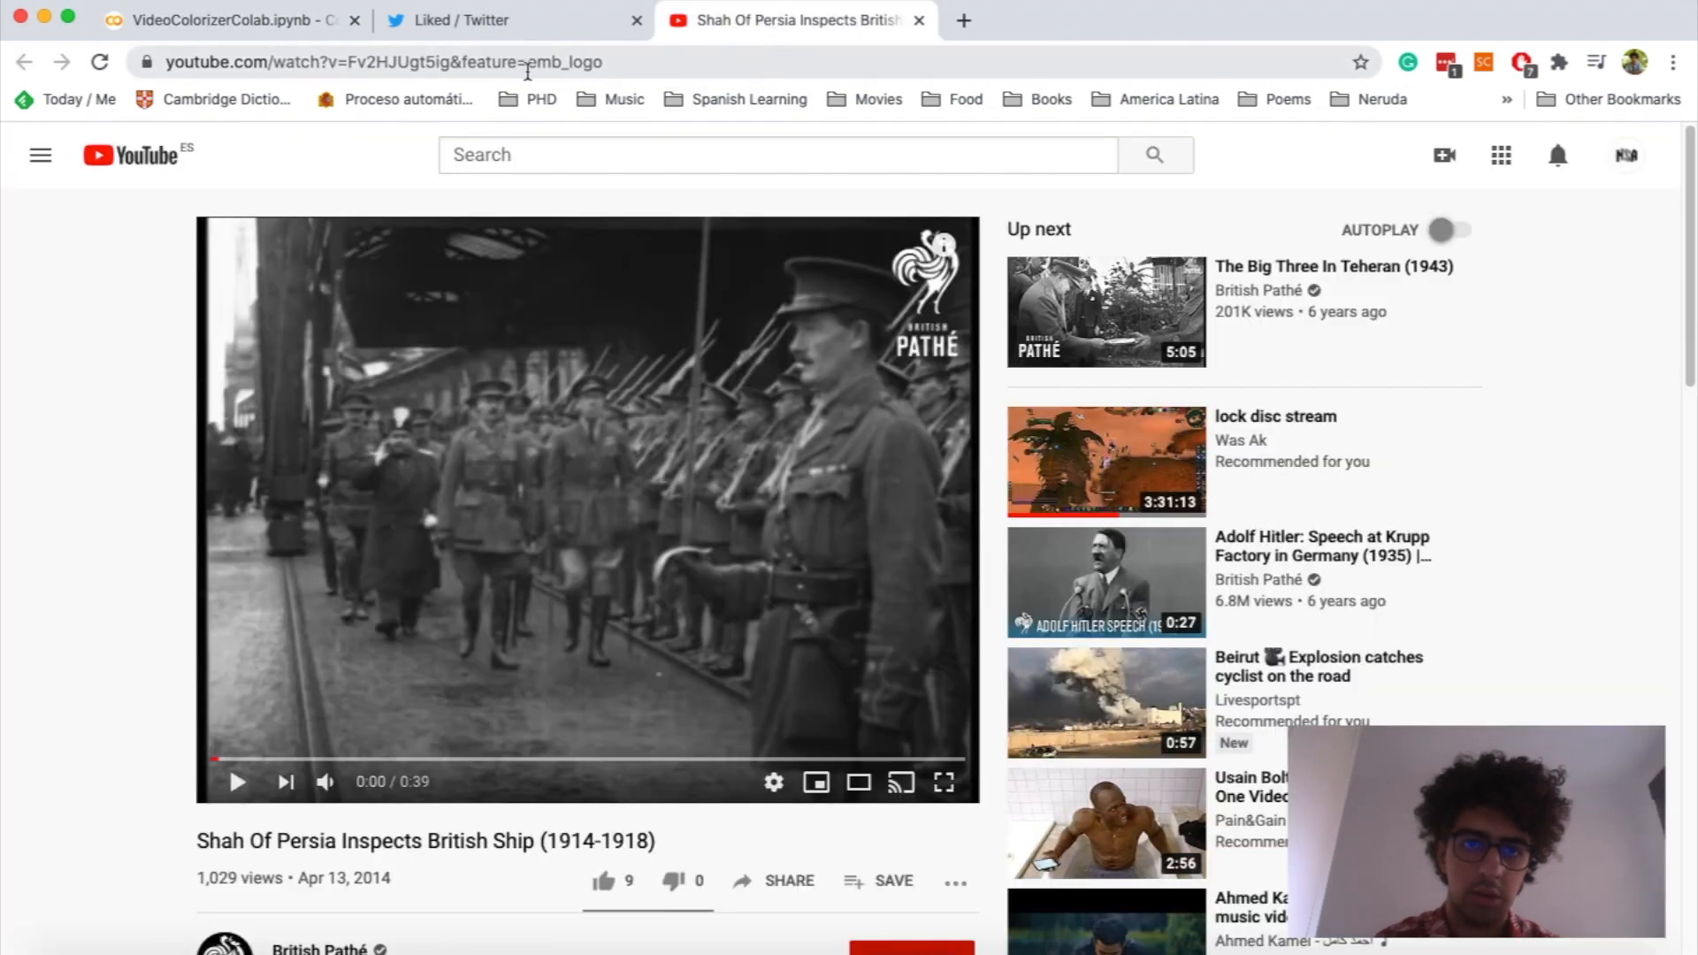
{"action": "left_click", "coordinate": [775, 881]}
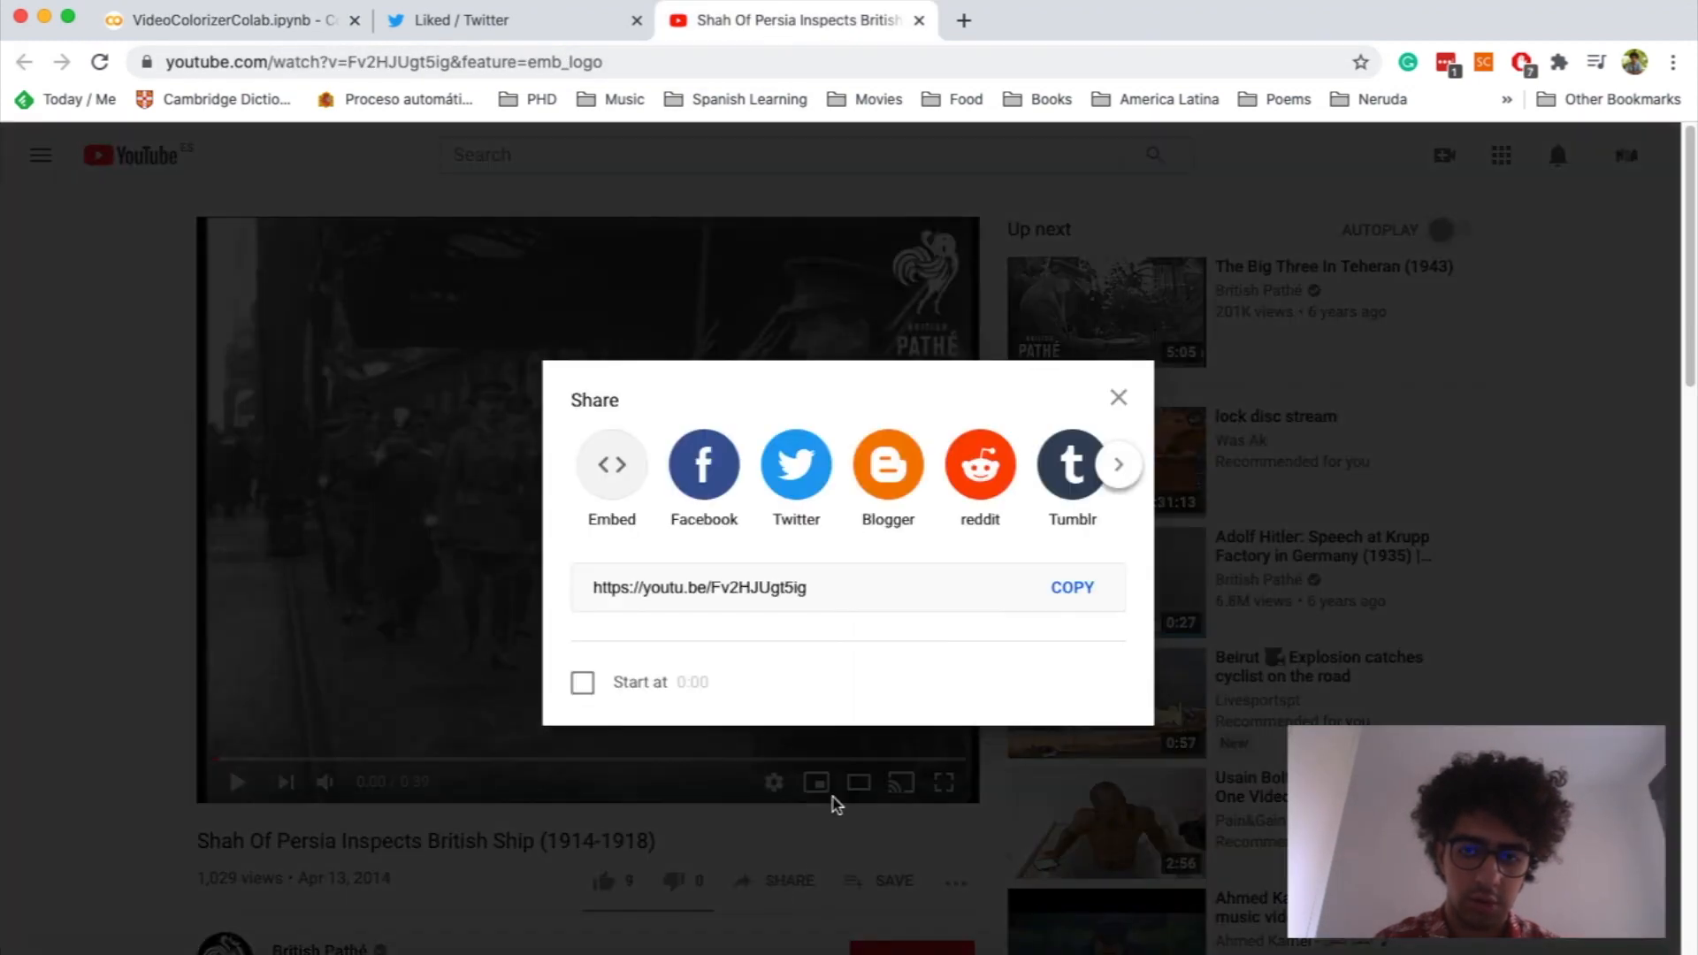
{"action": "left_click", "coordinate": [1070, 588]}
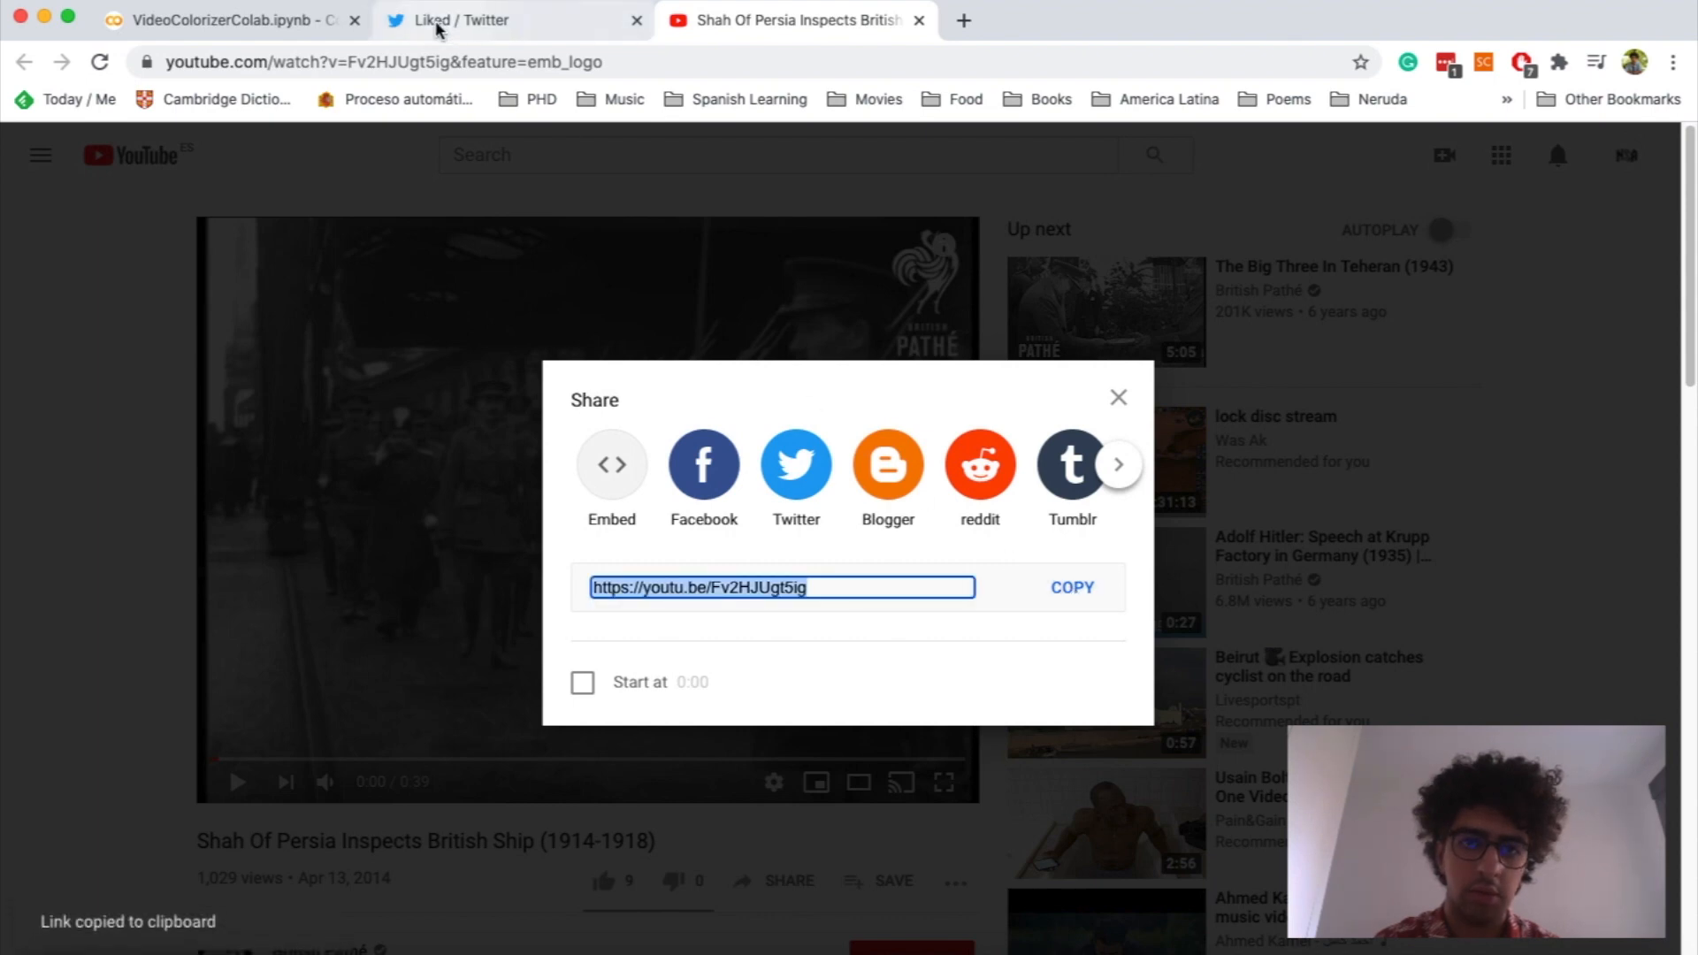
{"action": "left_click", "coordinate": [228, 19]}
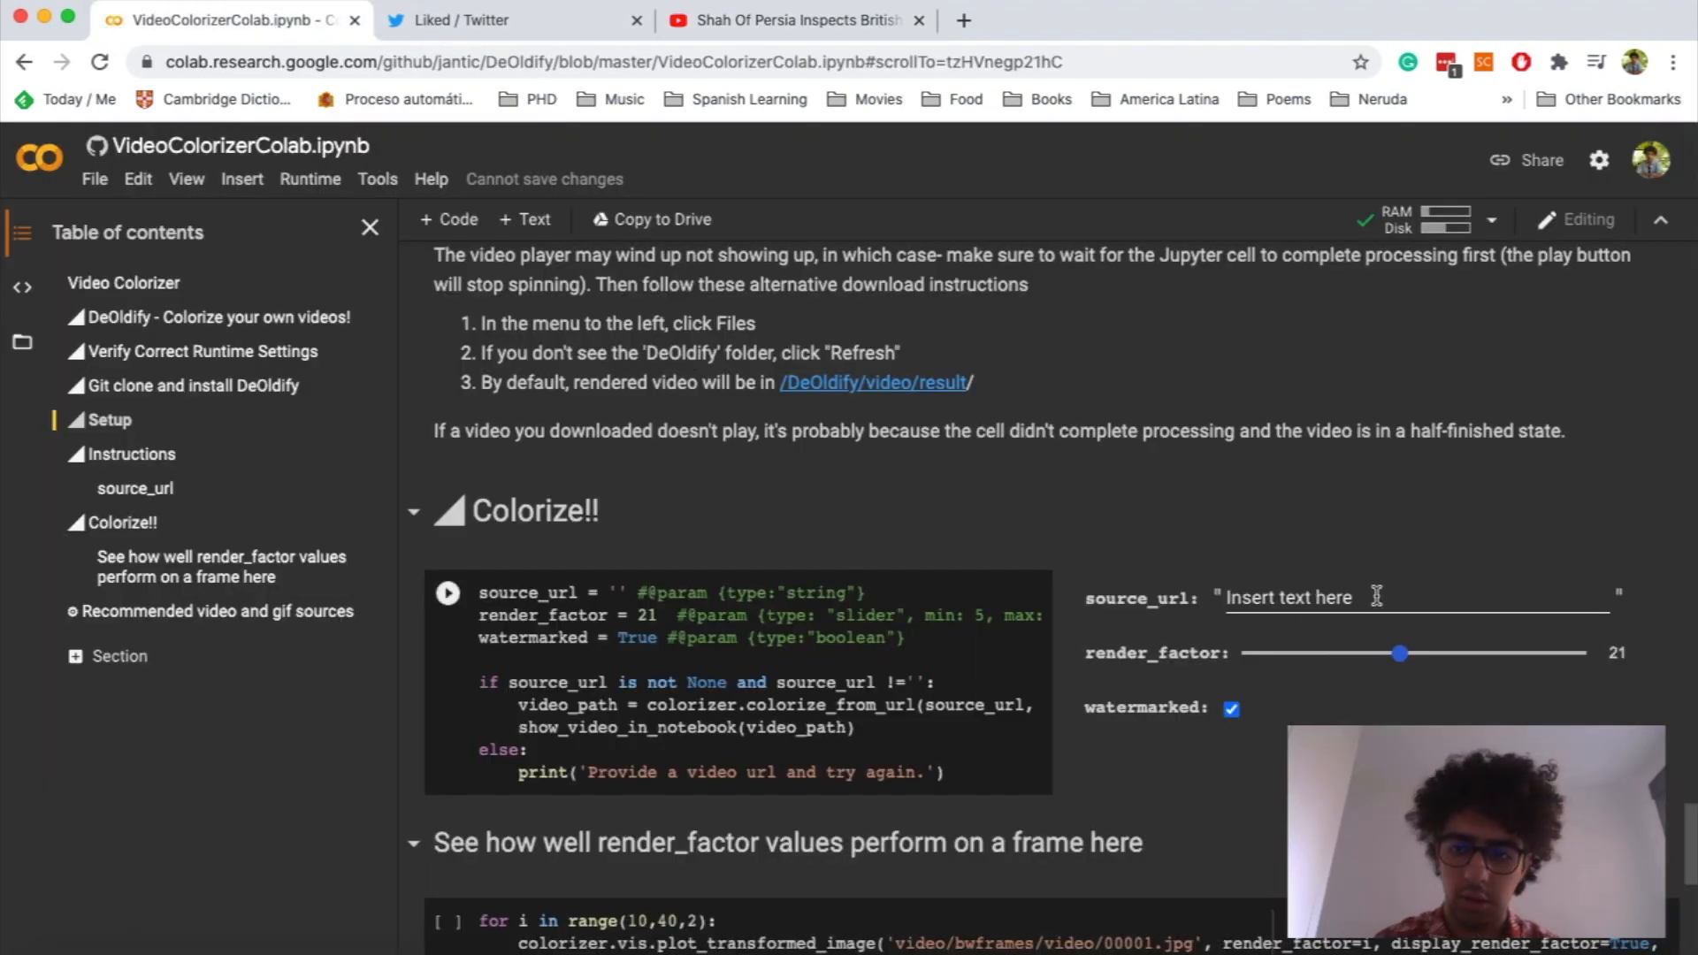
Paste the YouTube link as source_url, keeping render_factor 21 and watermarked checked
{"action": "right_click", "coordinate": [1290, 596]}
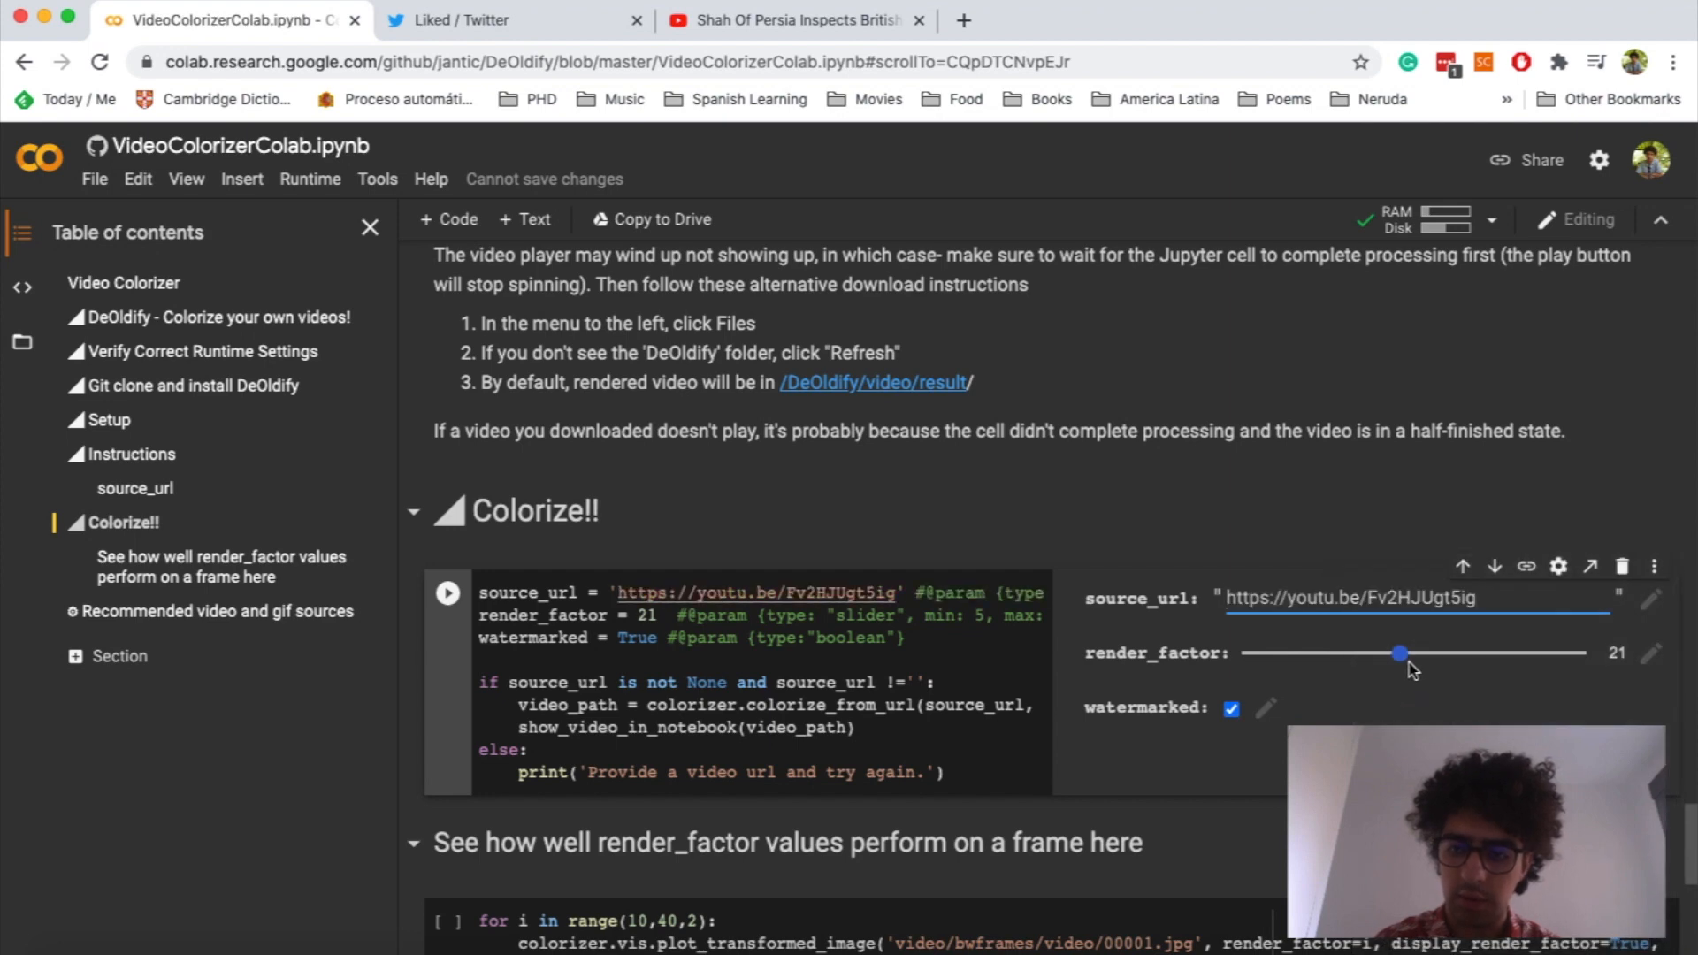
{"action": "mouse_move", "coordinate": [913, 508]}
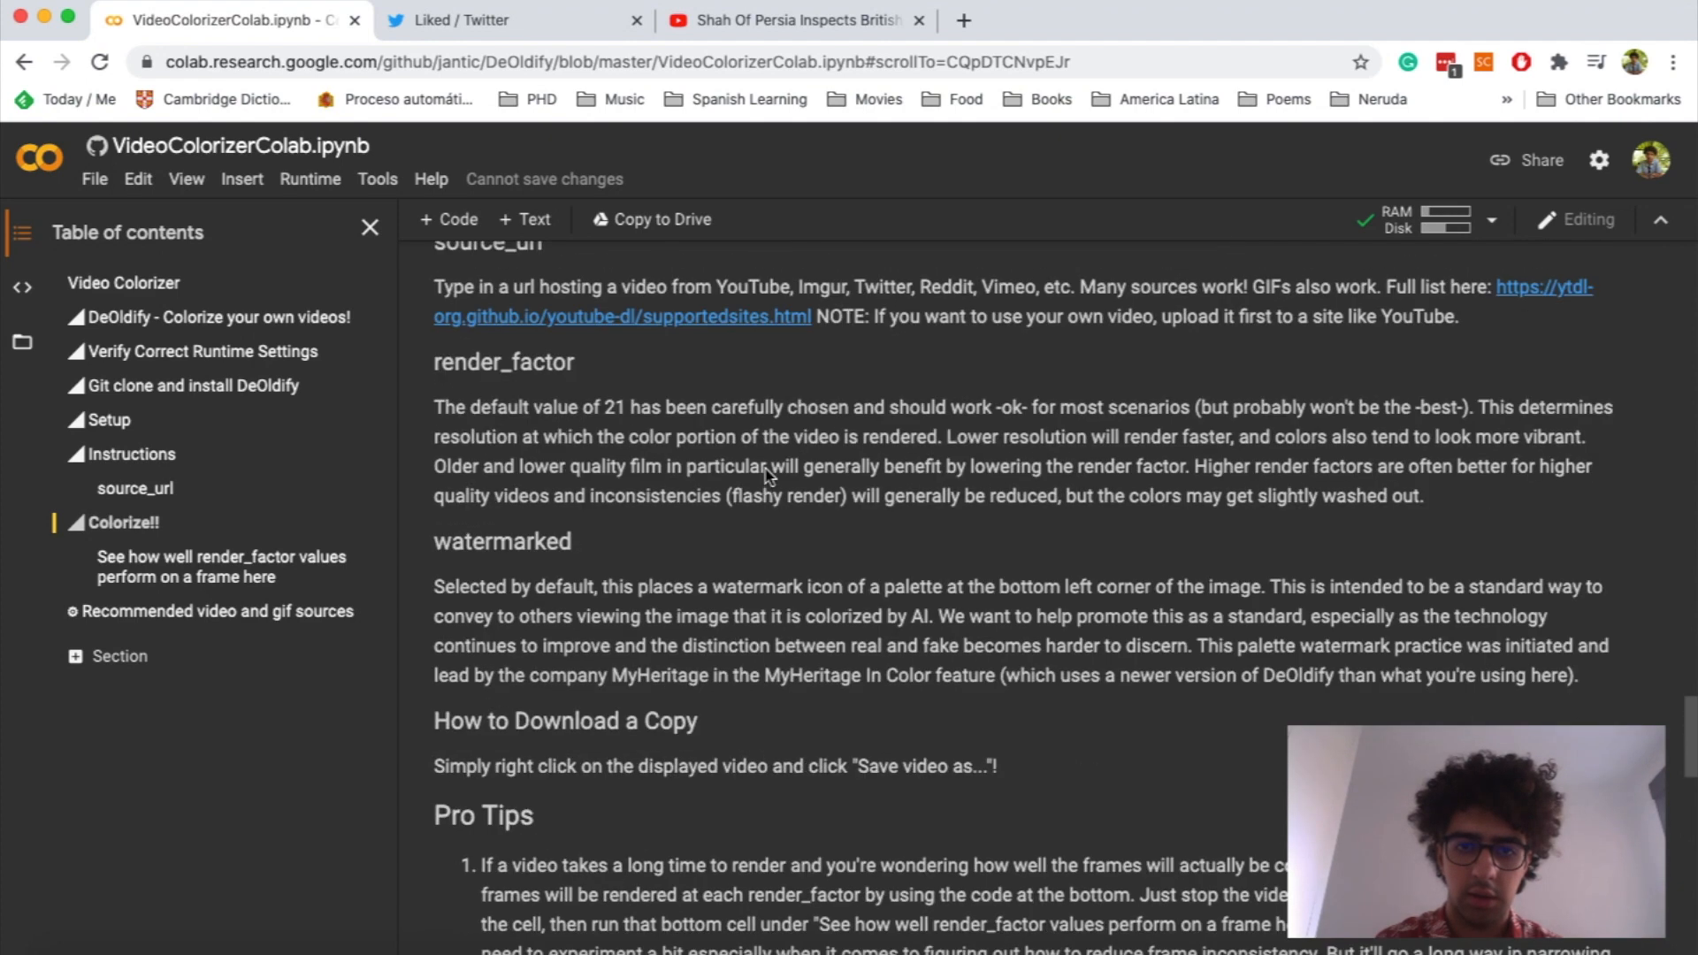
{"action": "left_click_drag", "start_coordinate": [434, 407], "coordinate": [910, 465]}
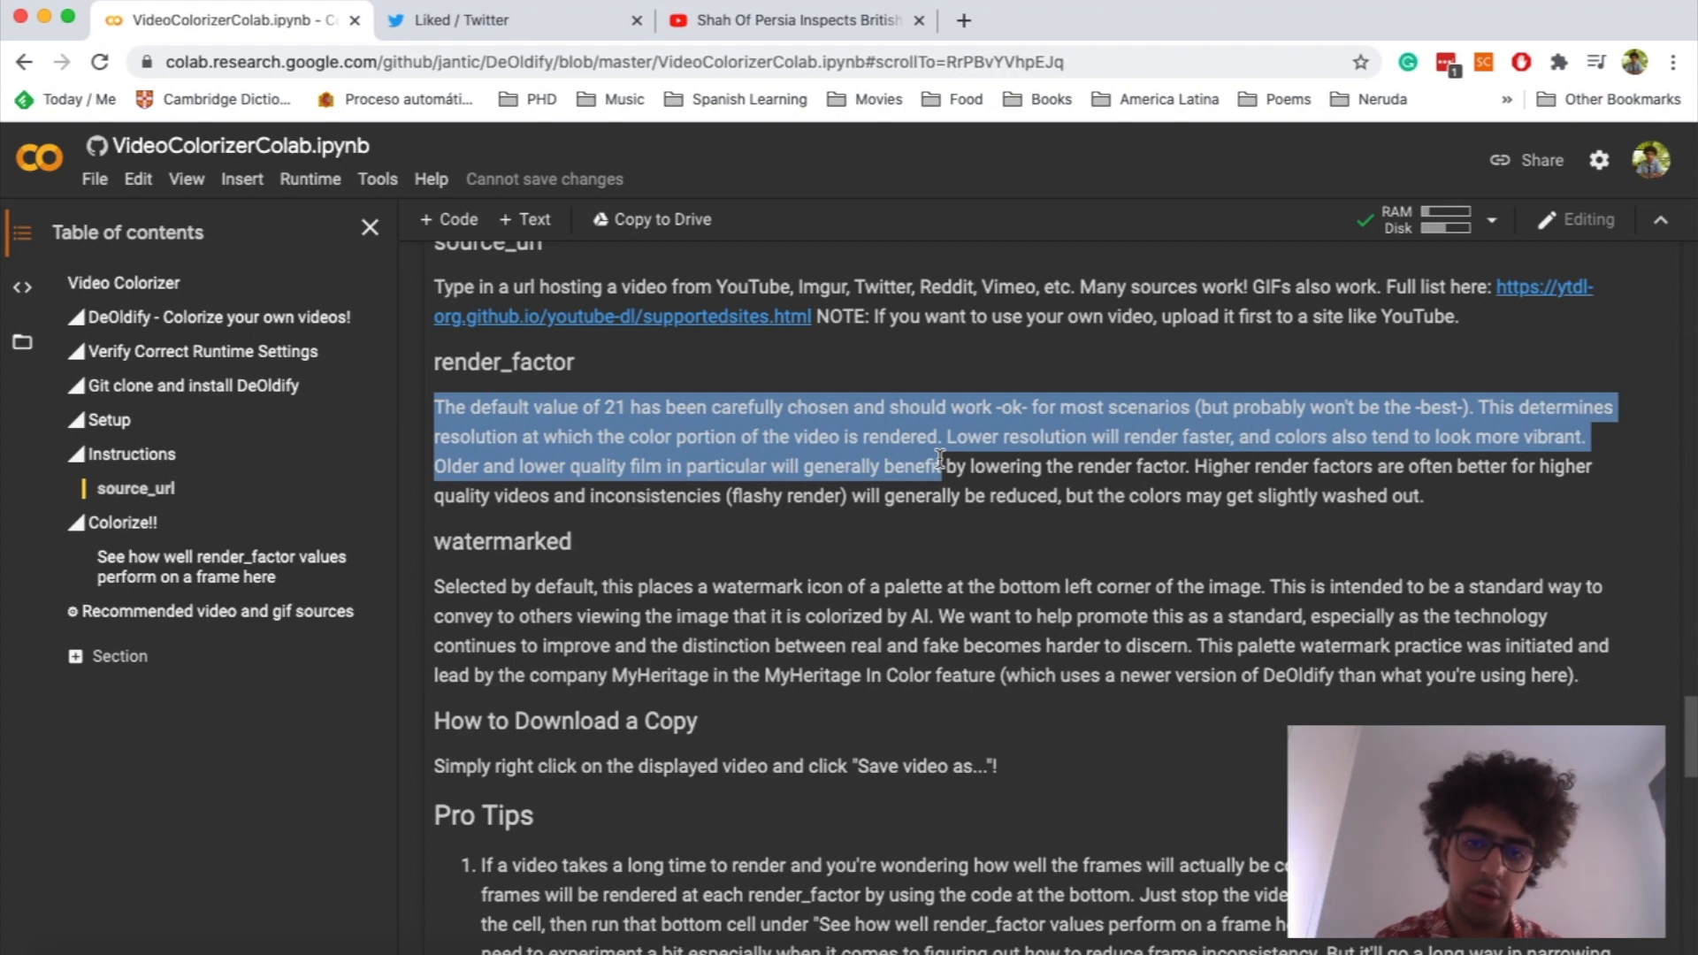
{"action": "scroll", "scroll_direction": "down", "scroll_amount": 3}
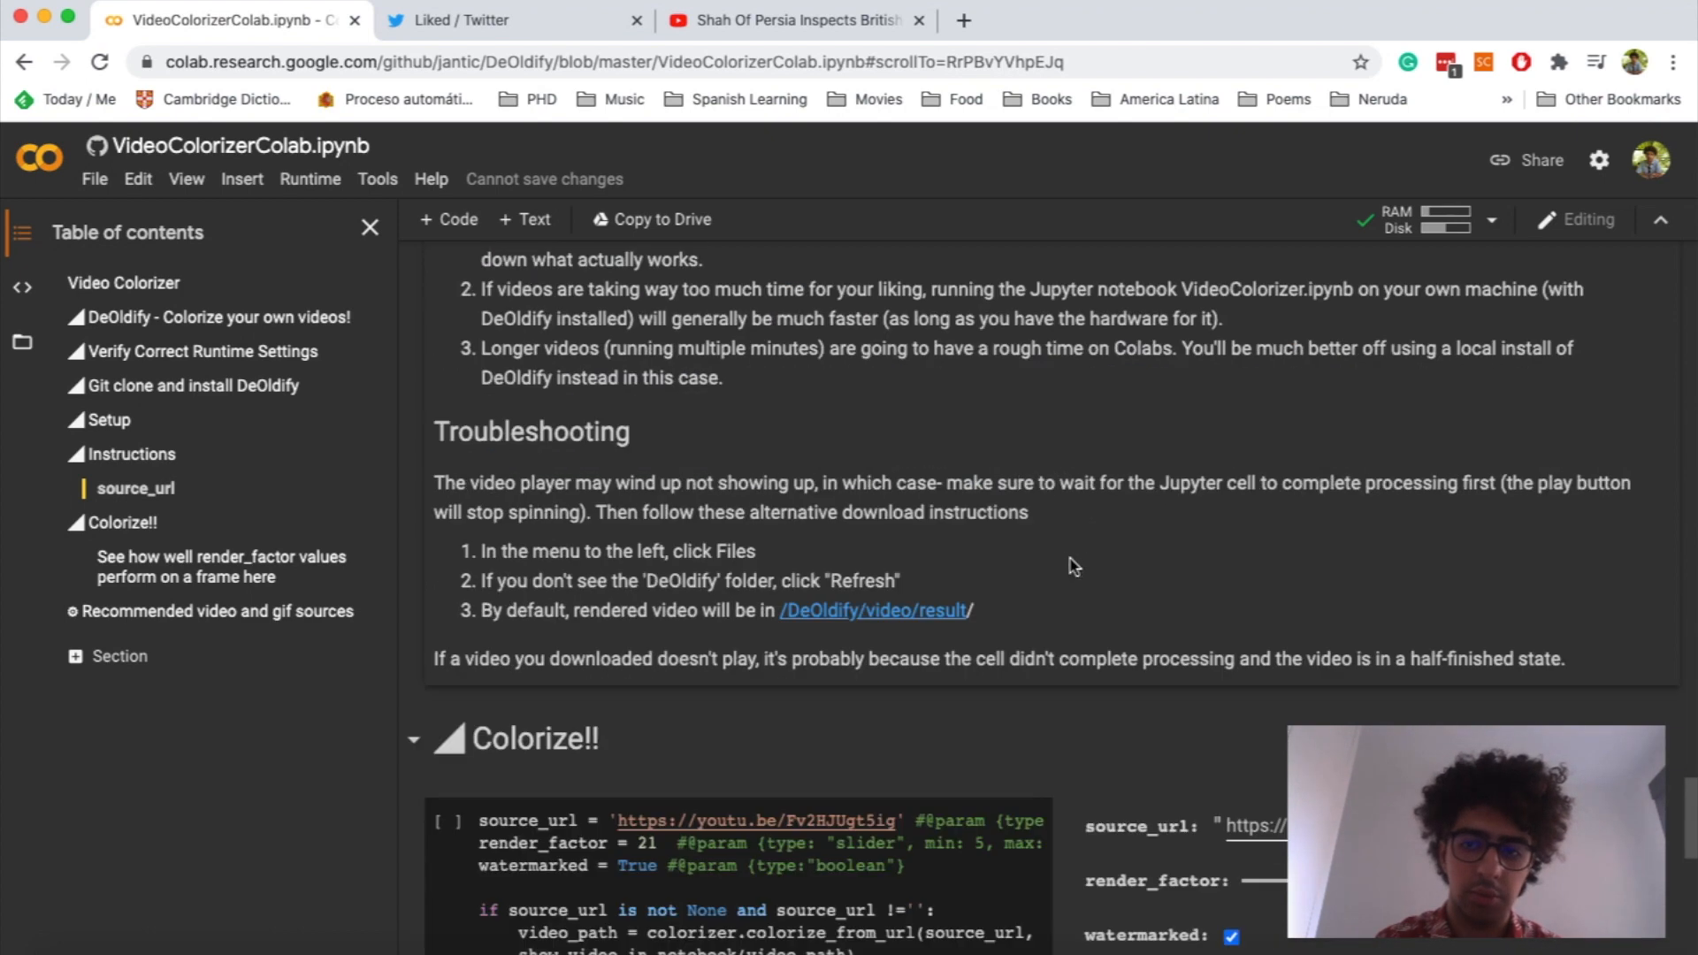
{"action": "scroll", "scroll_direction": "down", "scroll_amount": 3}
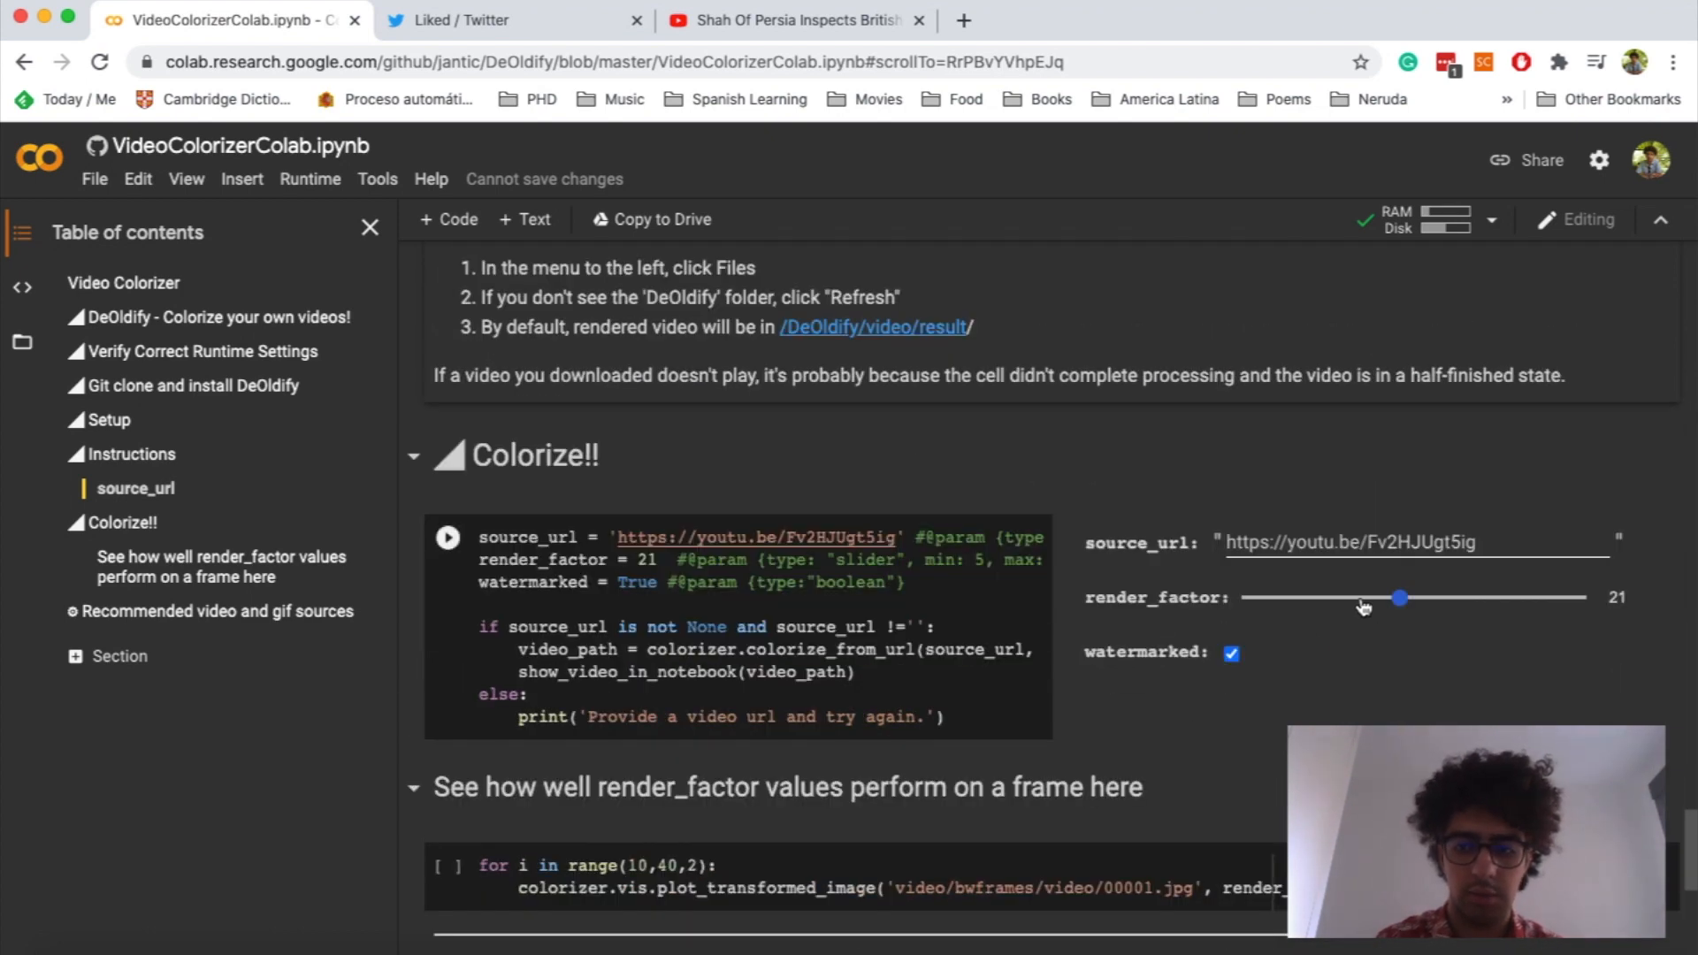
{"action": "mouse_move", "coordinate": [1390, 660]}
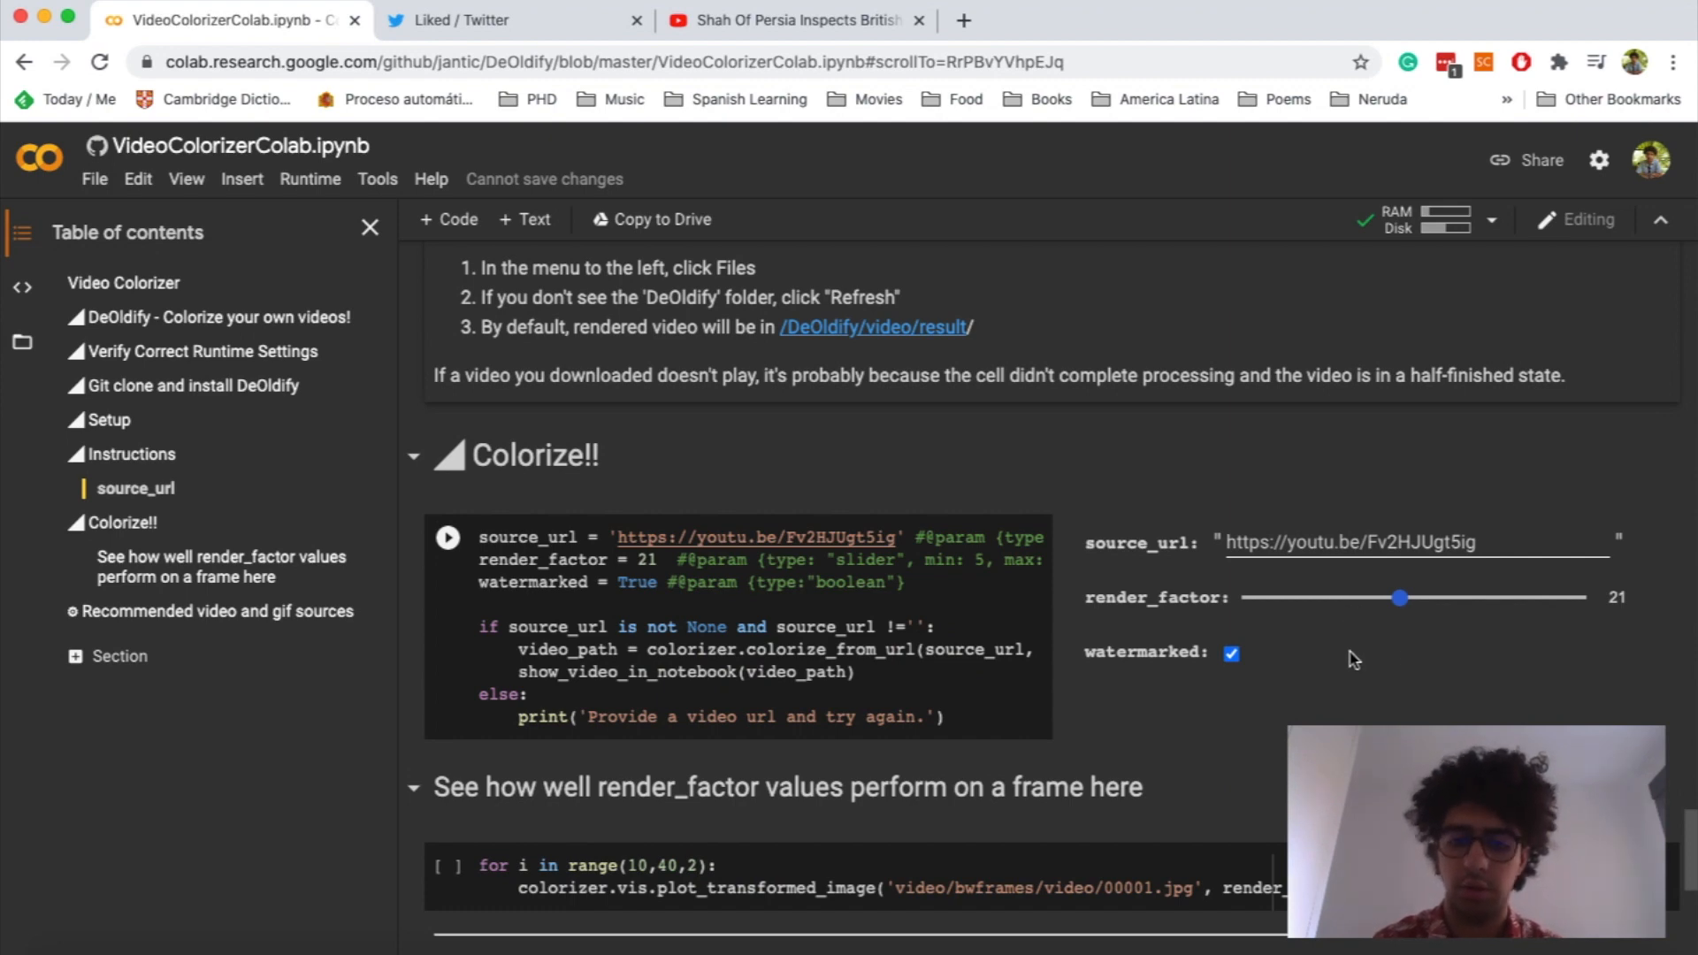
{"action": "scroll", "scroll_direction": "down", "scroll_amount": 3}
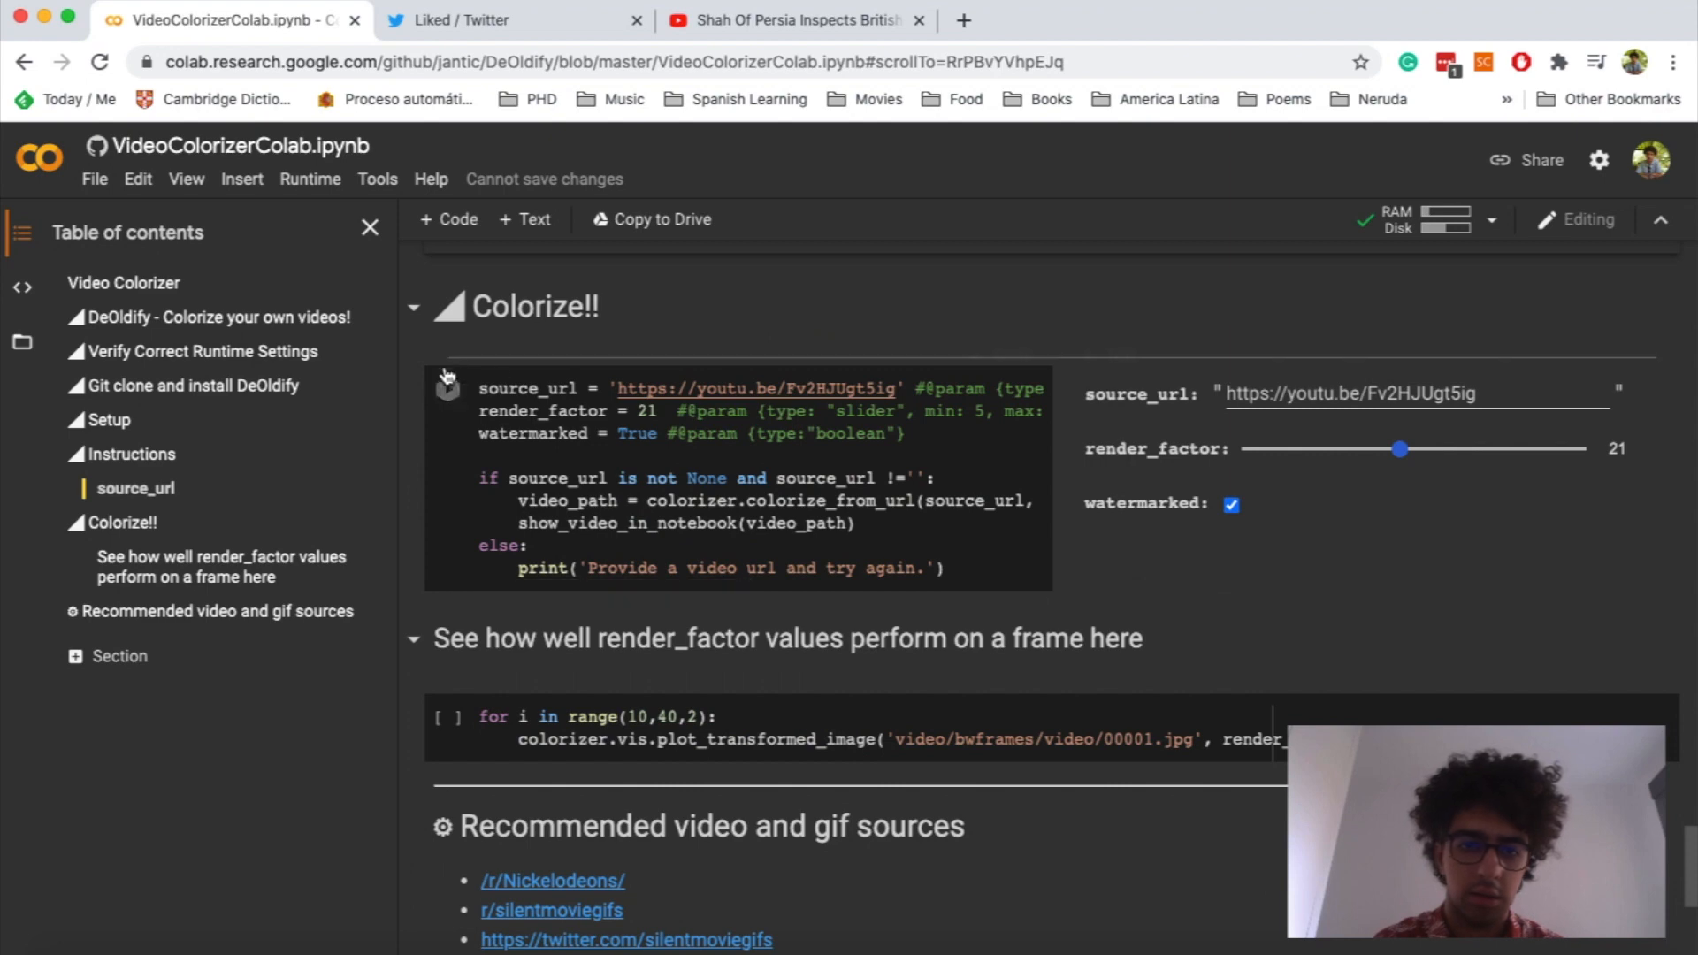
Run the Colorize cell until video/result/video.mp4 is created and play the result inline
{"action": "left_click", "coordinate": [446, 389]}
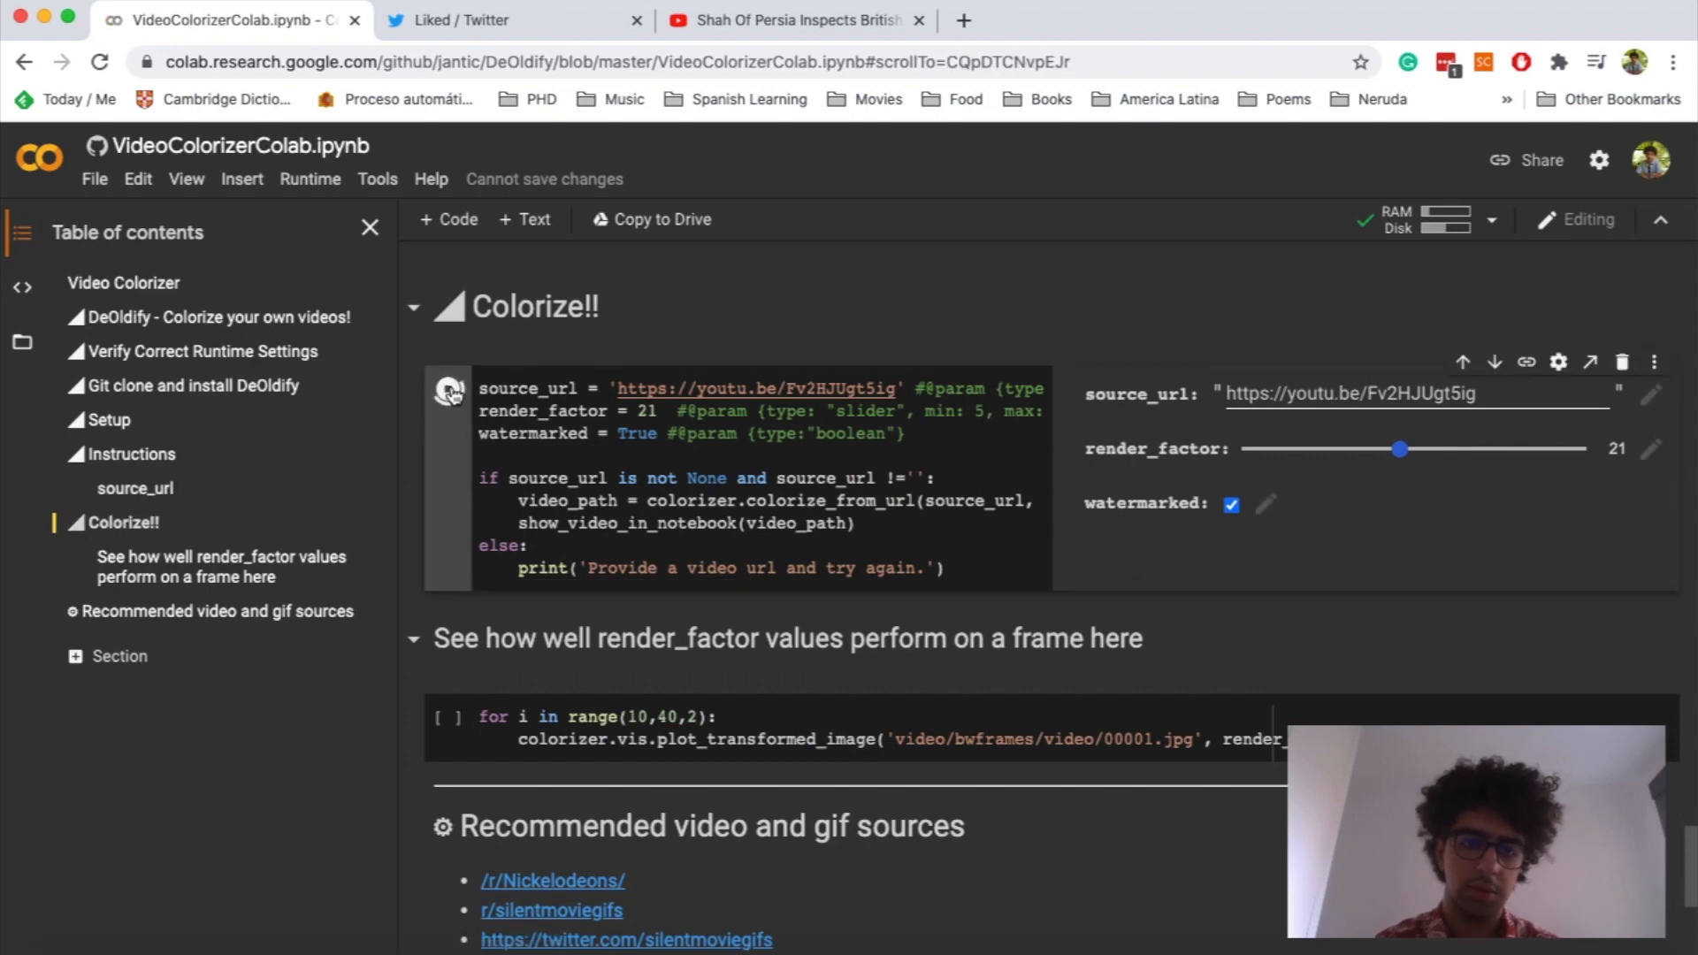
{"action": "left_click", "coordinate": [445, 389]}
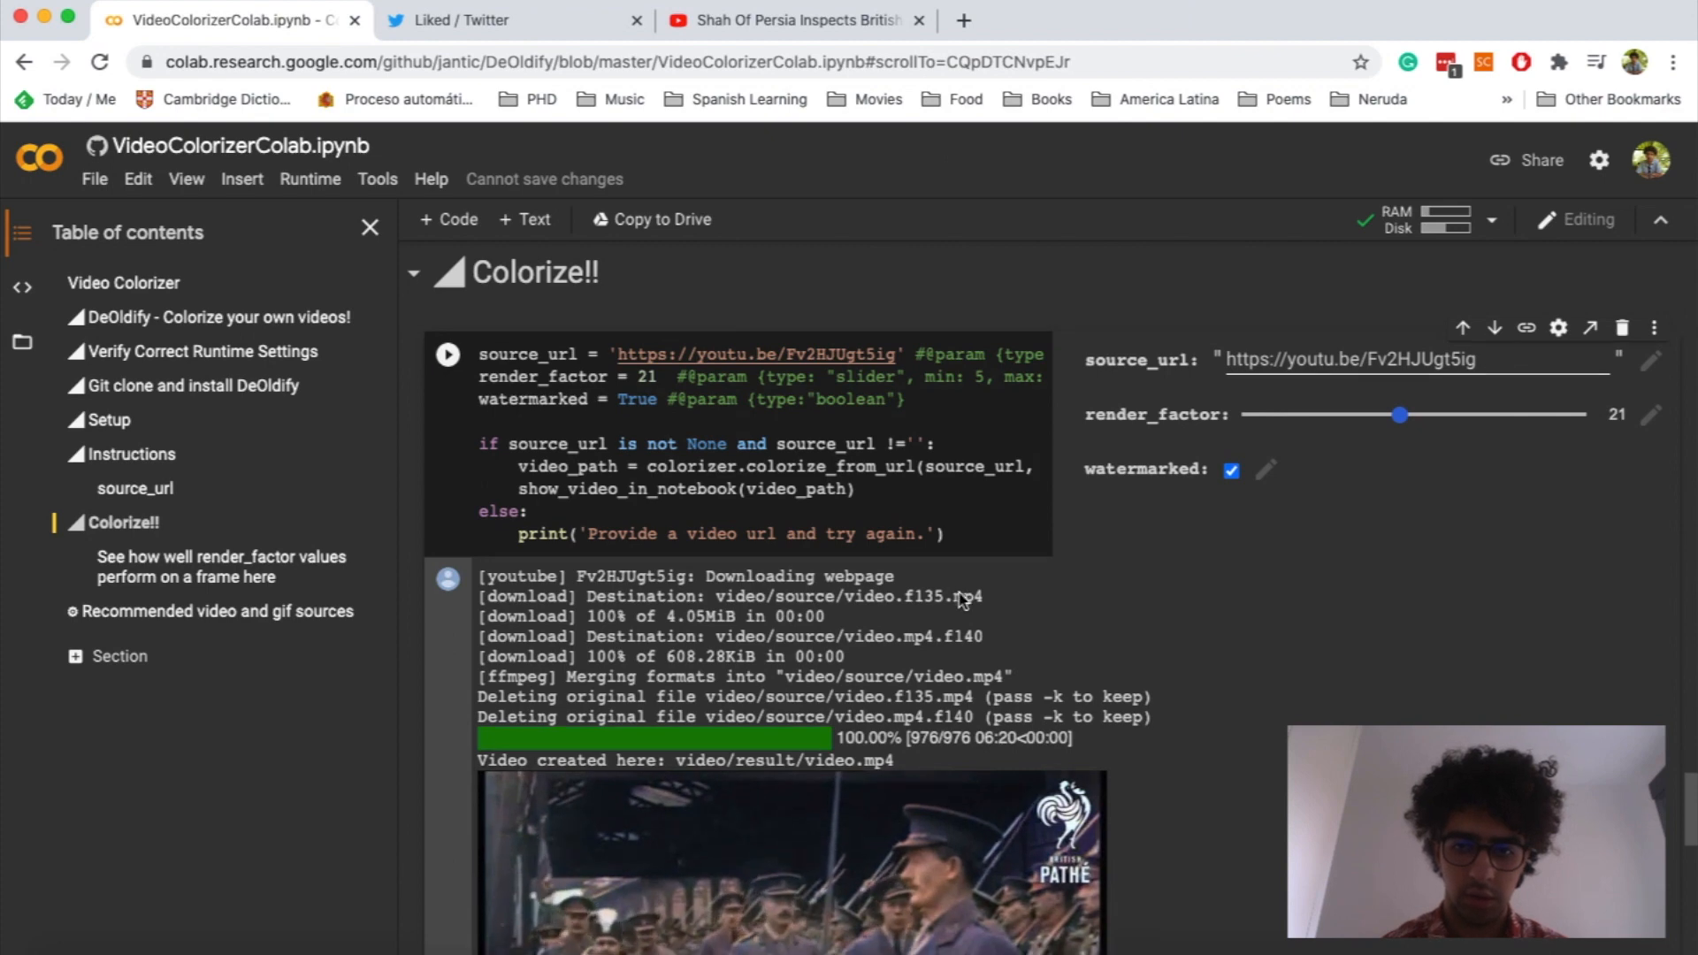
{"action": "scroll", "scroll_direction": "down", "scroll_amount": 3}
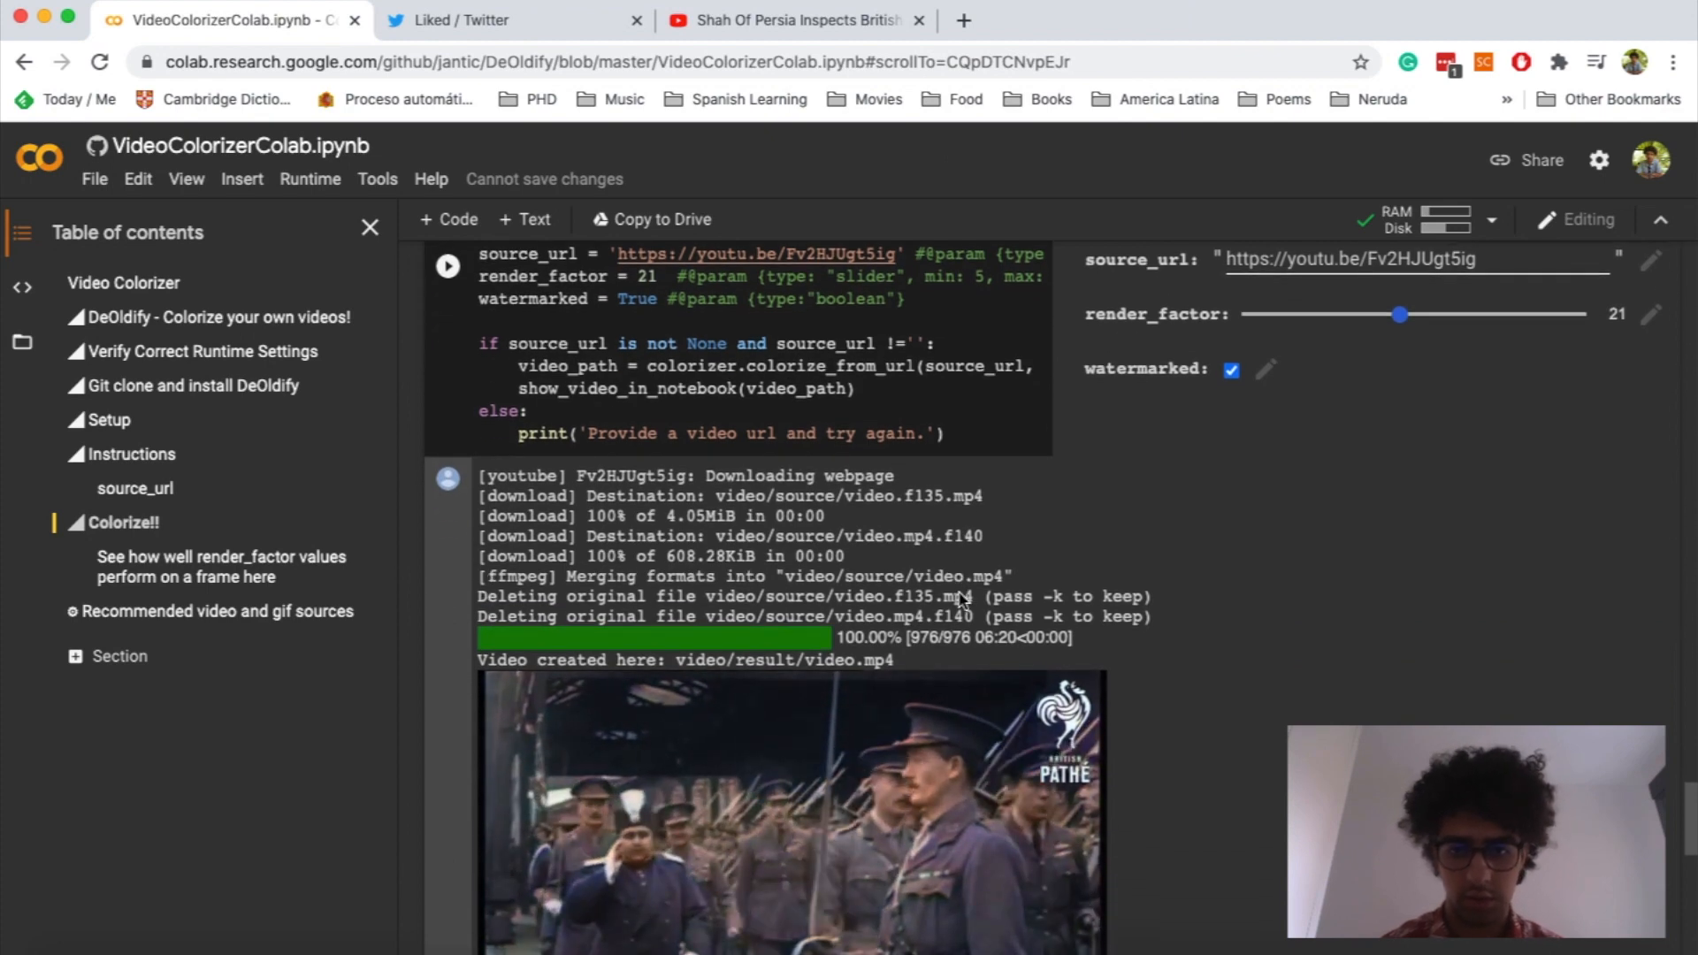
{"action": "scroll", "scroll_direction": "down", "scroll_amount": 3}
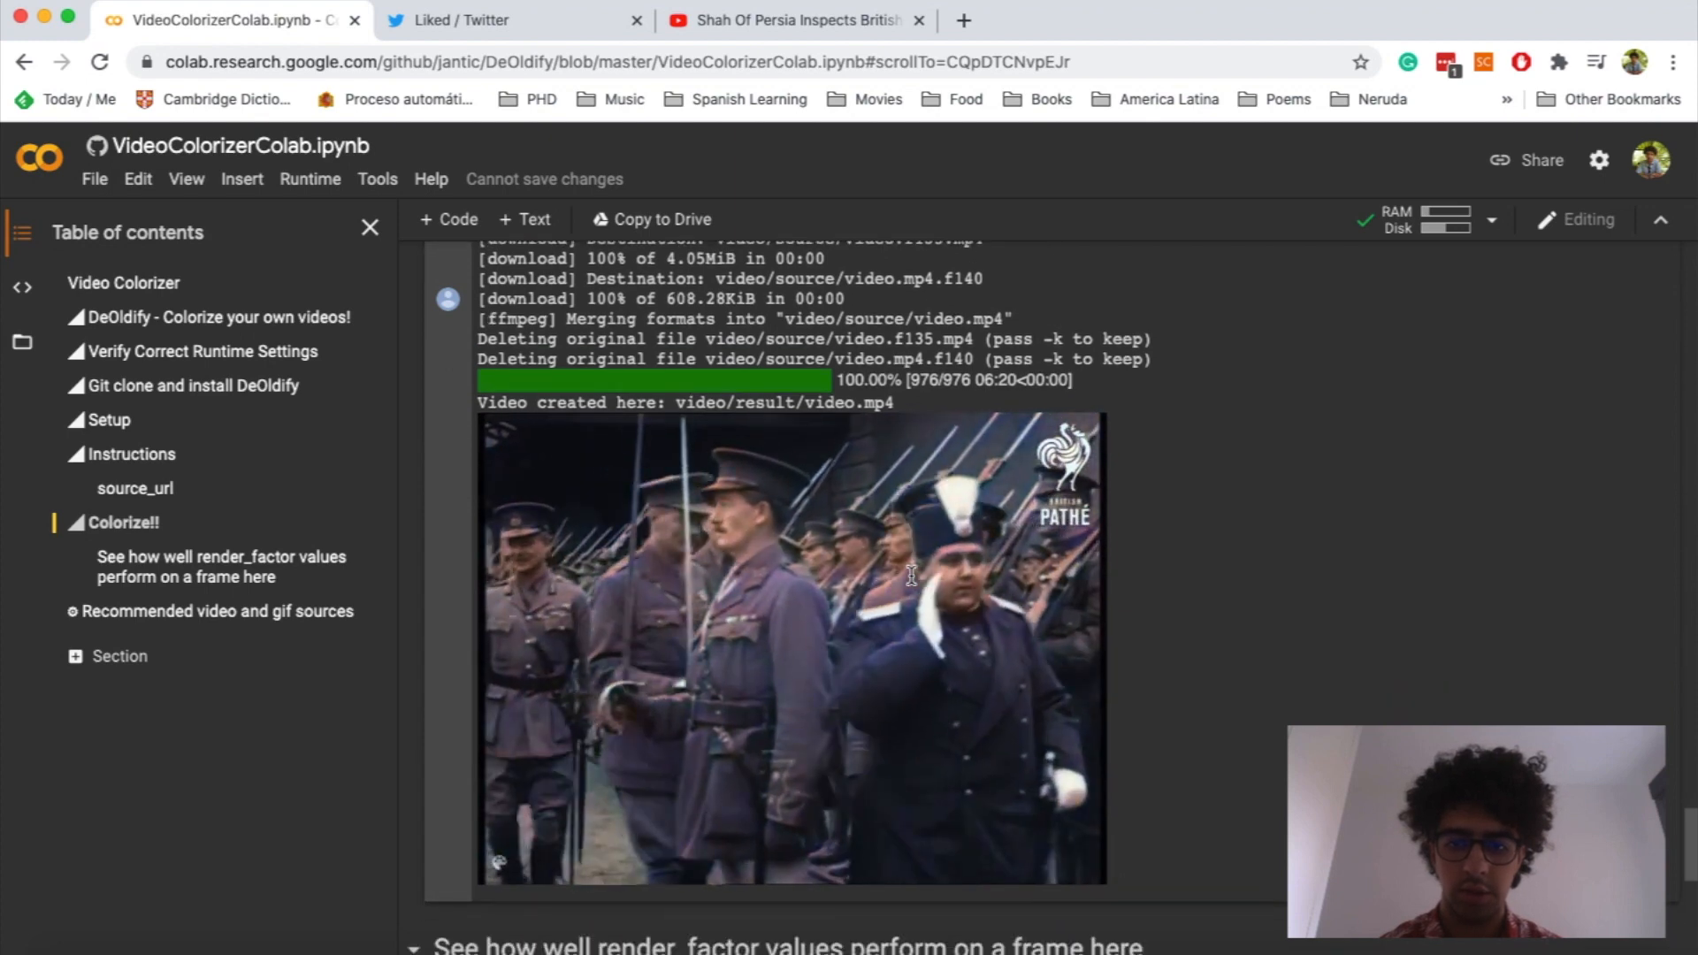
{"action": "left_click", "coordinate": [791, 644]}
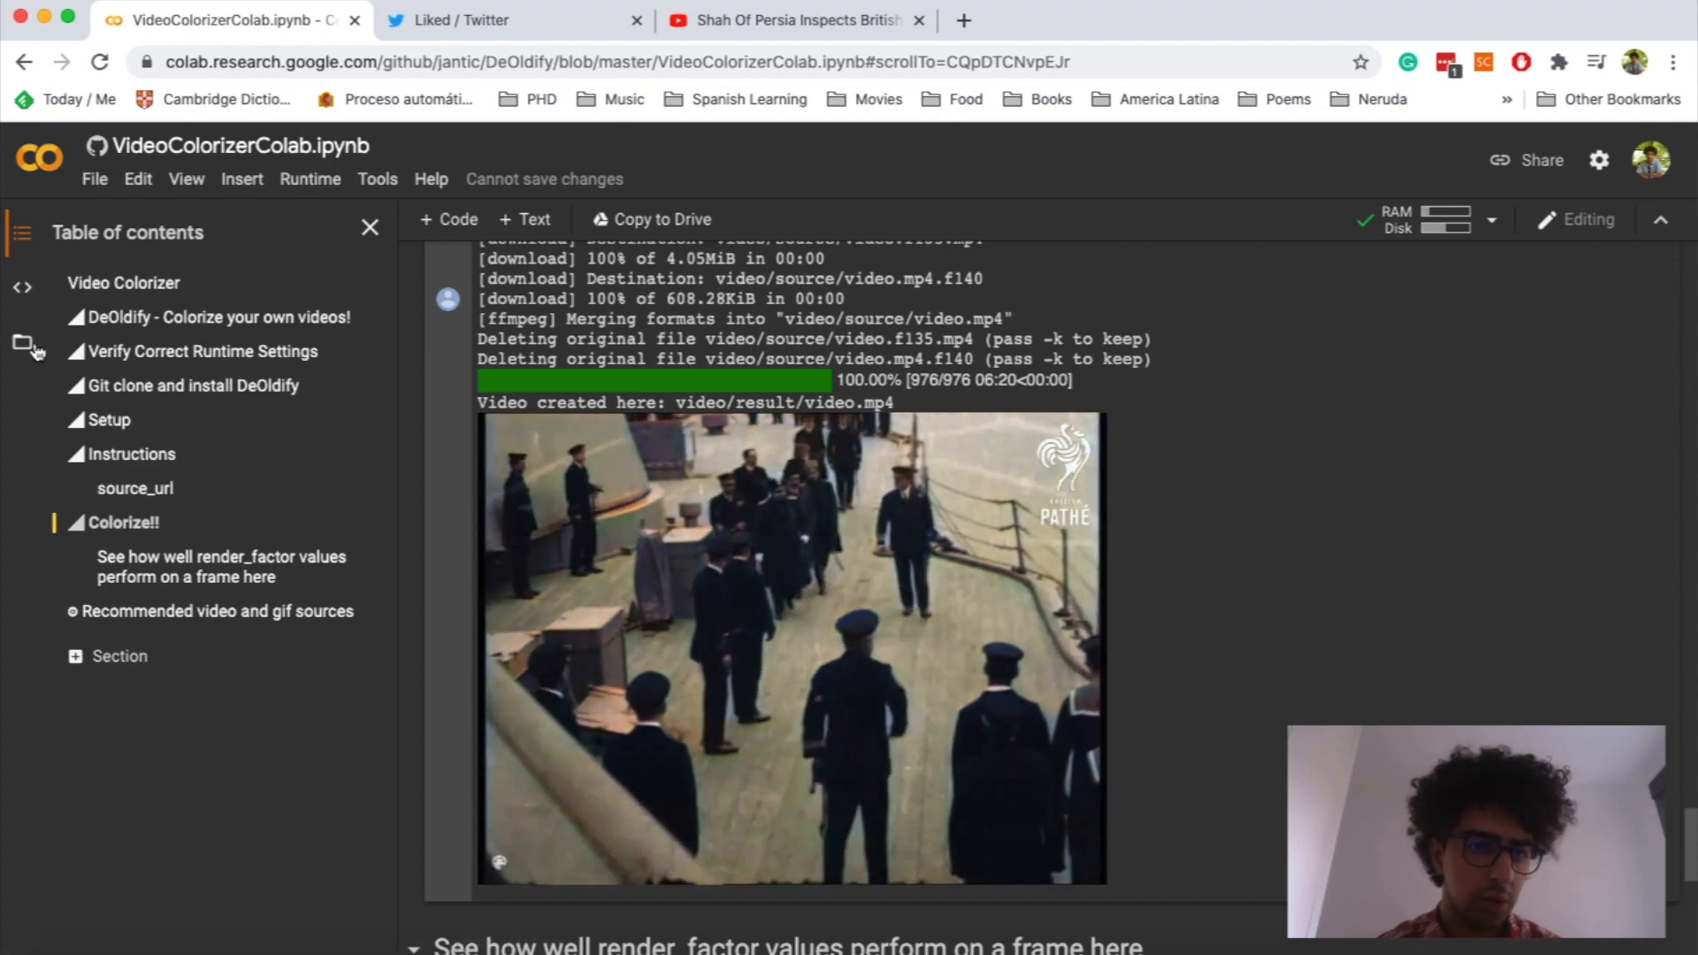
Download video.mp4 from DeOldify/video/result in the Files pane
{"action": "left_click", "coordinate": [21, 347]}
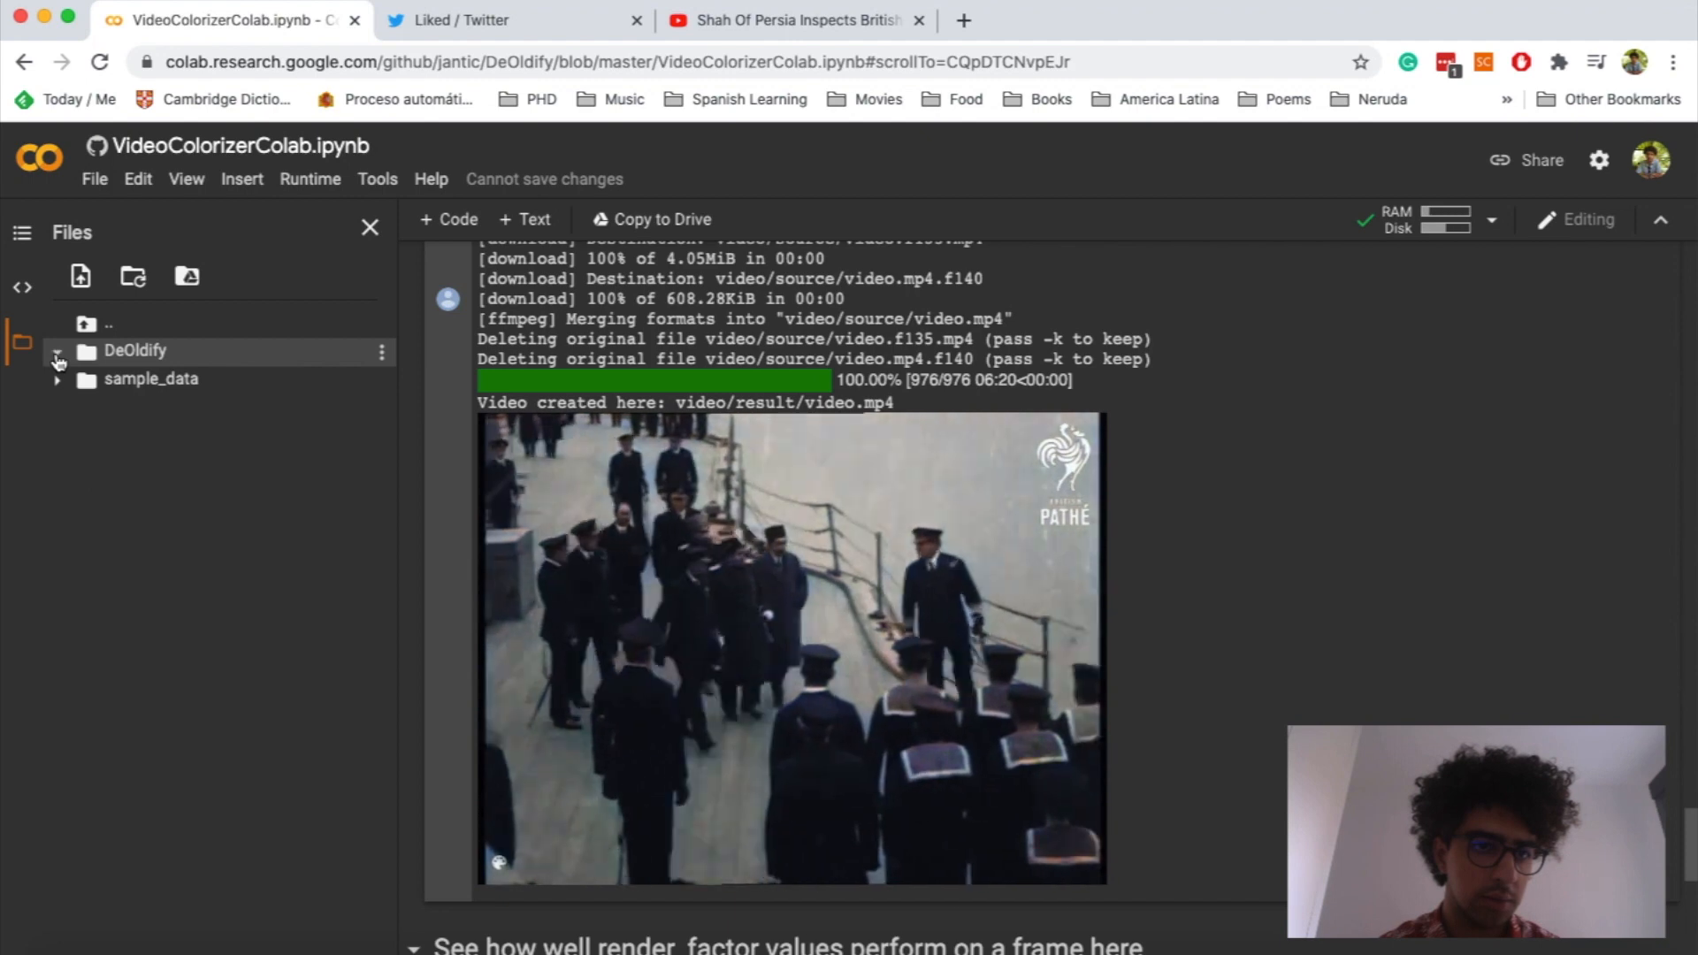
{"action": "left_click", "coordinate": [57, 351]}
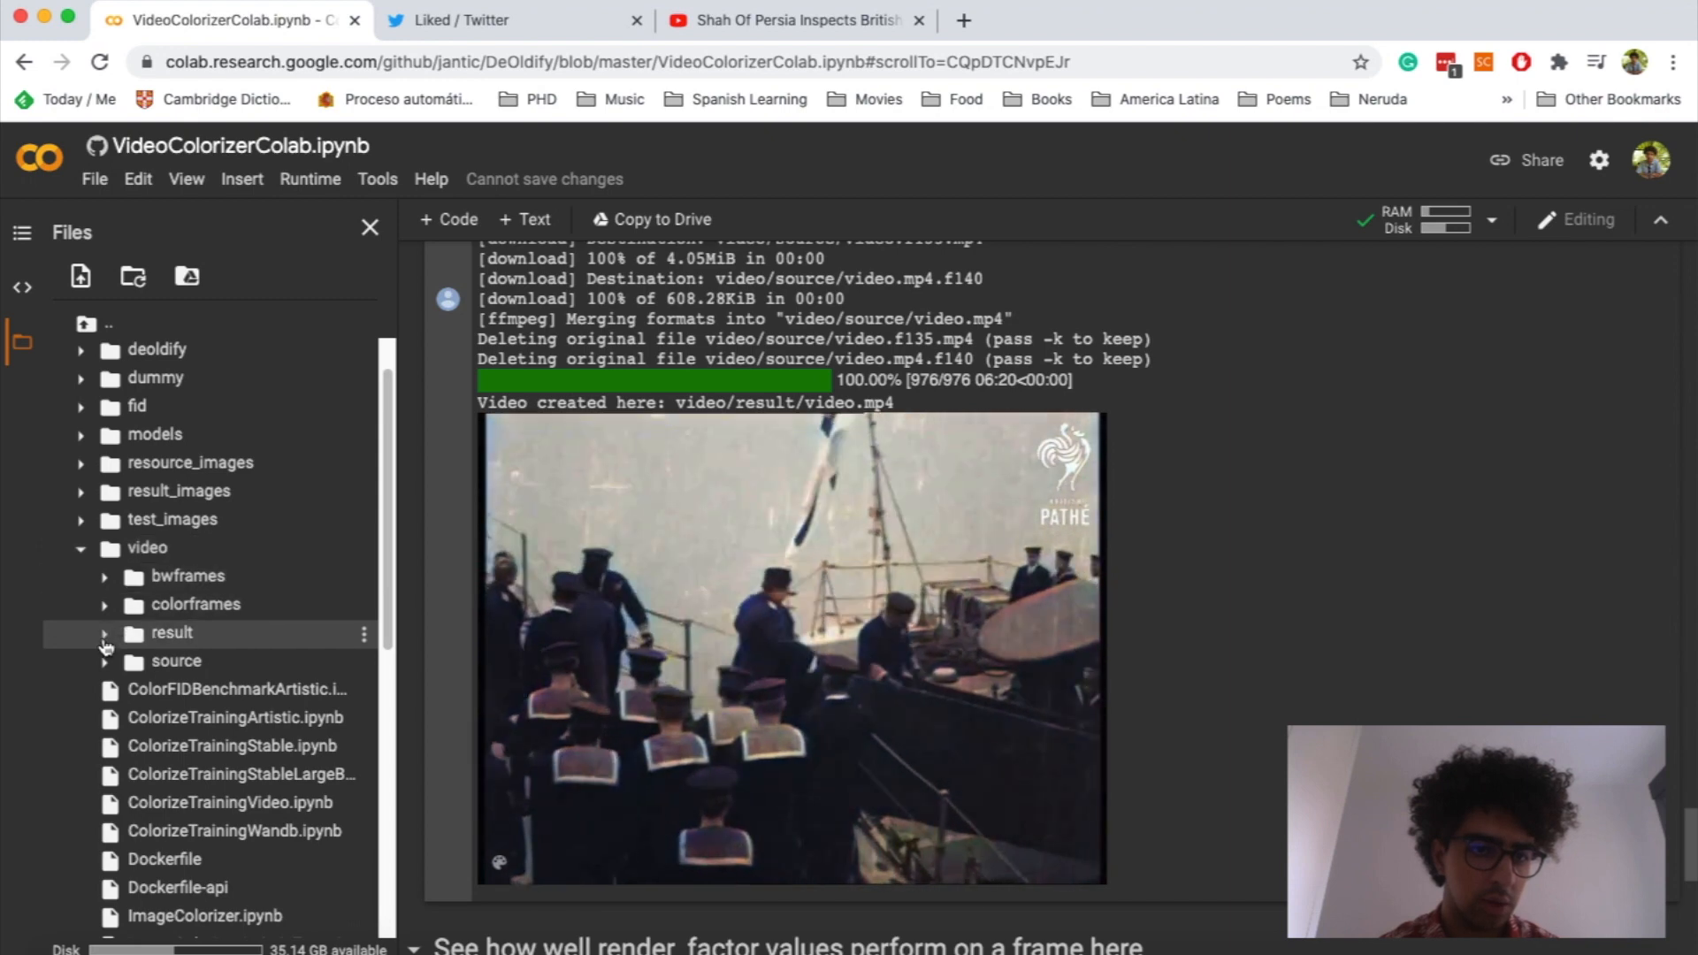
{"action": "left_click", "coordinate": [104, 633]}
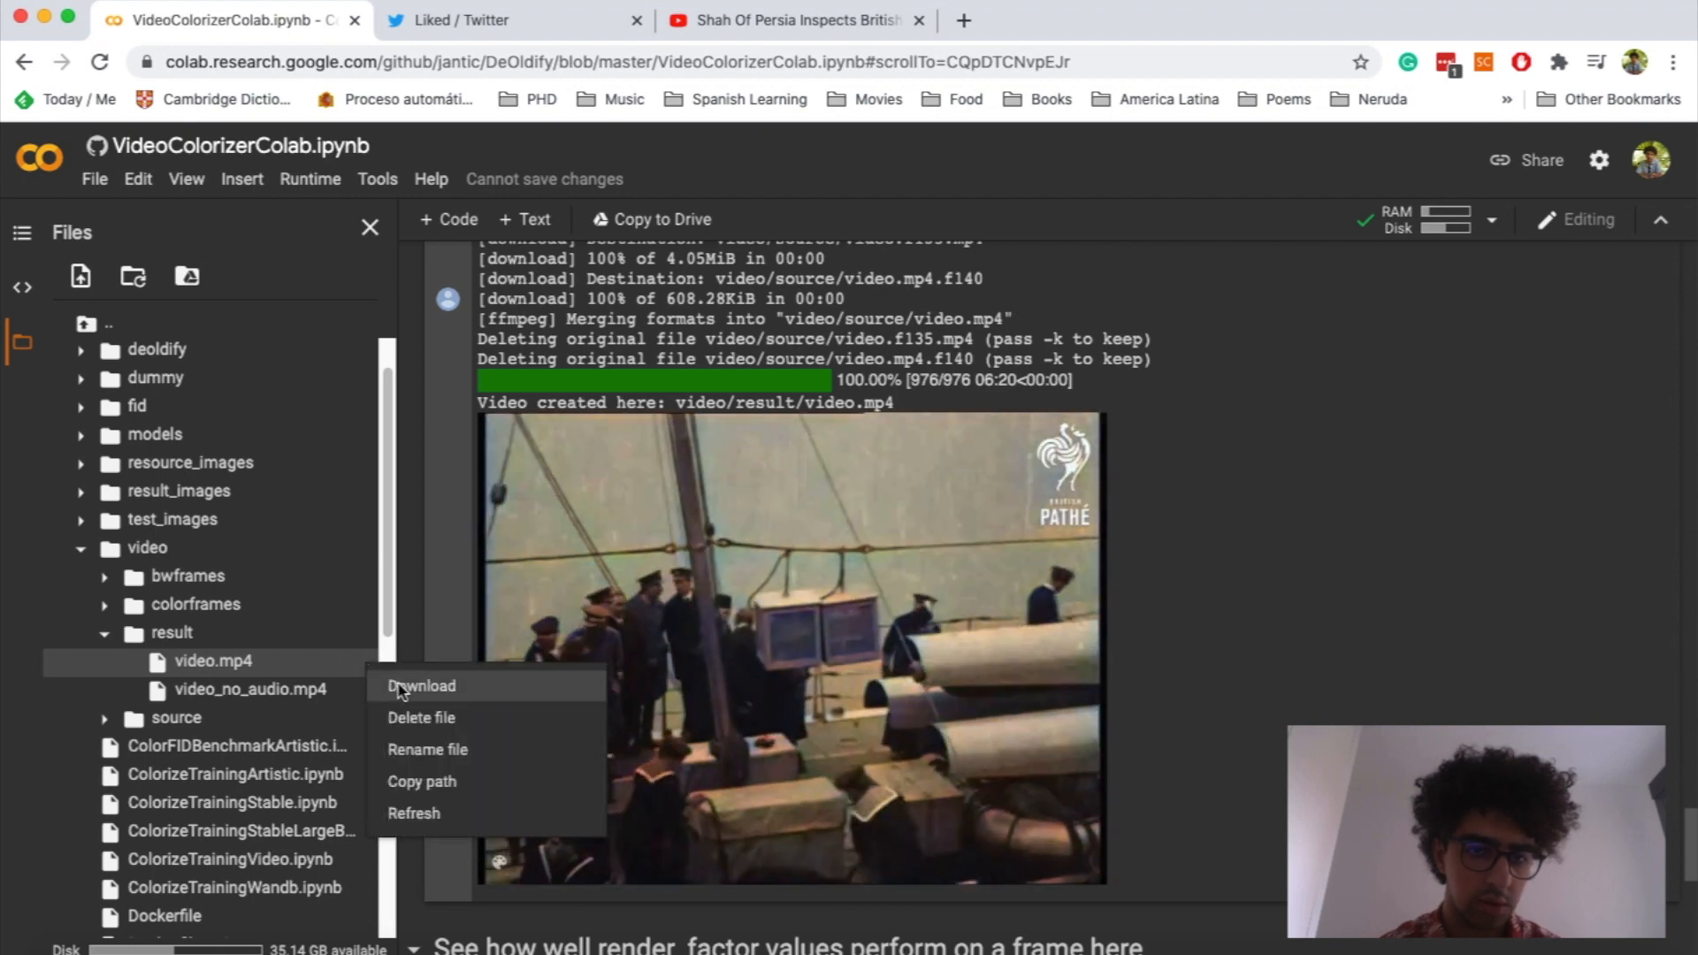
{"action": "left_click", "coordinate": [421, 686]}
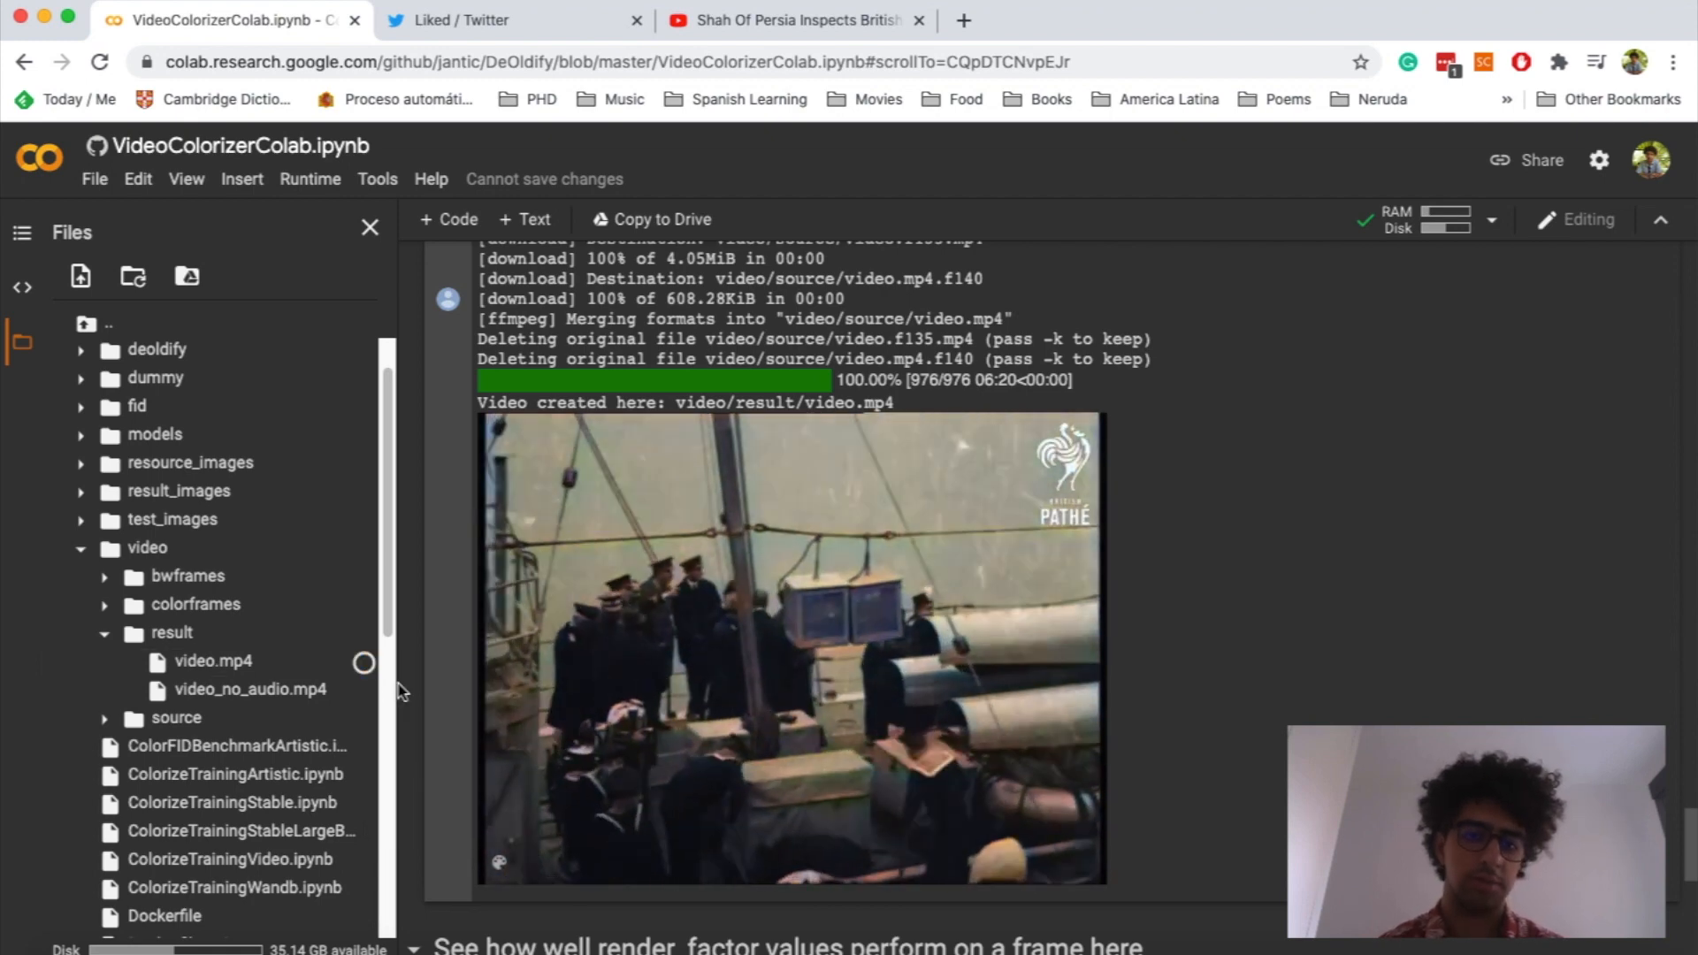
{"action": "left_click", "coordinate": [791, 649]}
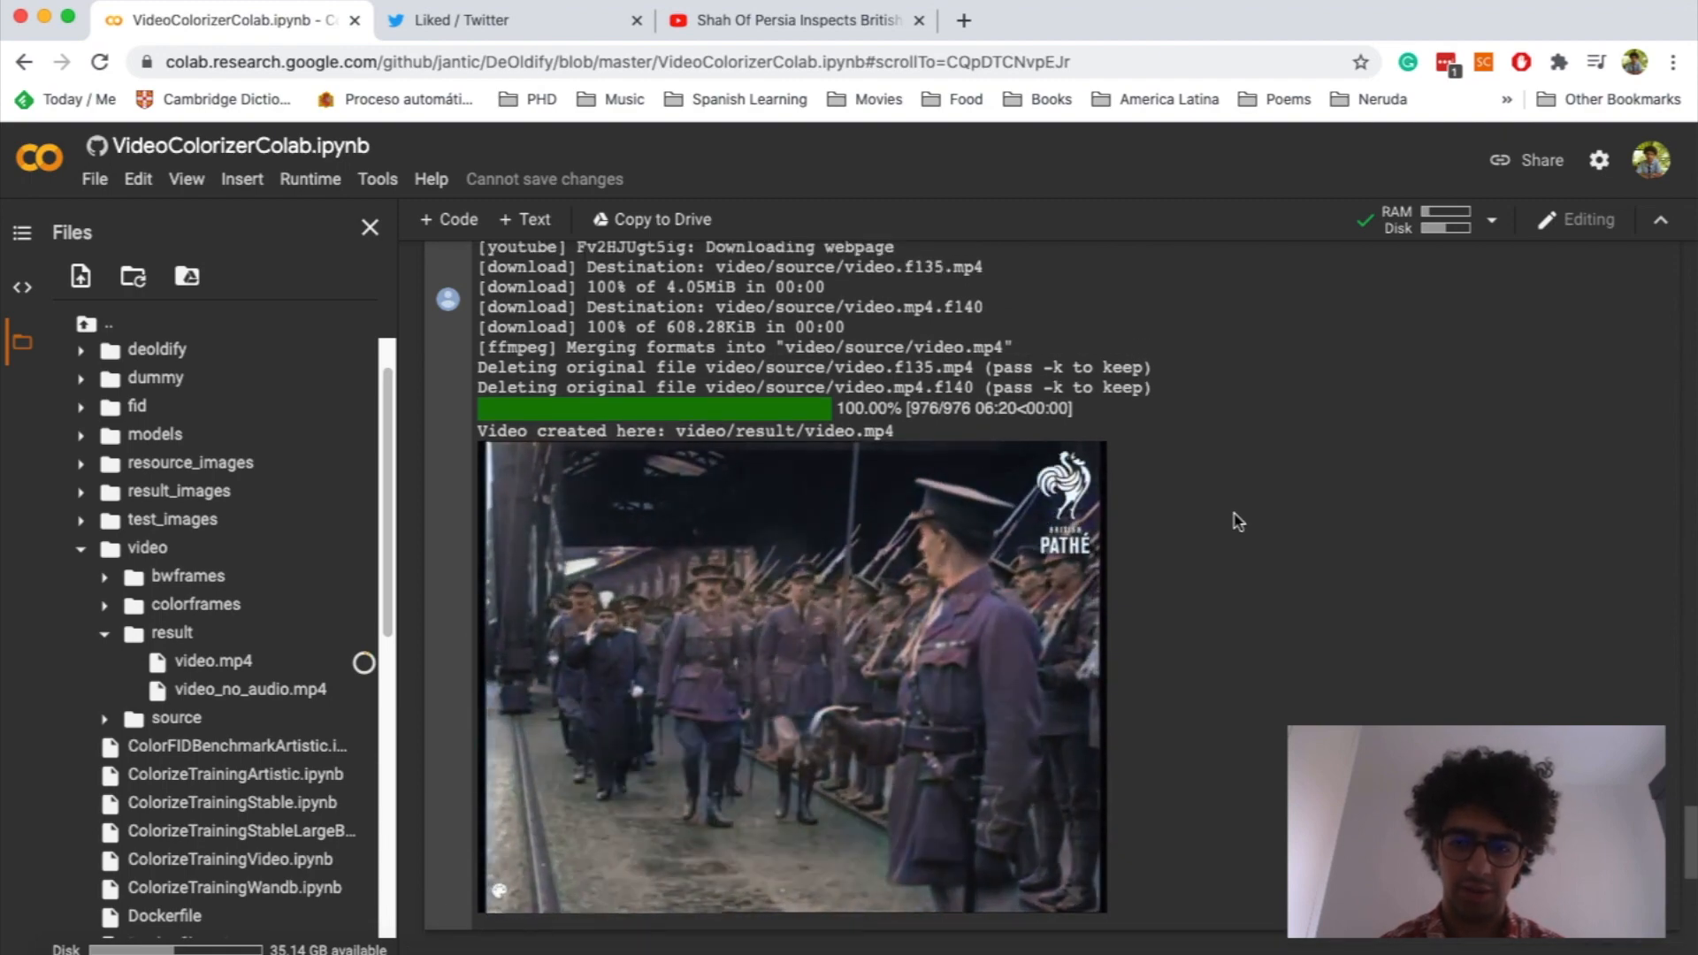
{"action": "scroll", "scroll_direction": "down", "scroll_amount": 3}
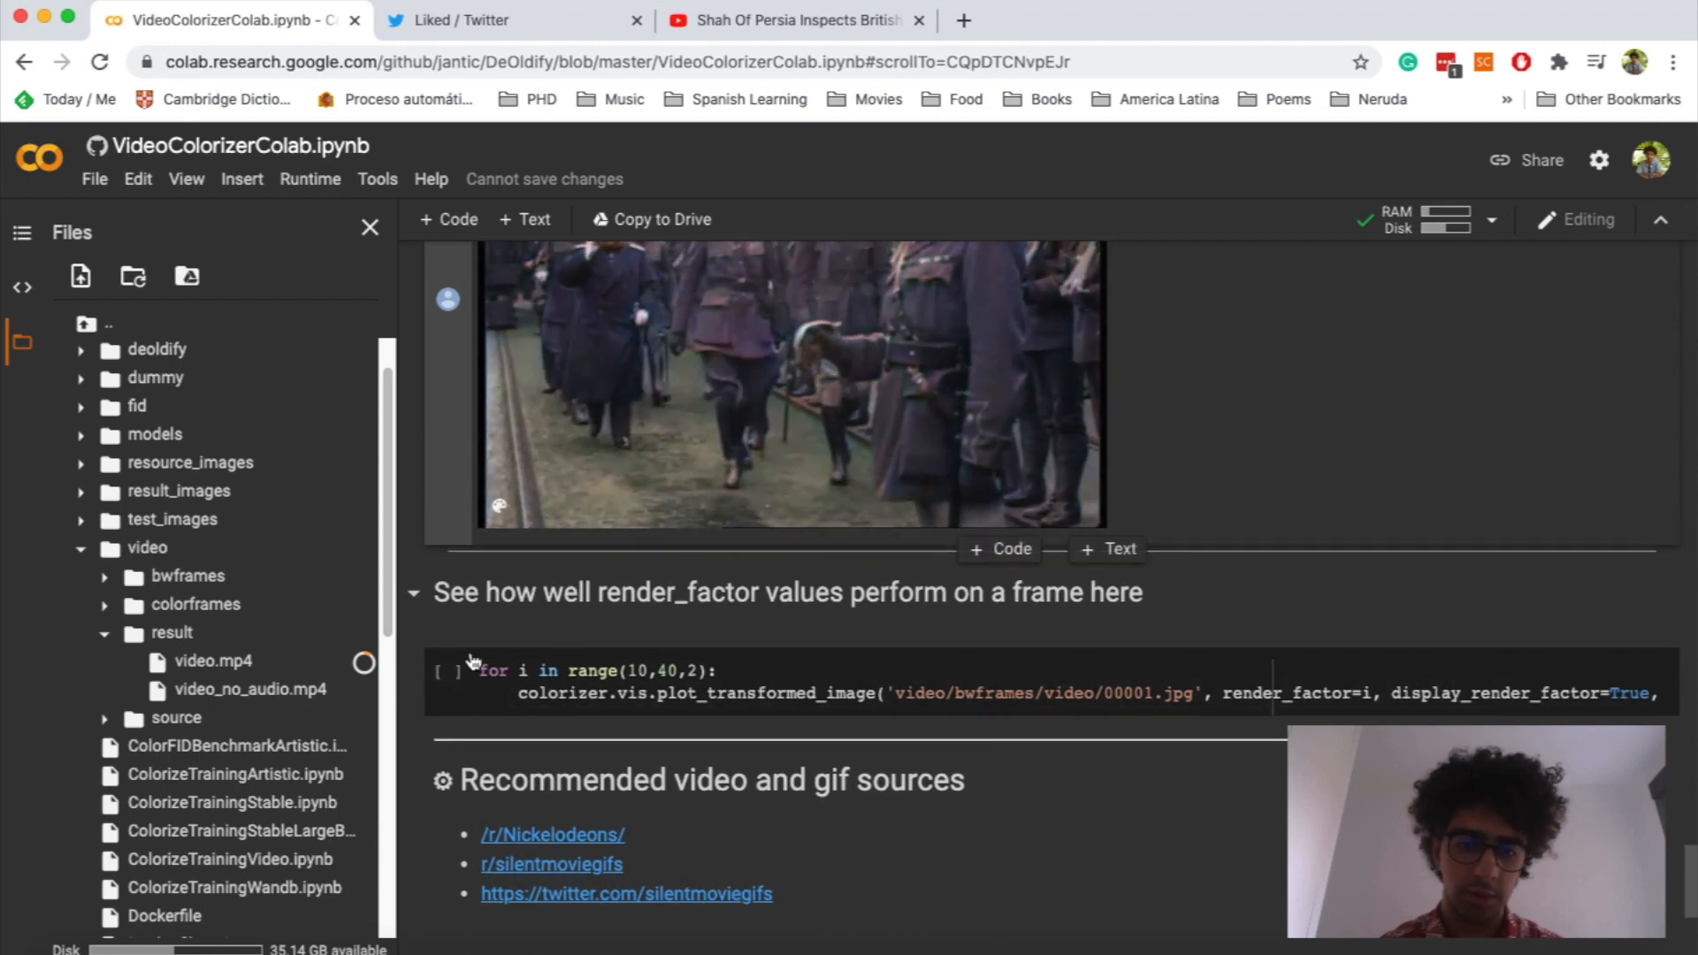
Run the render_factor comparison cell and review frames at values like 10, 20 and 22
{"action": "left_click", "coordinate": [448, 679]}
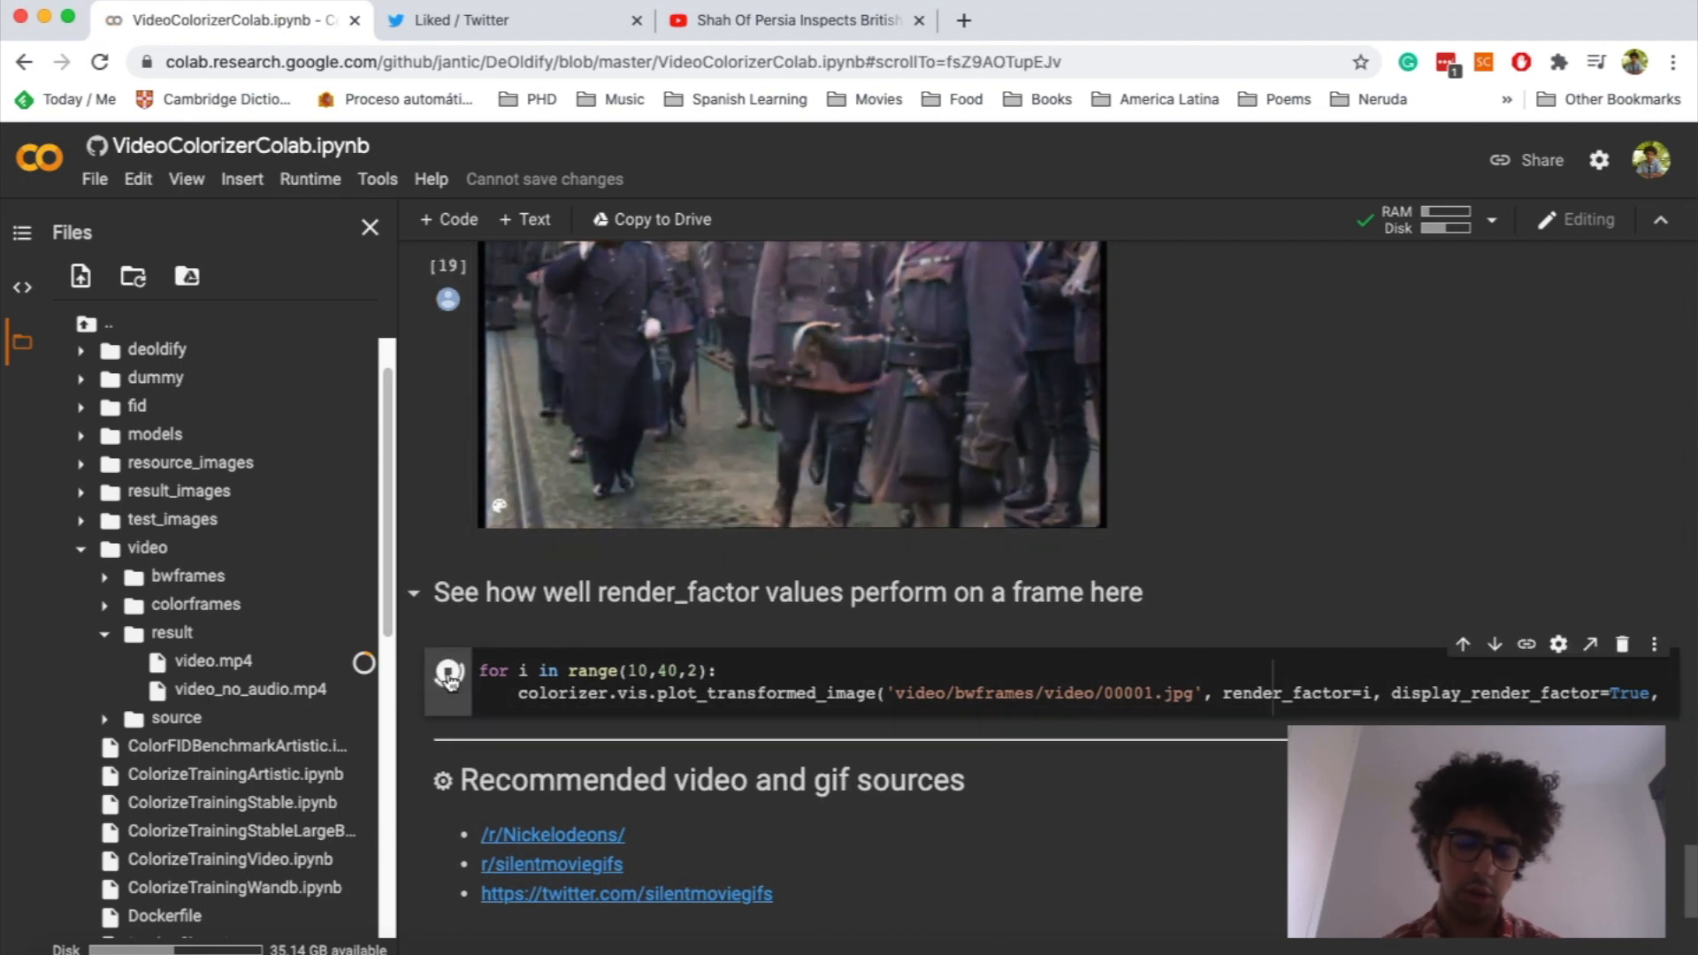
{"action": "mouse_move", "coordinate": [448, 679]}
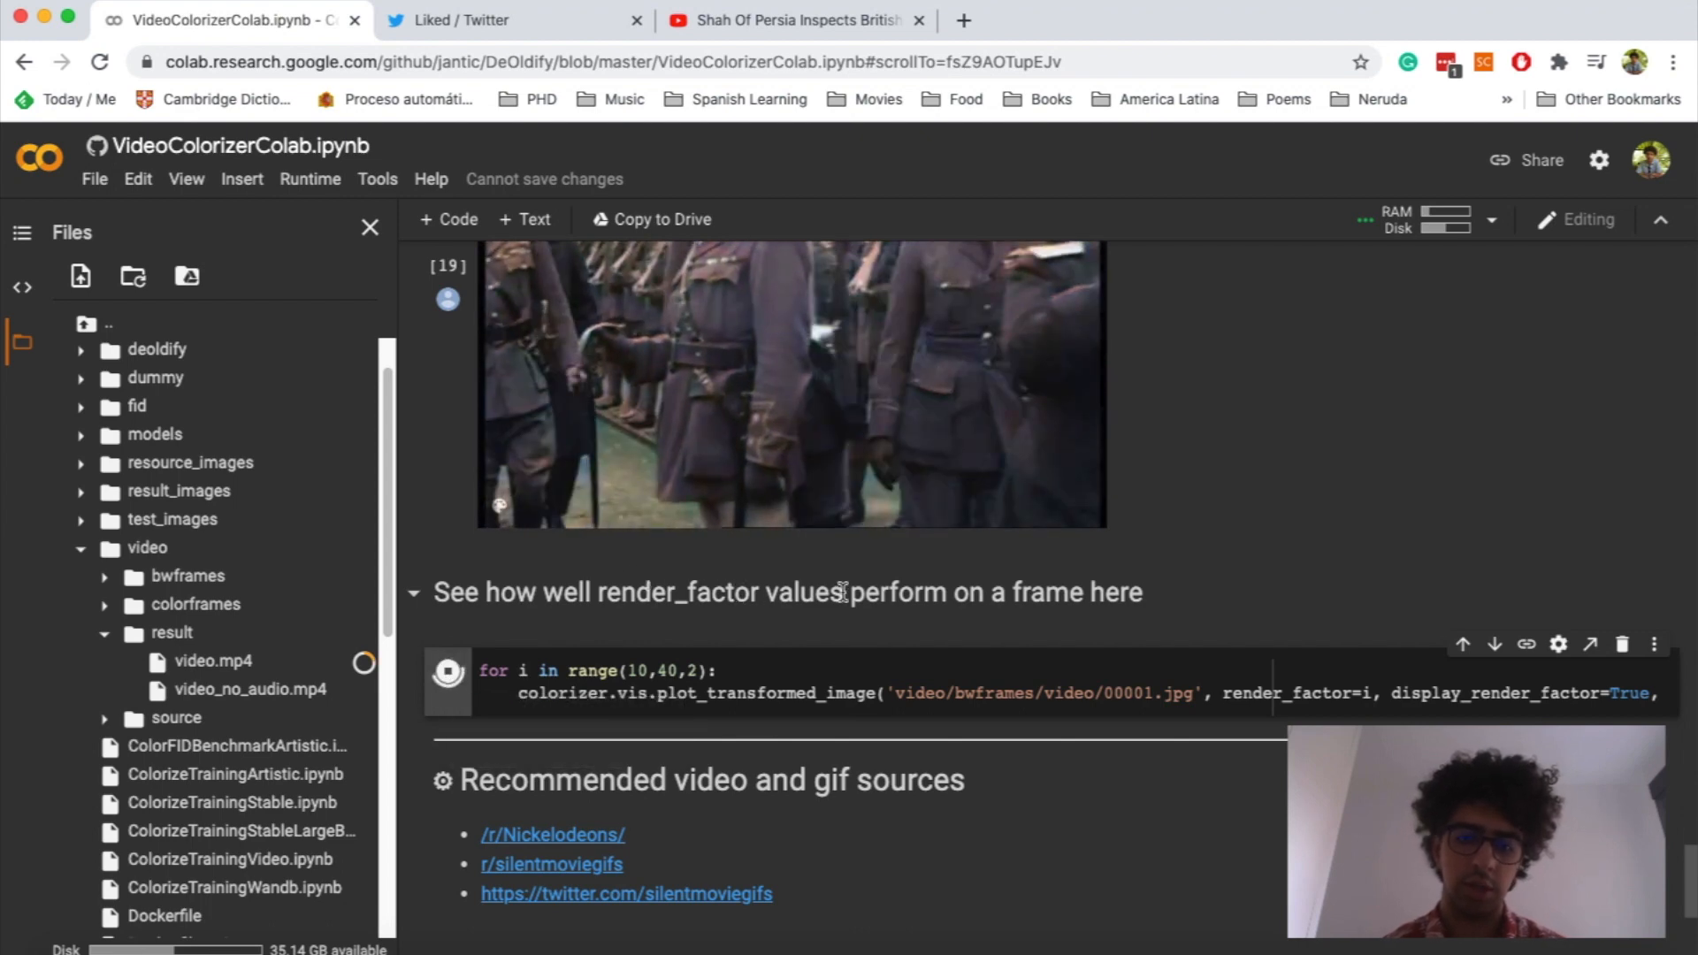
{"action": "scroll", "scroll_direction": "down", "scroll_amount": 3}
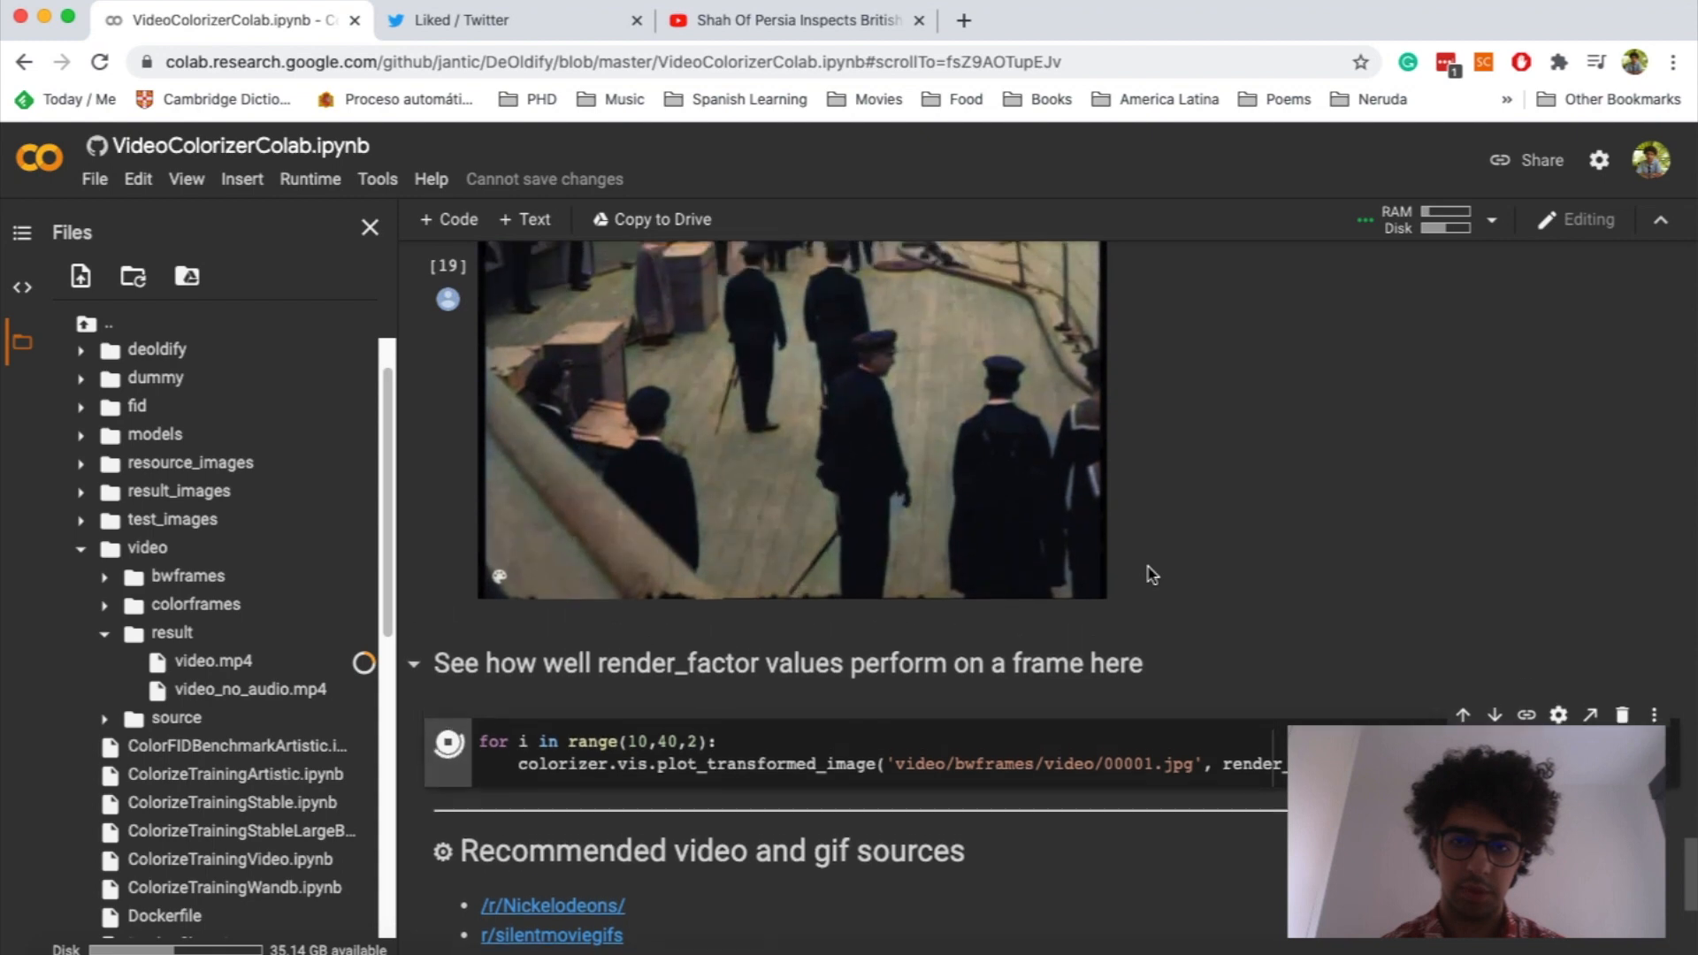
{"action": "scroll", "scroll_direction": "down", "scroll_amount": 3}
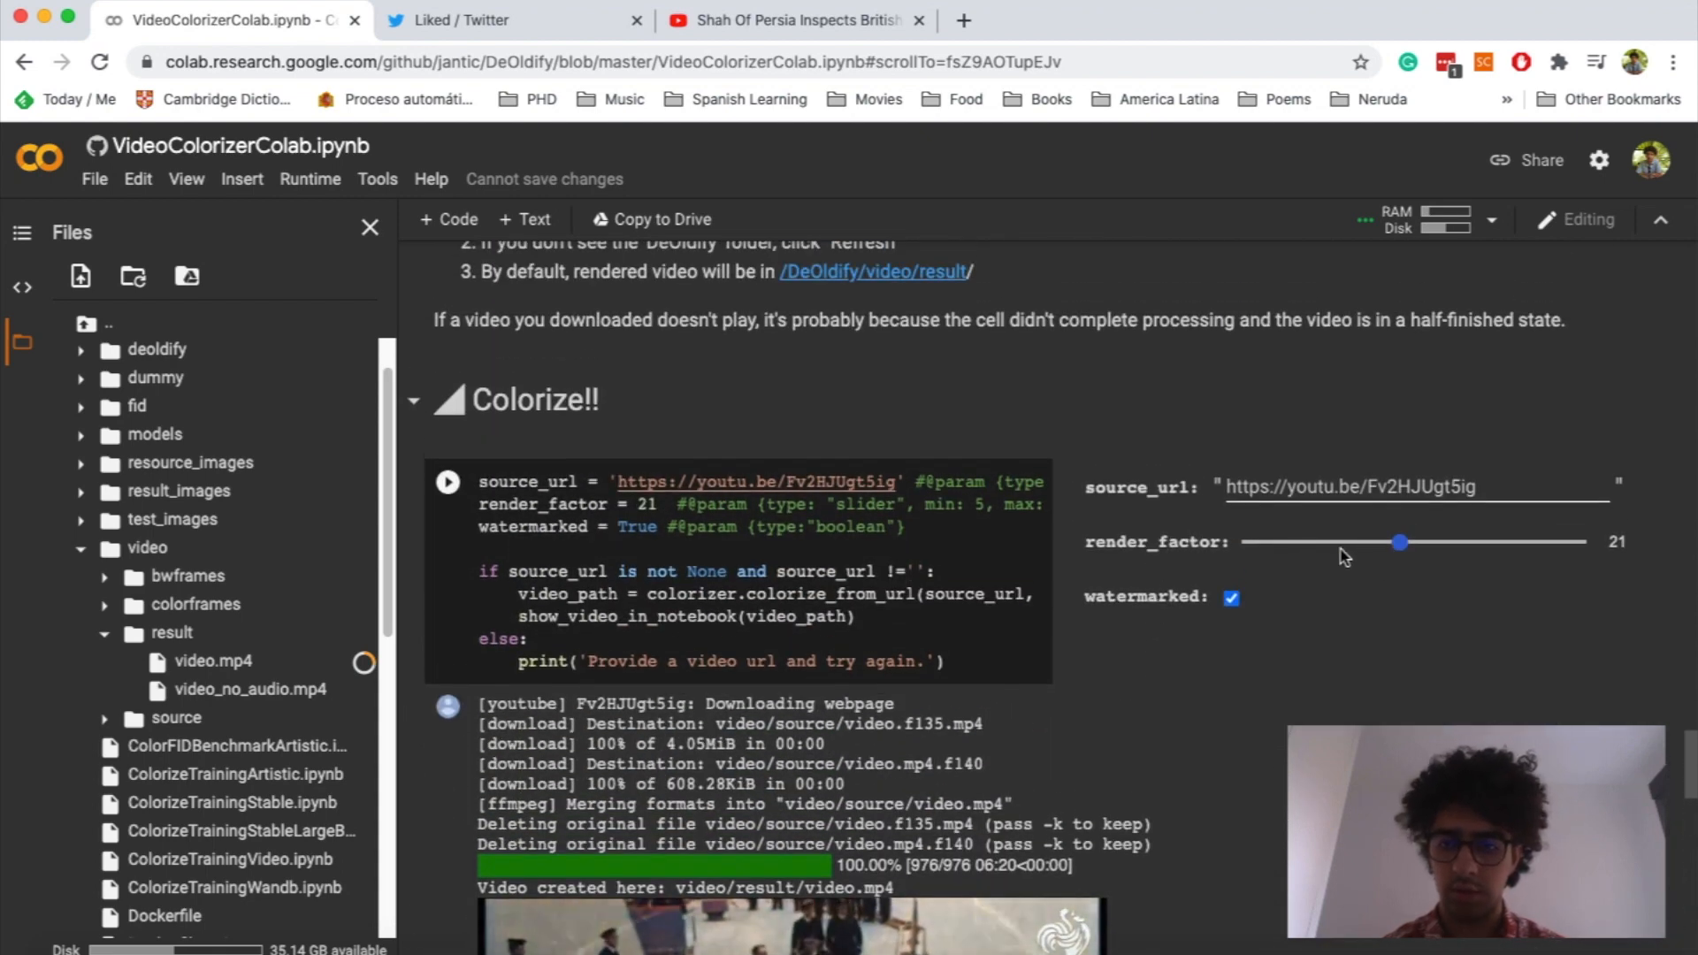
{"action": "scroll", "scroll_direction": "down", "scroll_amount": 3}
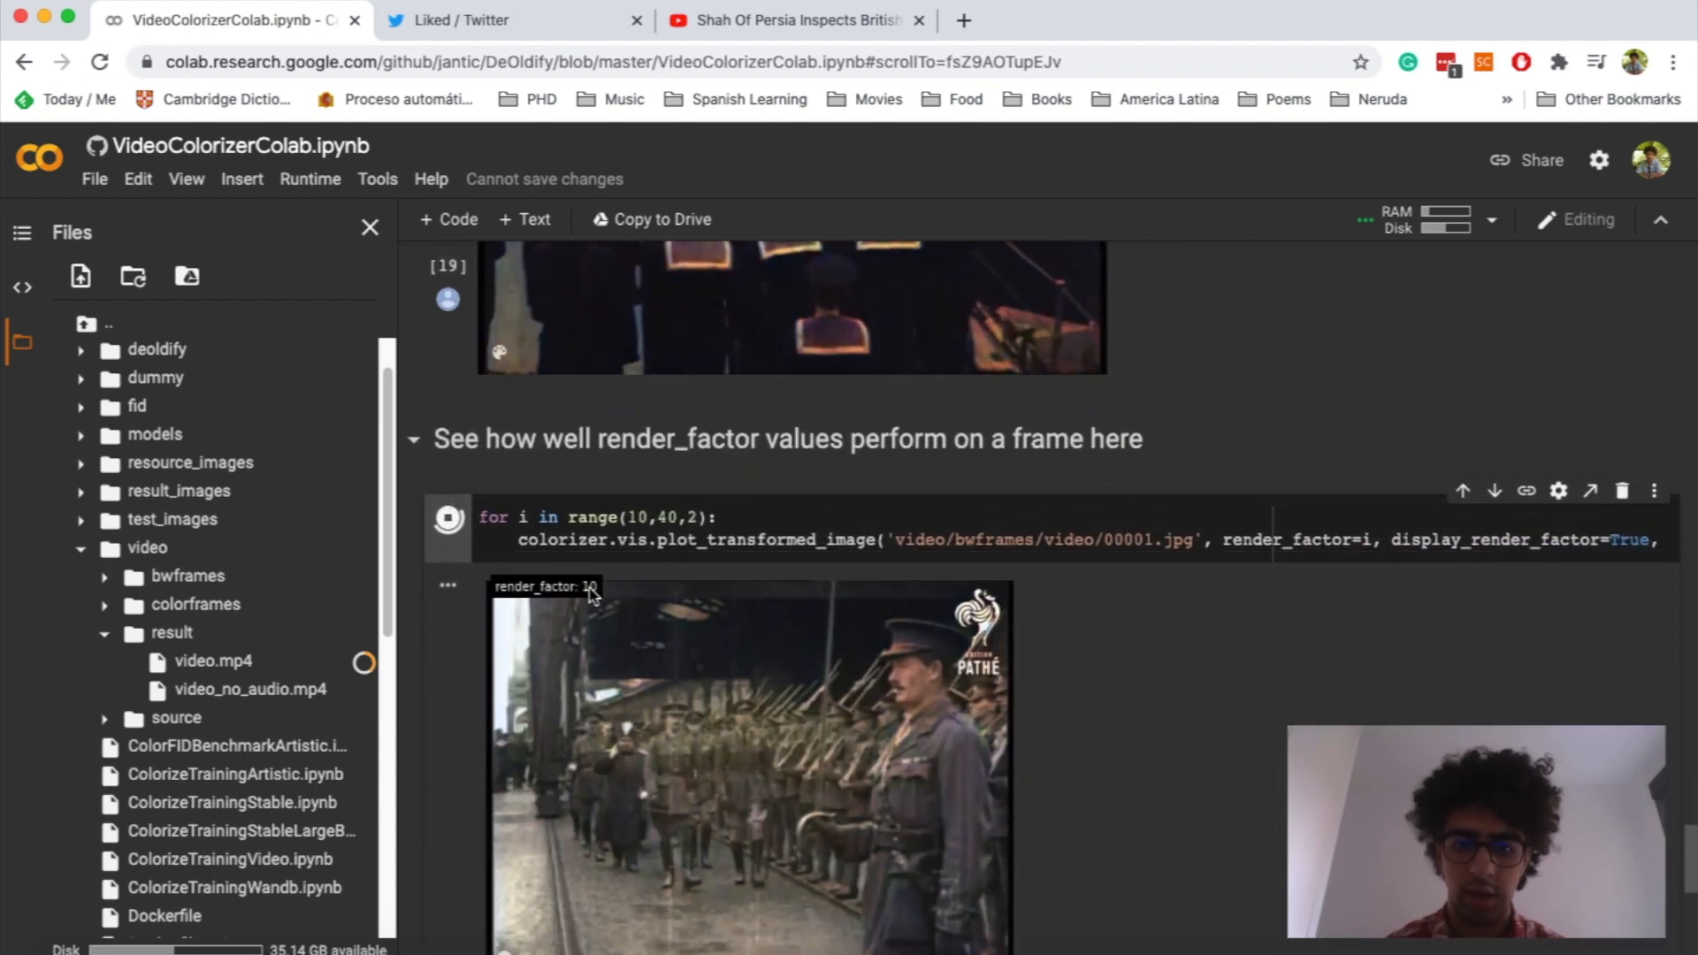
{"action": "scroll", "scroll_direction": "down", "scroll_amount": 3}
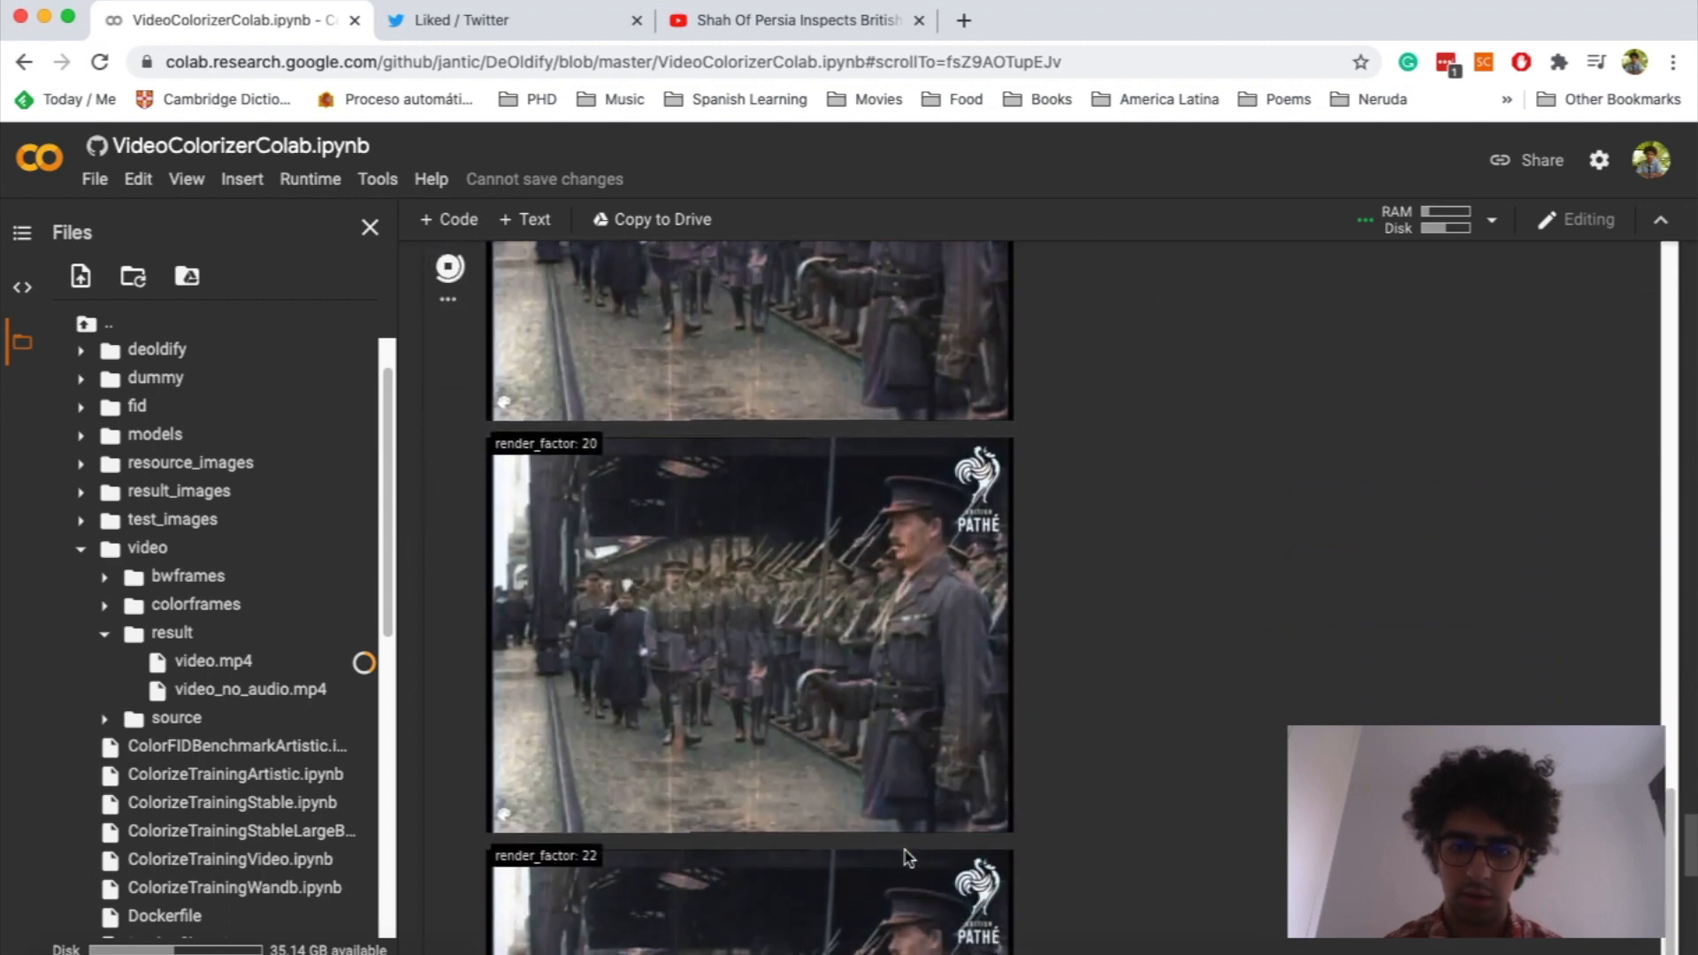
{"action": "scroll", "scroll_direction": "down", "scroll_amount": 3}
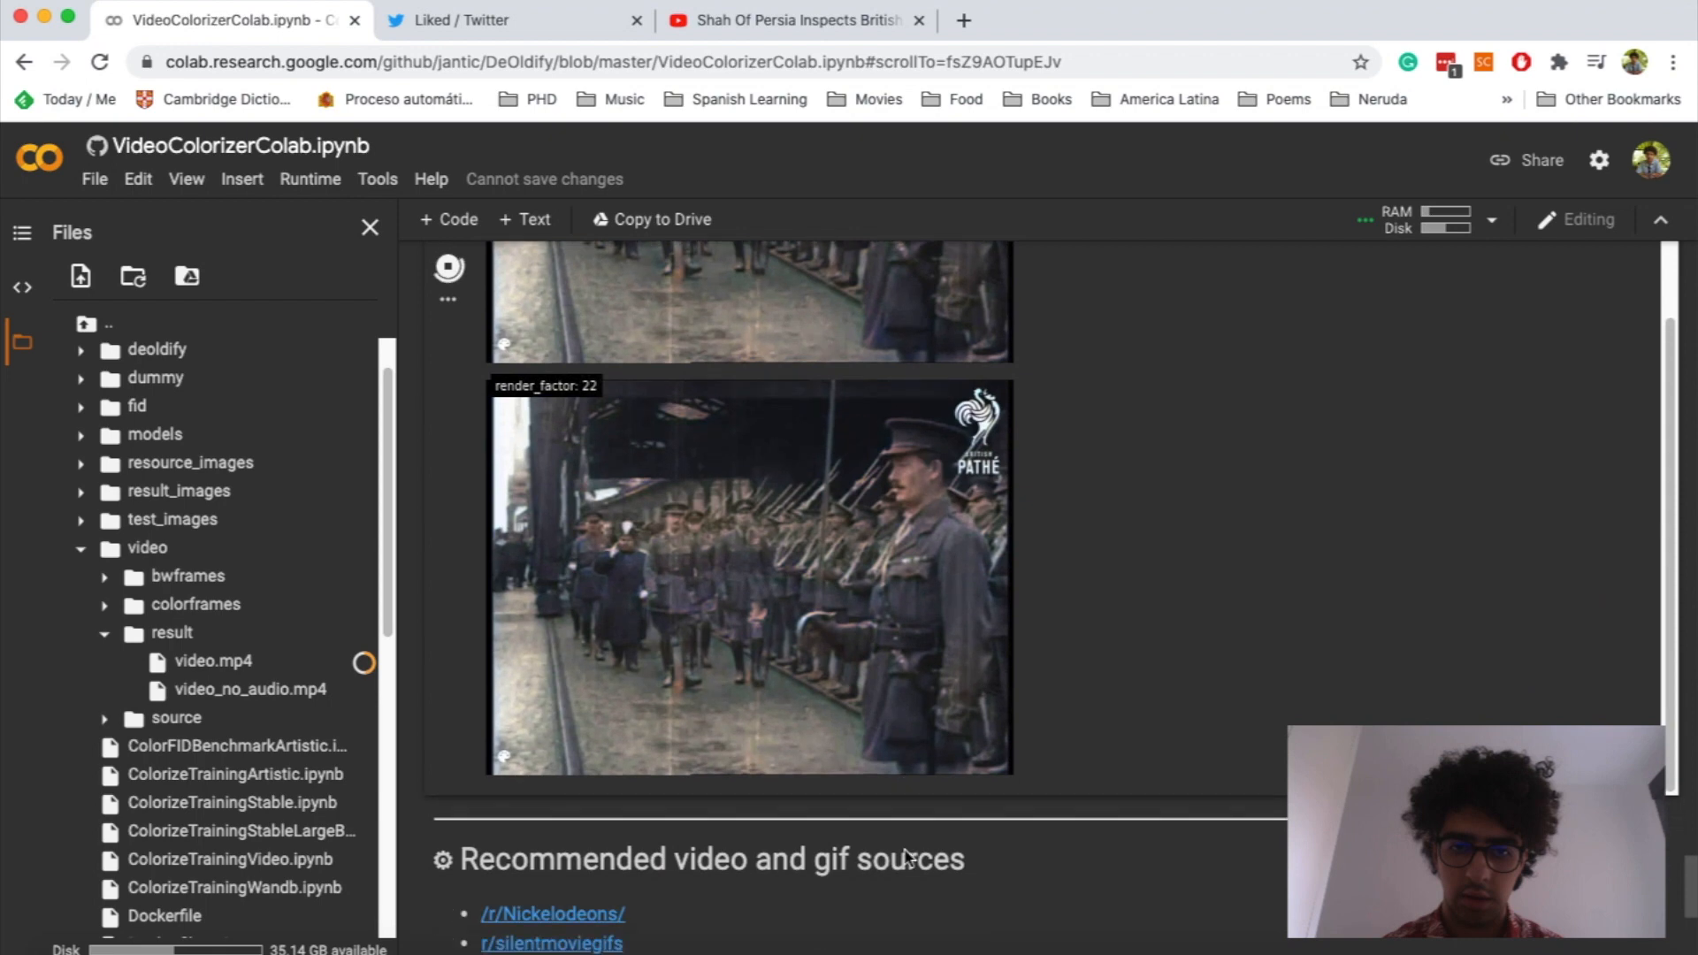
{"action": "scroll", "scroll_direction": "down", "scroll_amount": 3}
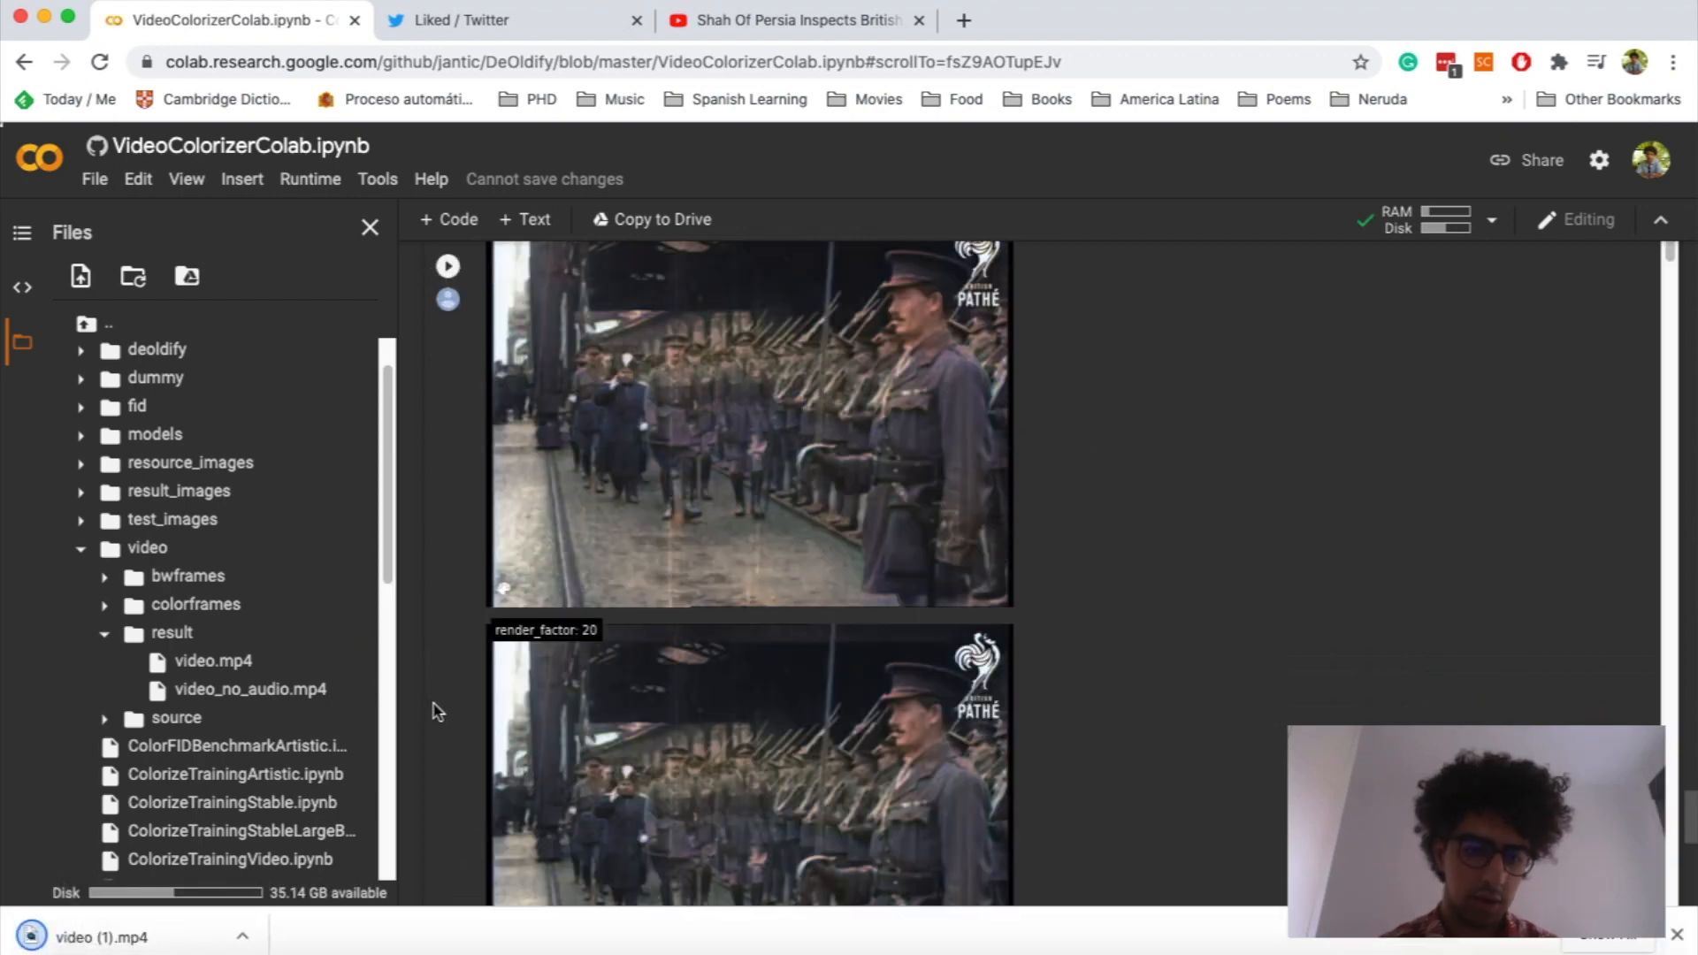
Play the downloaded video (1).mp4 locally in QuickTime Player
{"action": "left_click", "coordinate": [103, 937]}
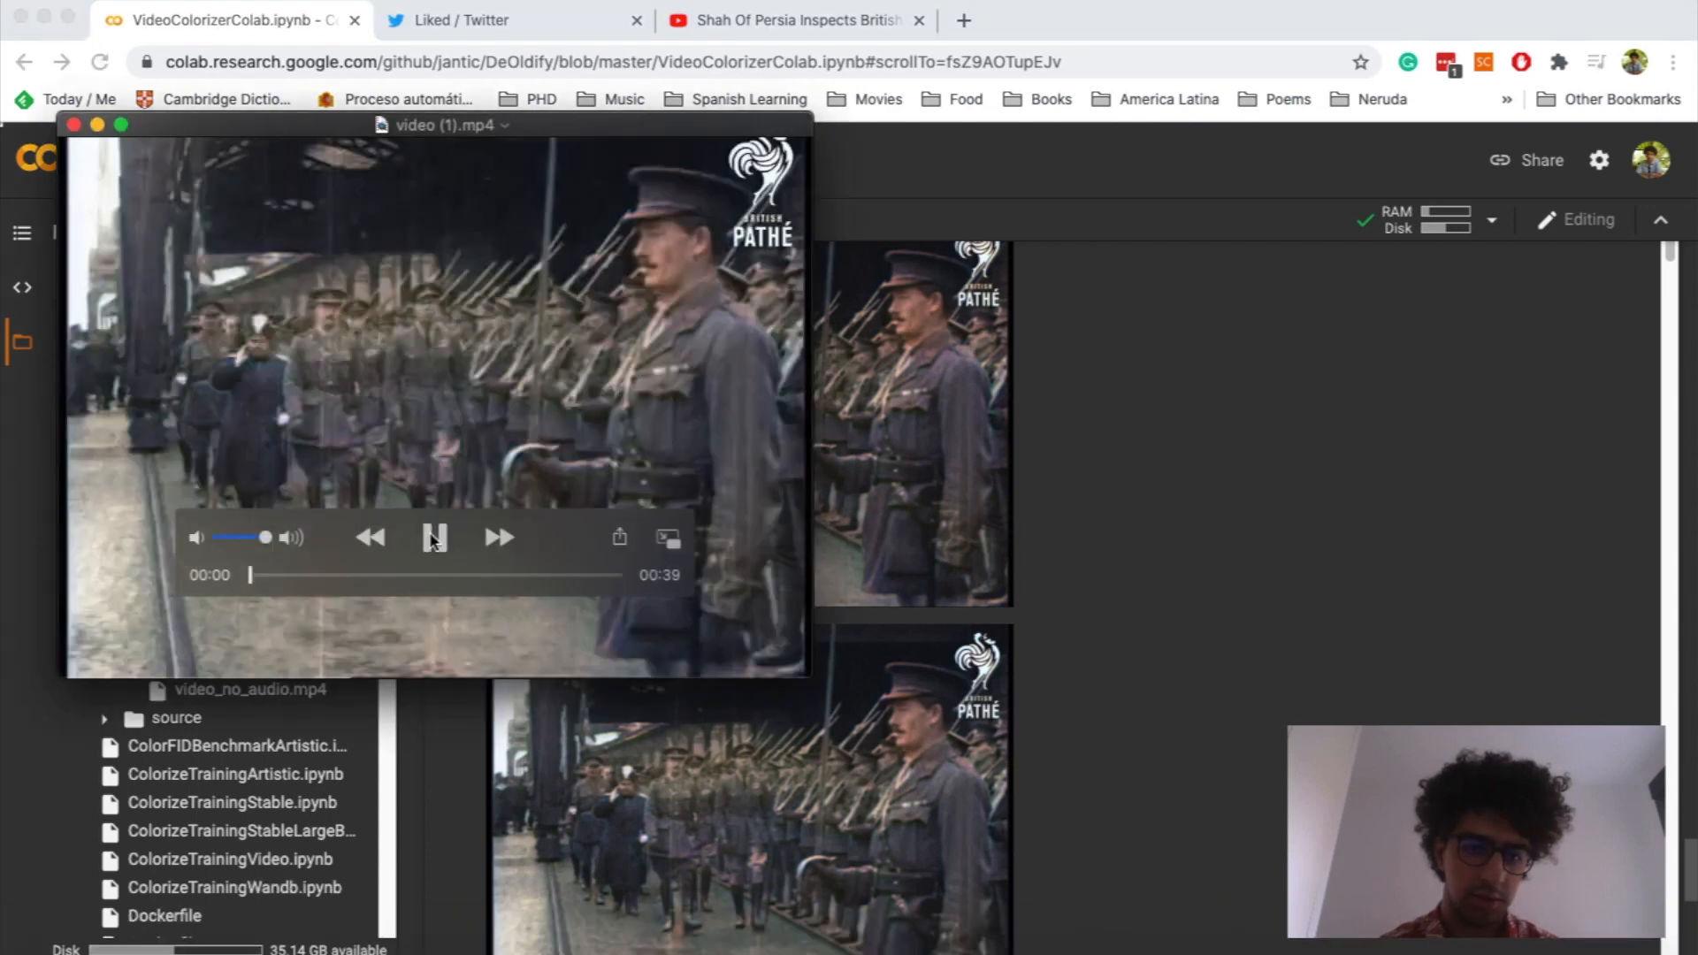
{"action": "left_click", "coordinate": [433, 538]}
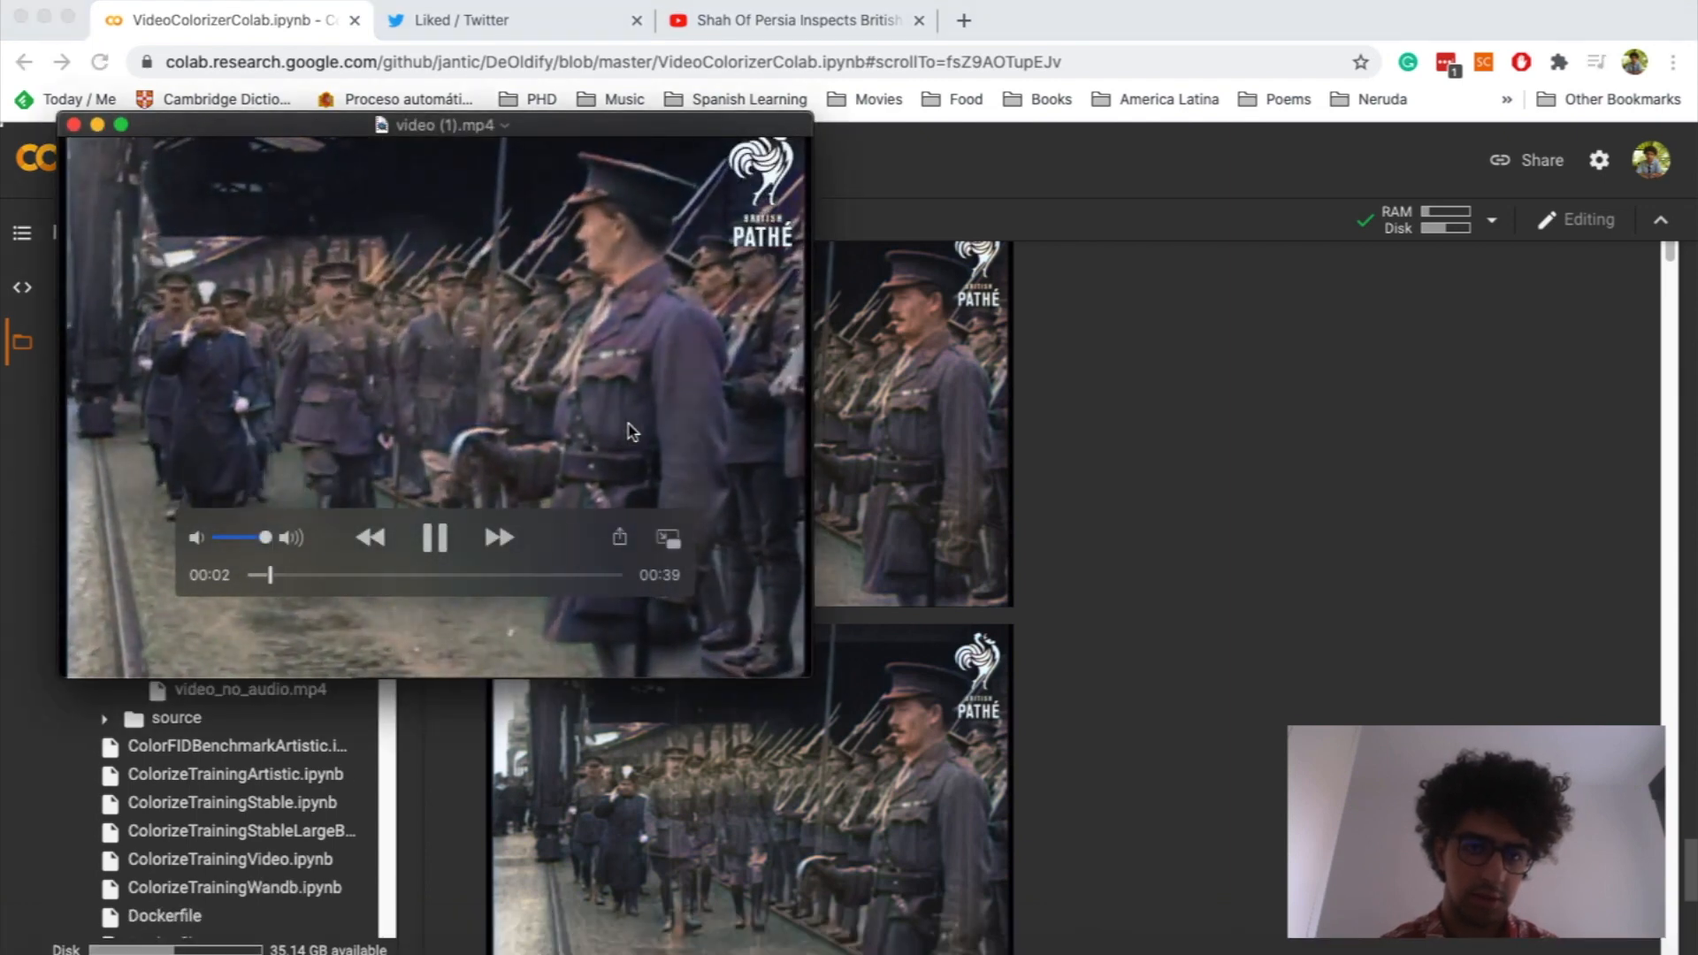